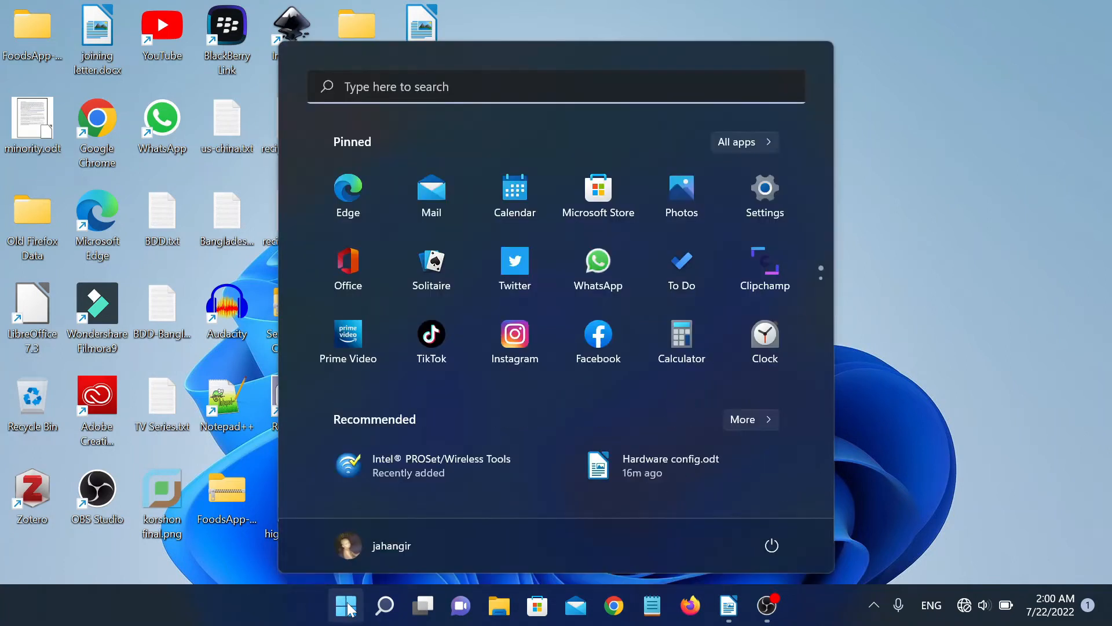
- Launch PowerShell from search, list the home folder, and start typing exit
text(cm)
text(ex)
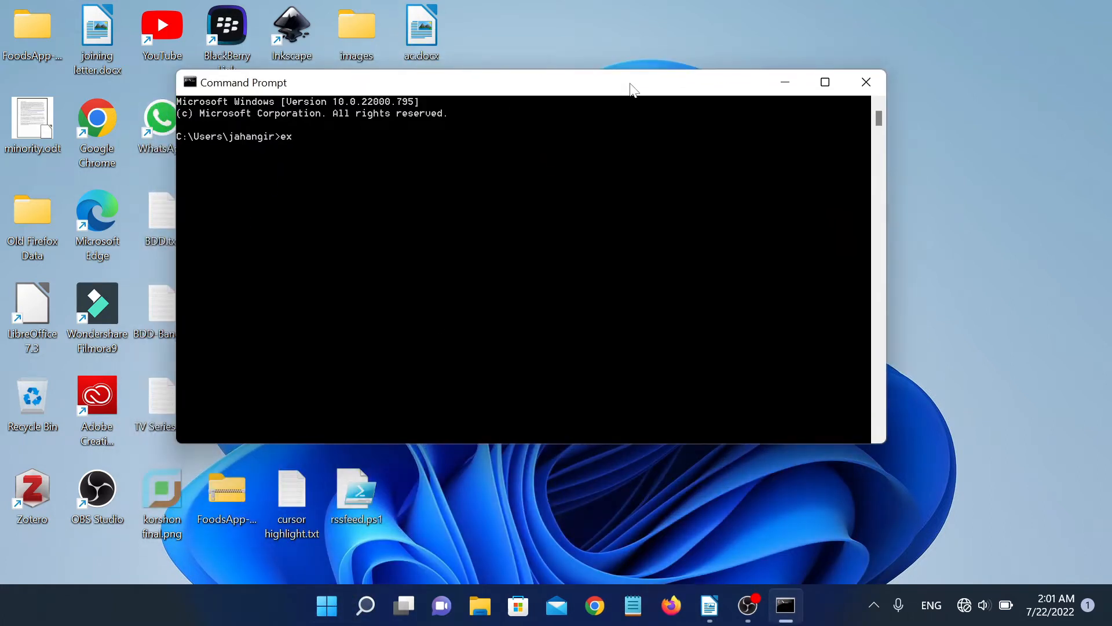
click(865, 82)
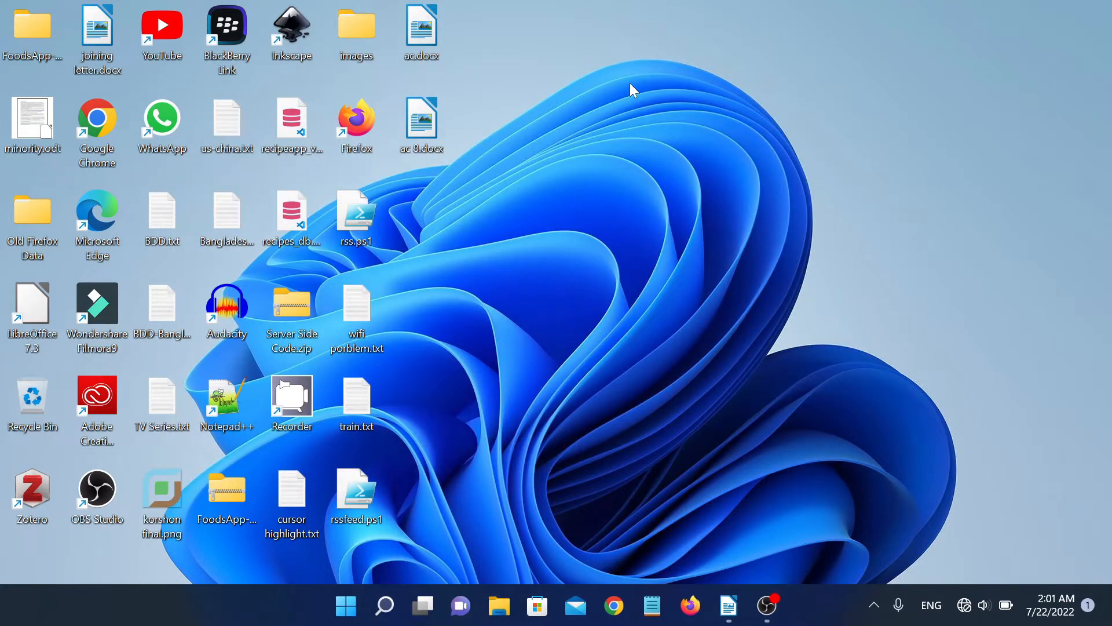
click(345, 605)
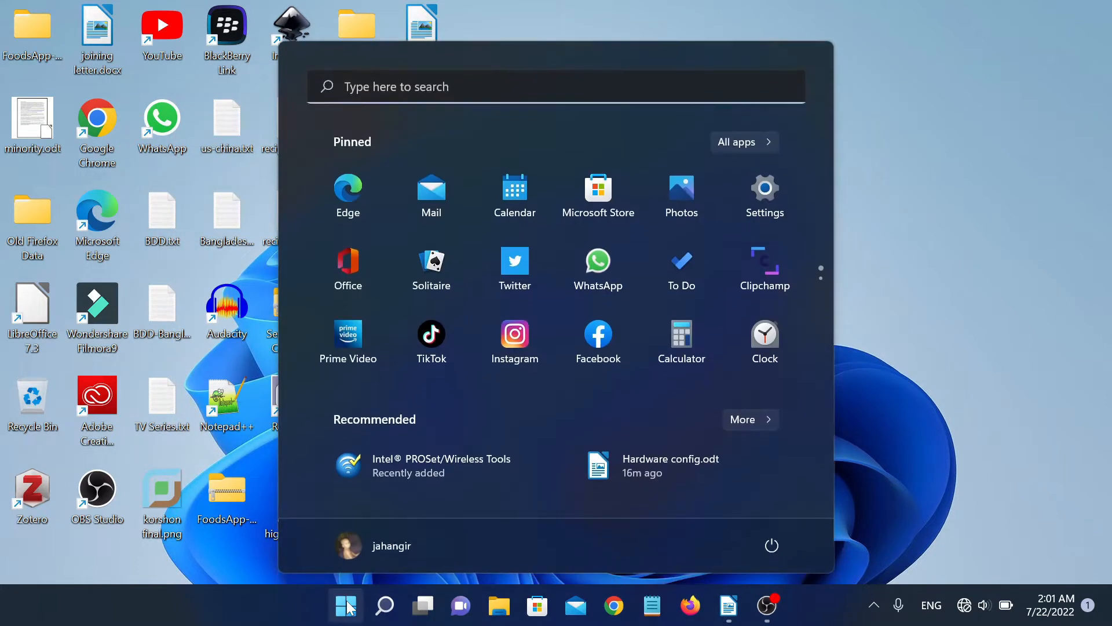
text(power)
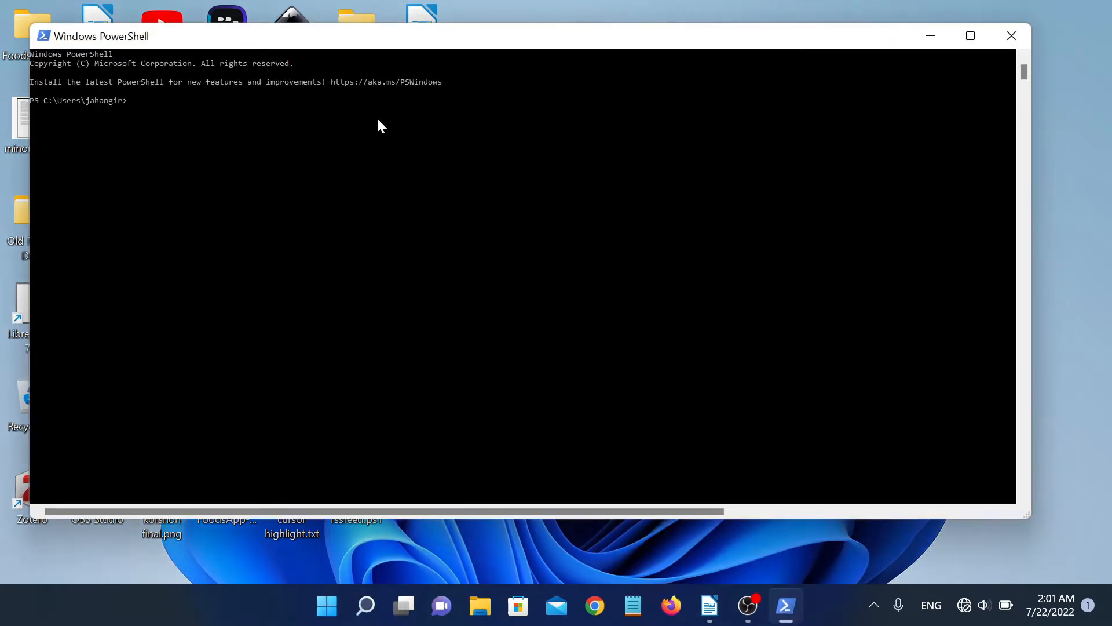
text(l)
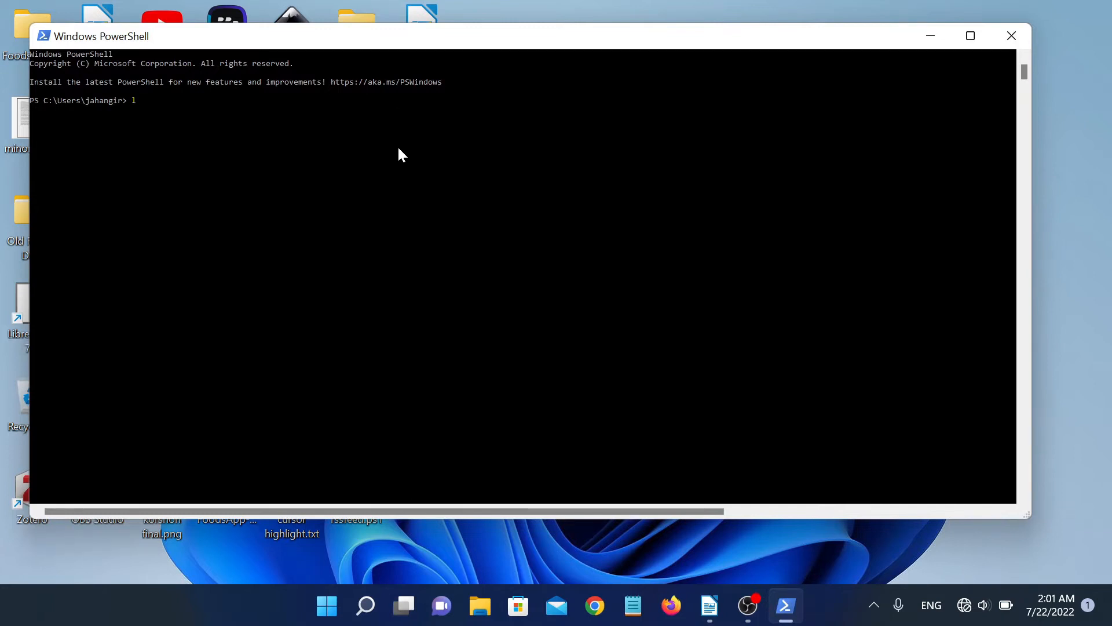
key(Return)
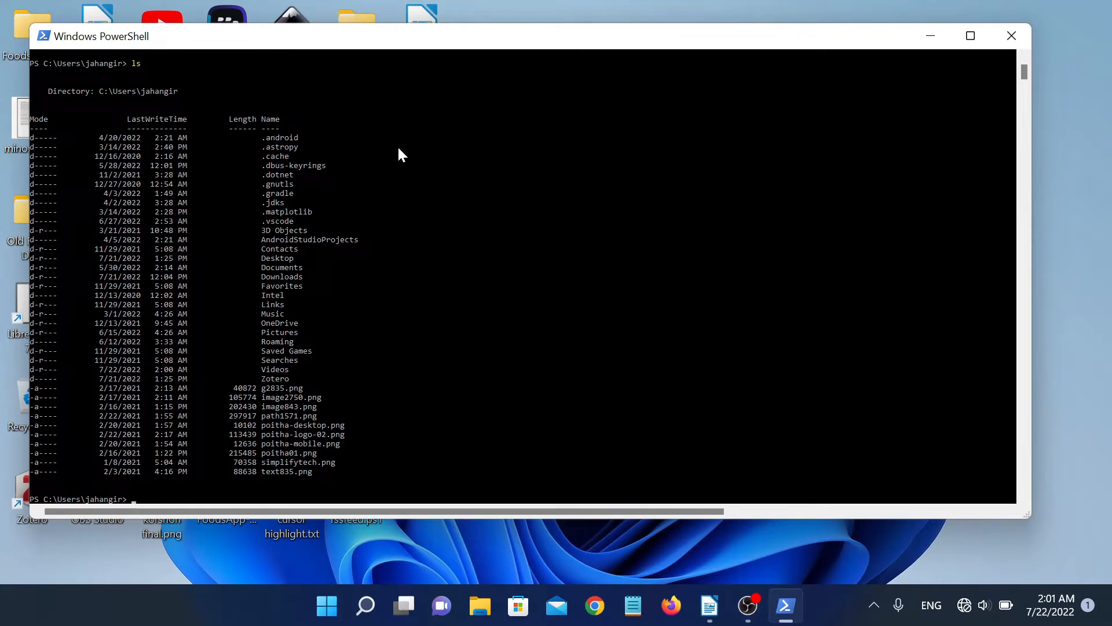
text(exi)
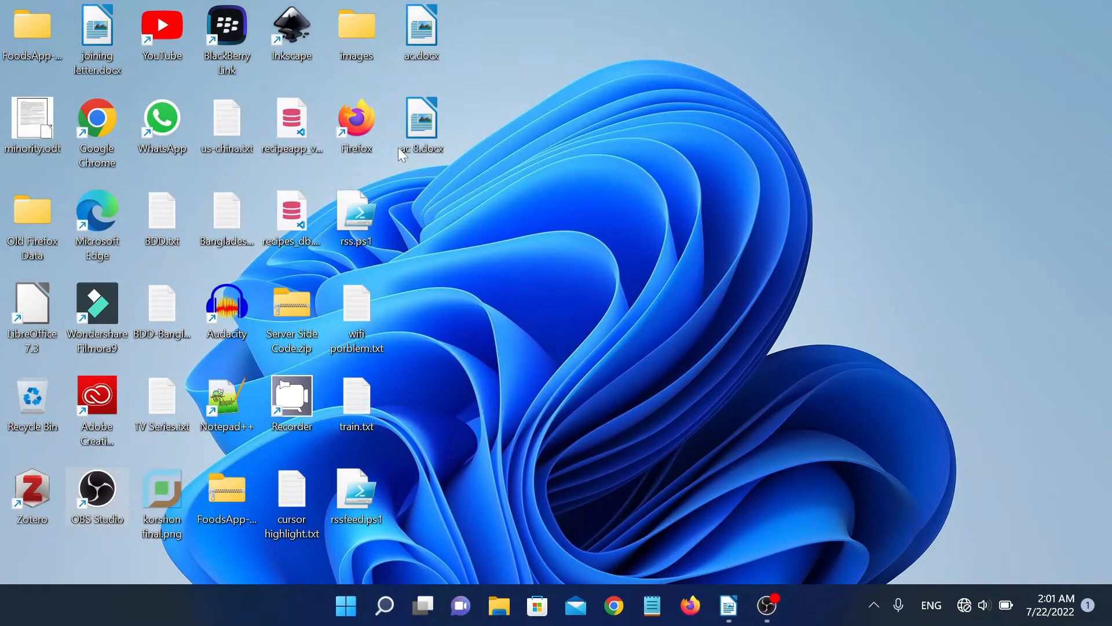
mouse_move(262, 598)
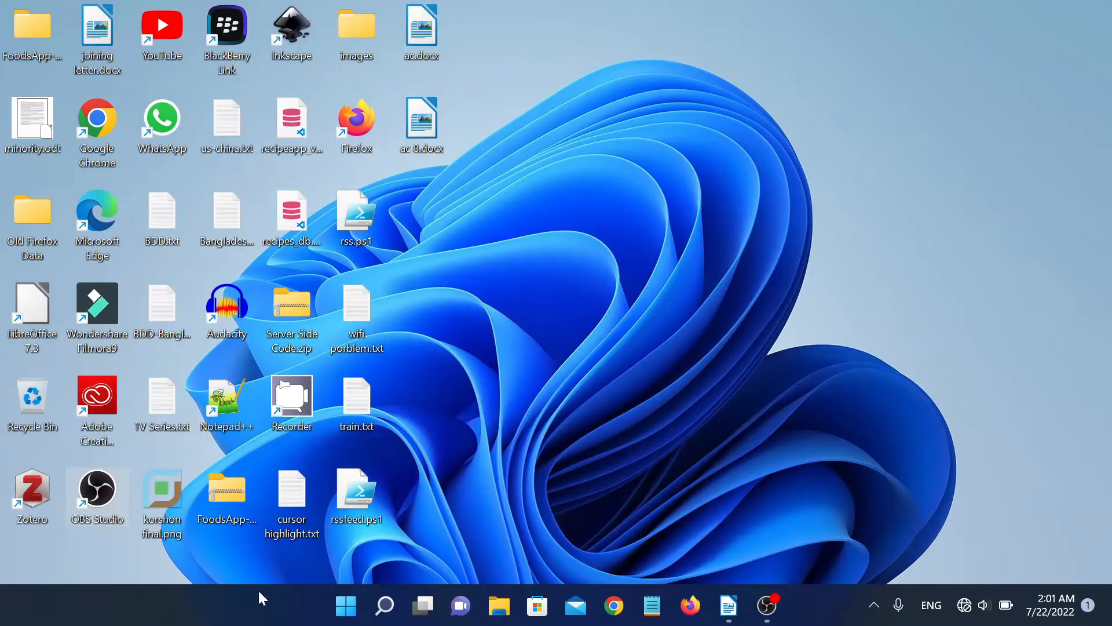
- Paste the graphics card wmic VideoController commands from the notes into PowerShell and the Command Prompt tab
click(787, 606)
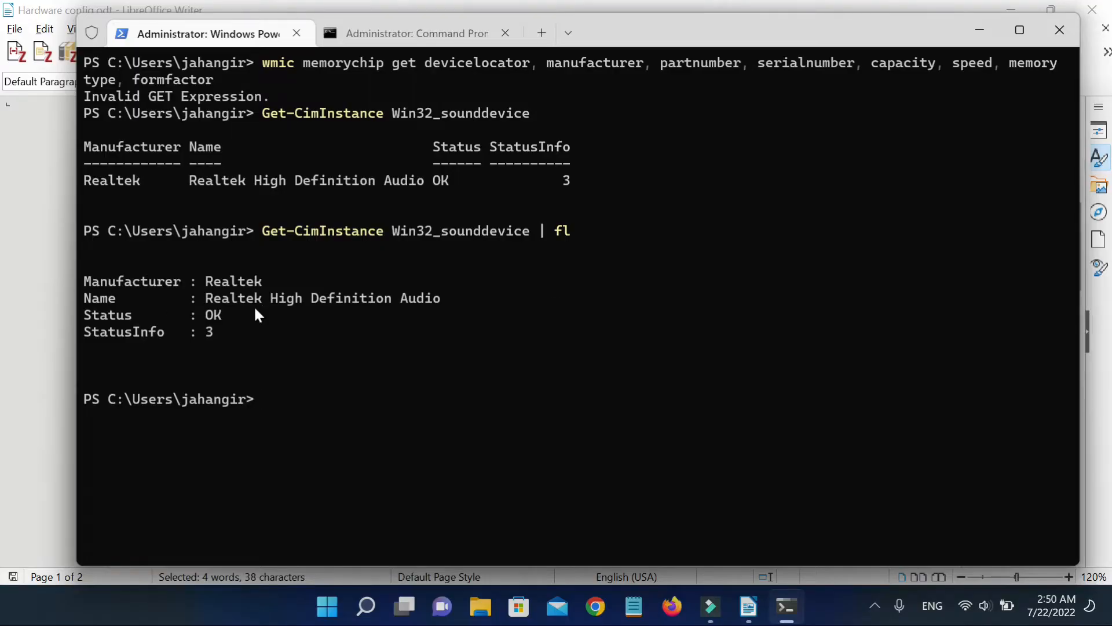
click(747, 607)
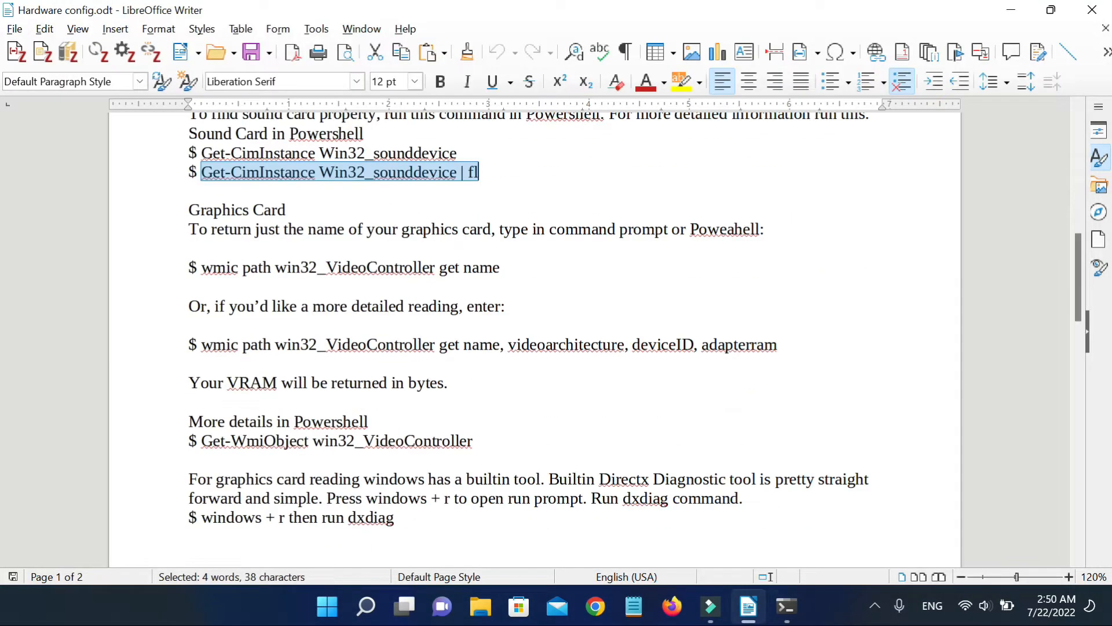
right_click(319, 268)
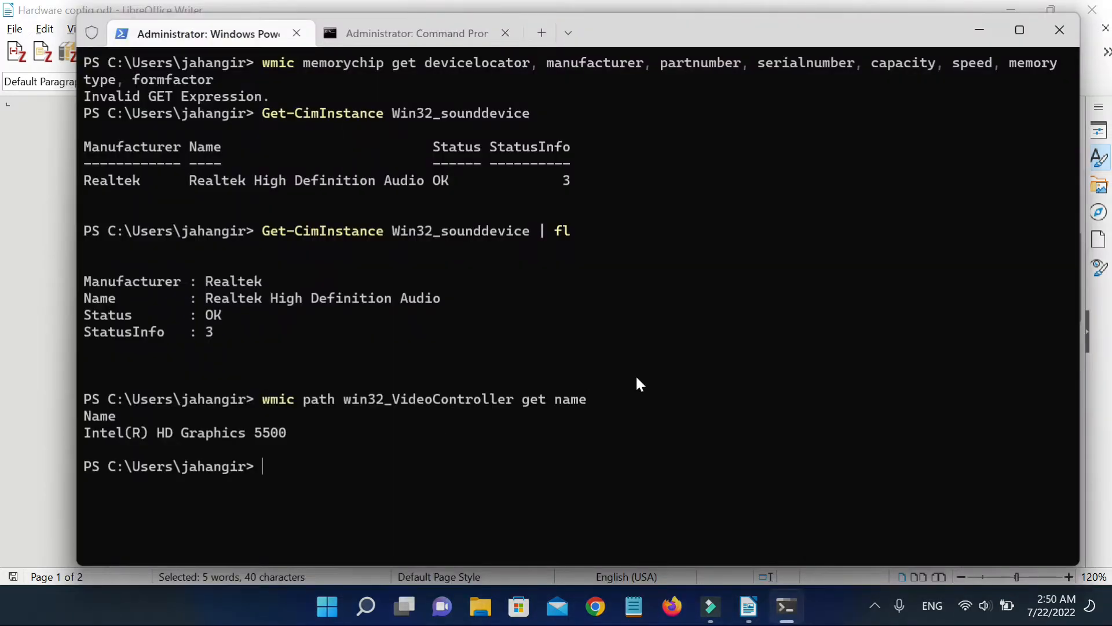
mouse_move(749, 607)
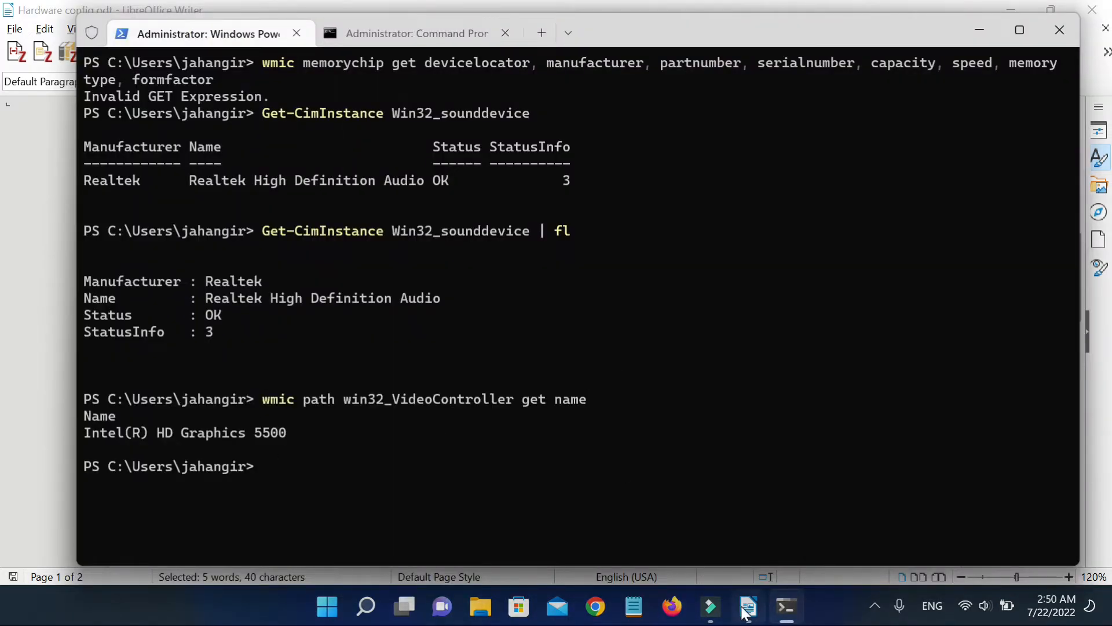
click(748, 606)
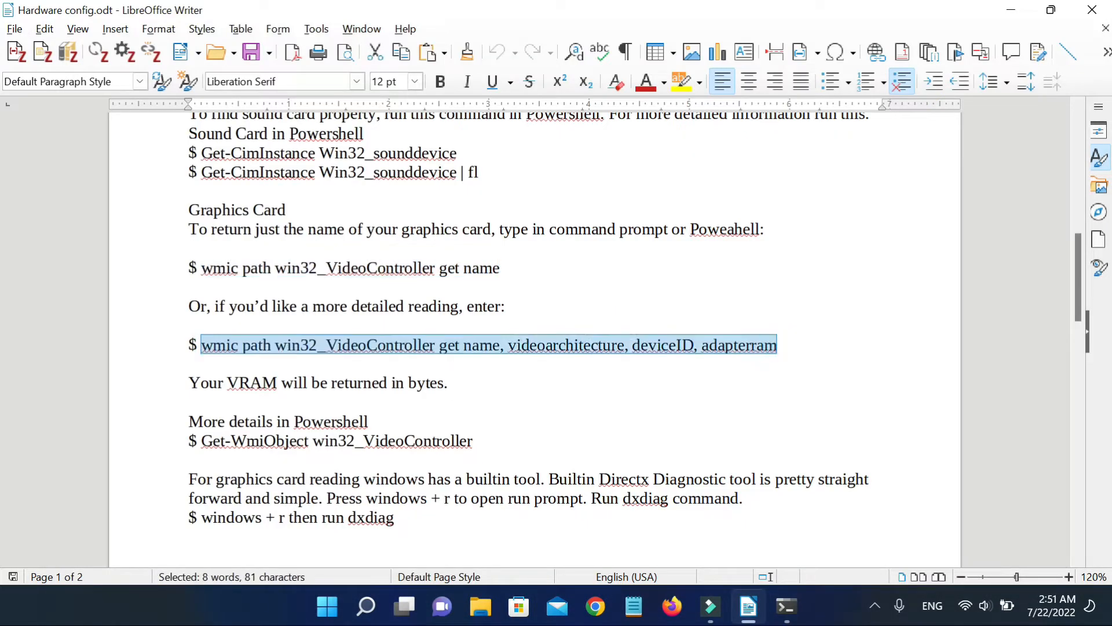
click(785, 607)
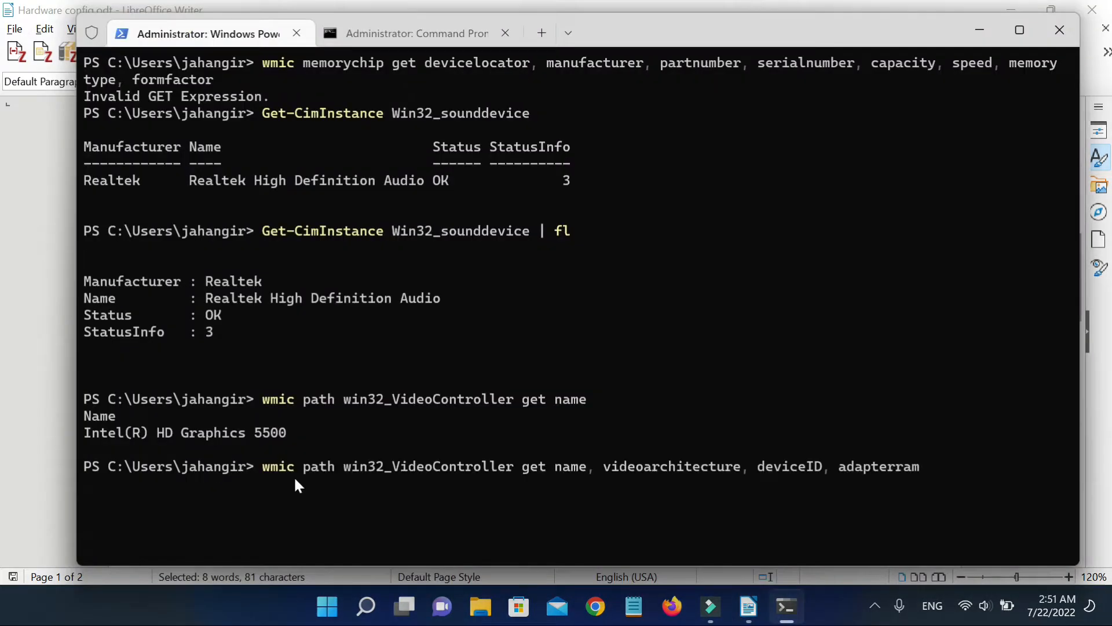
click(417, 34)
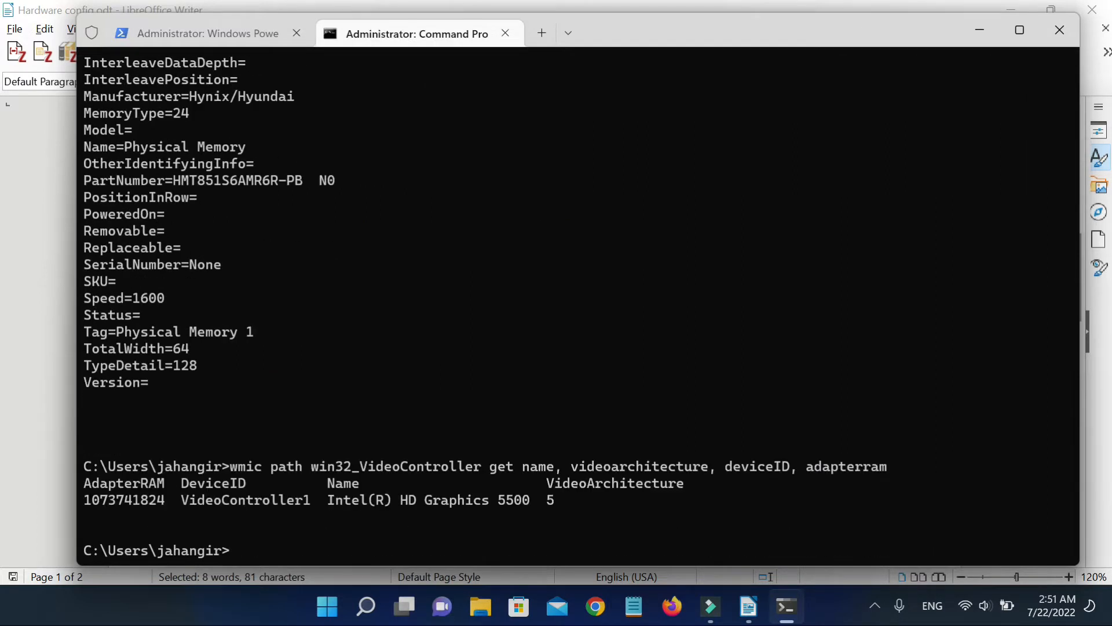
mouse_move(521, 518)
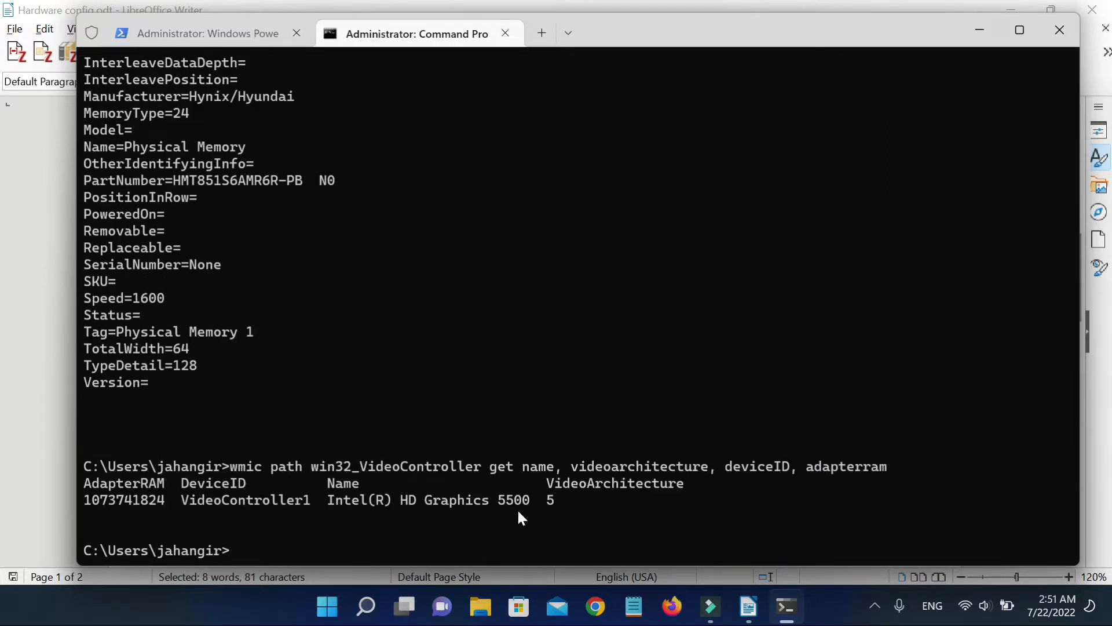
click(326, 606)
text(t)
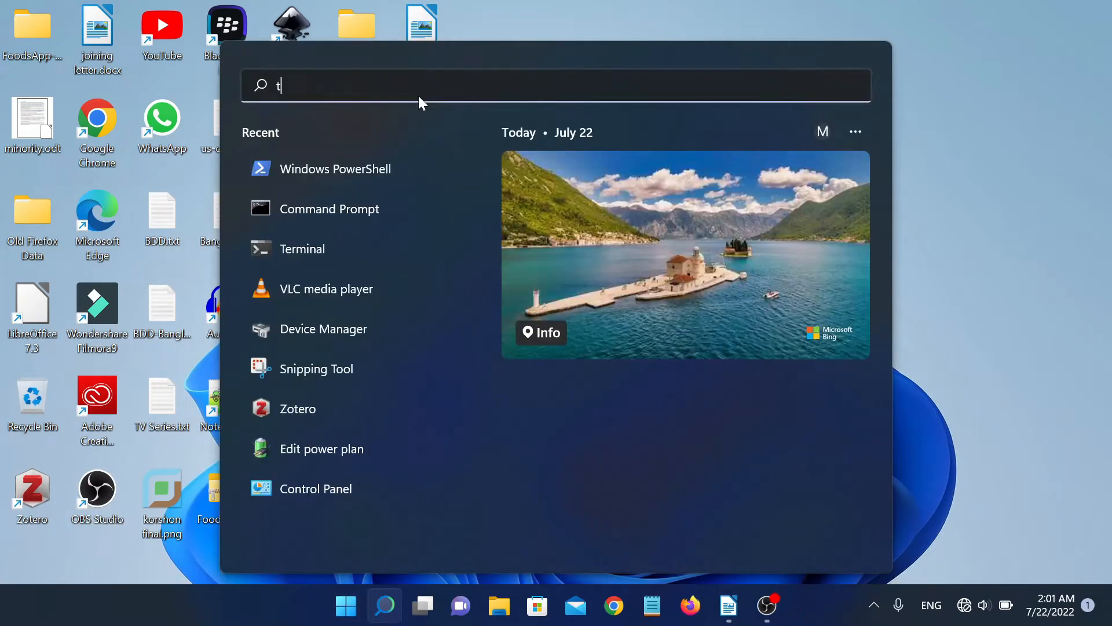
- Launch the Terminal app and add a Command Prompt tab from the new-tab dropdown
text(erminal)
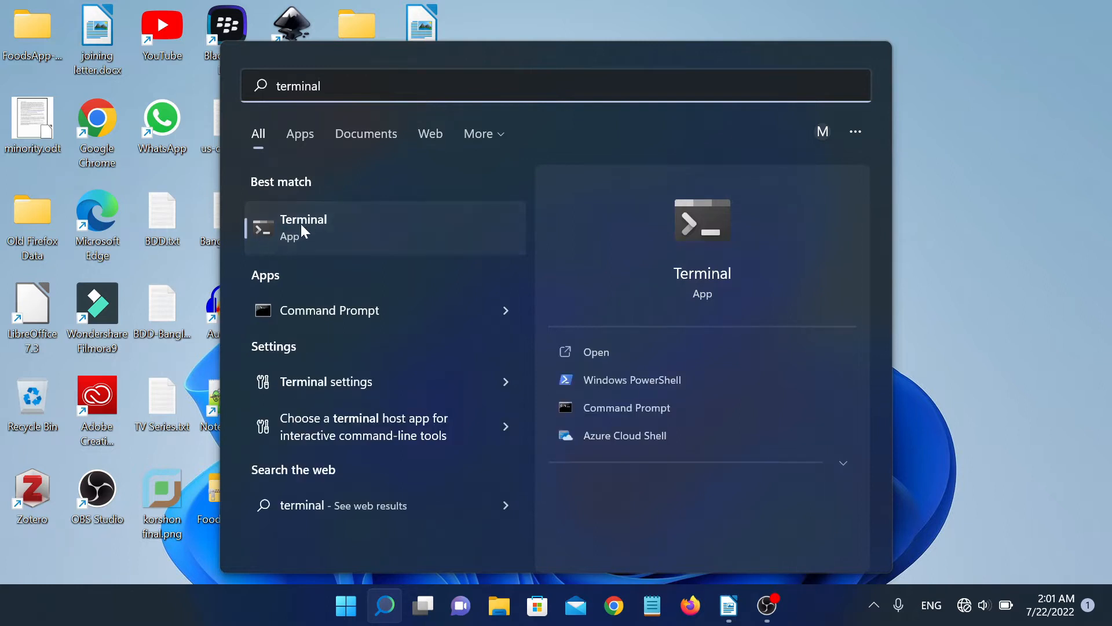
click(631, 380)
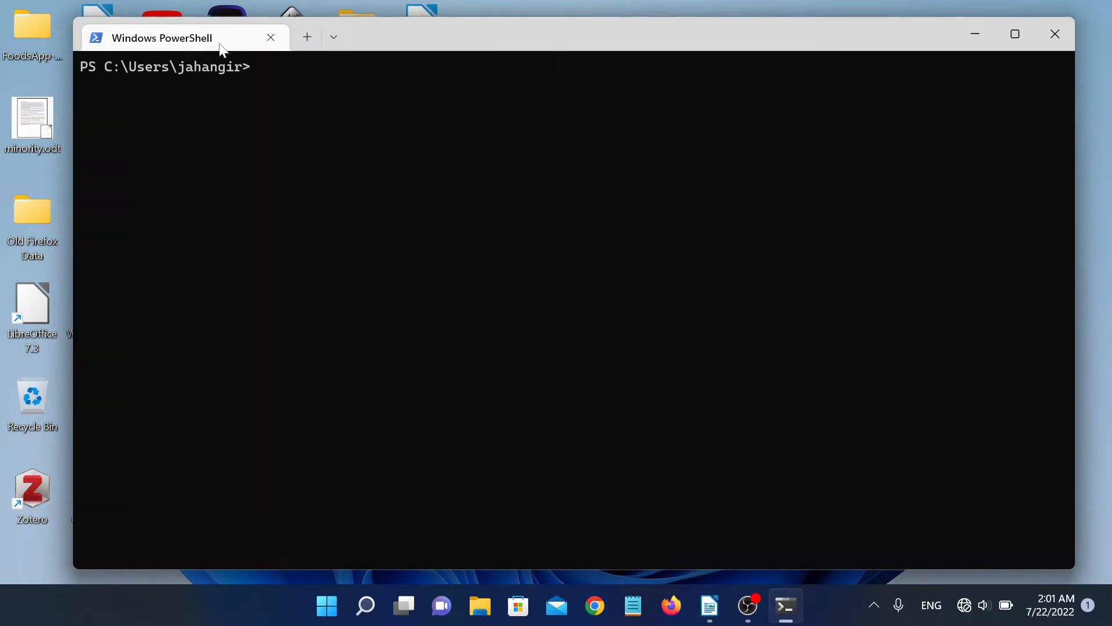
click(333, 36)
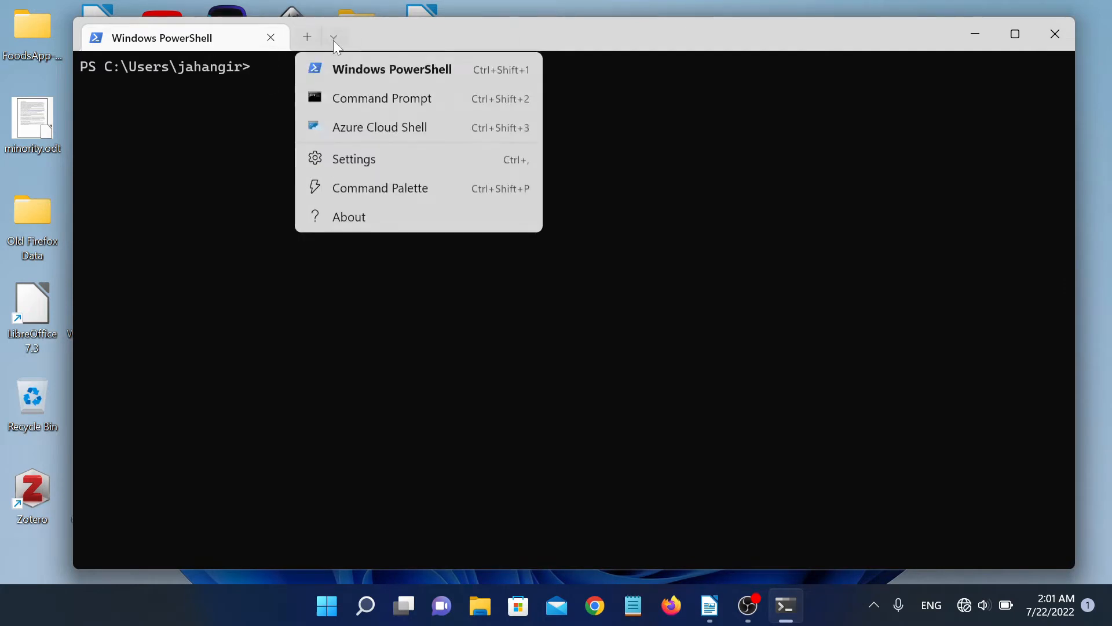
mouse_move(376, 98)
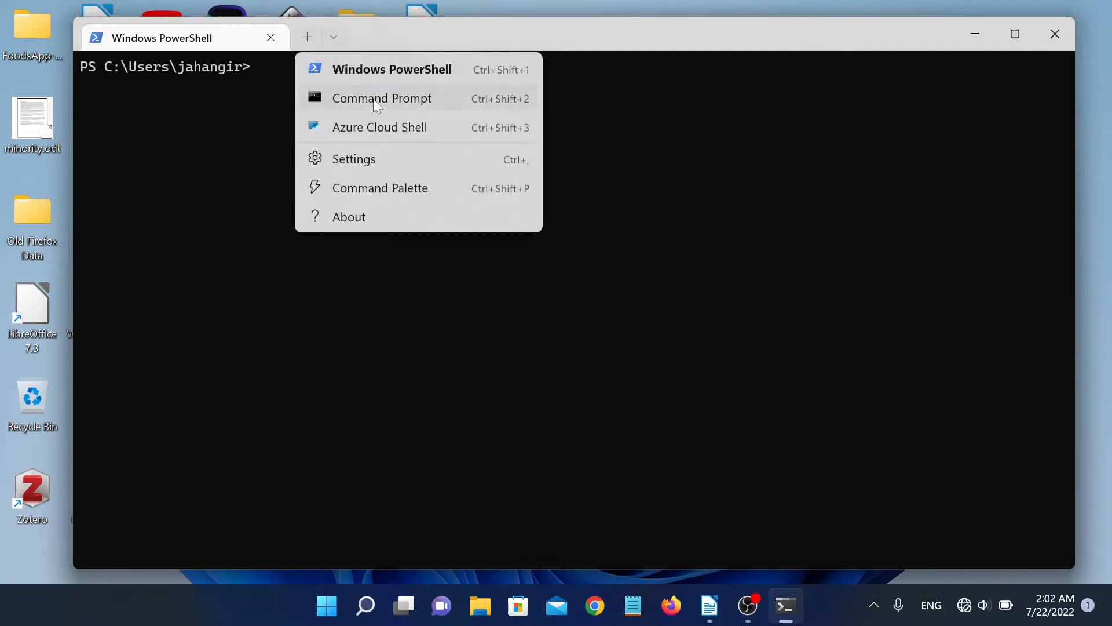
click(381, 98)
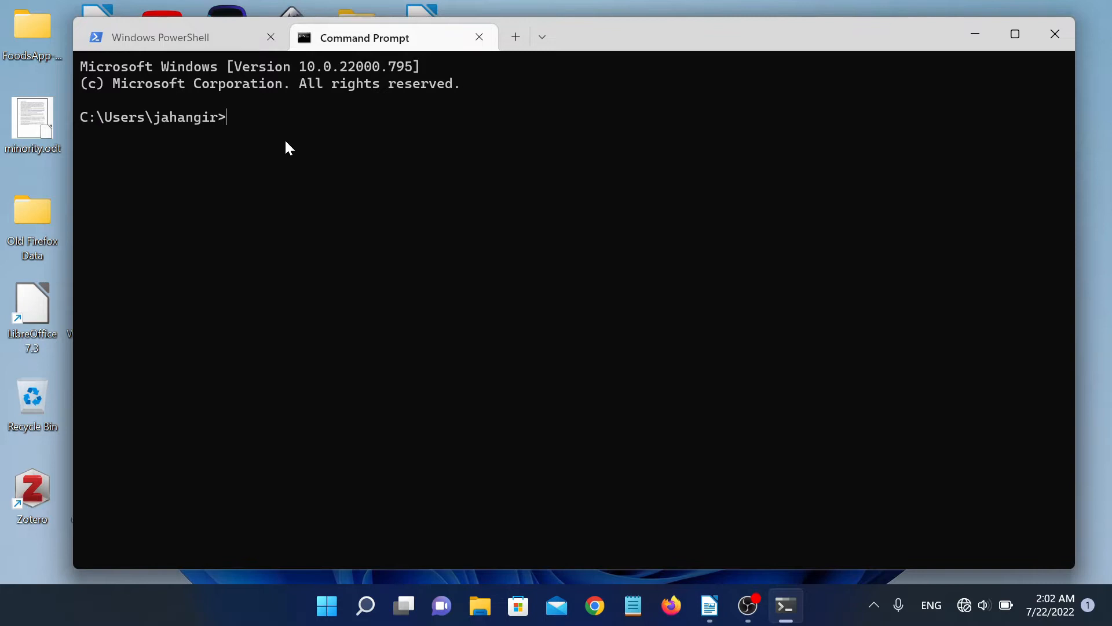
text(di)
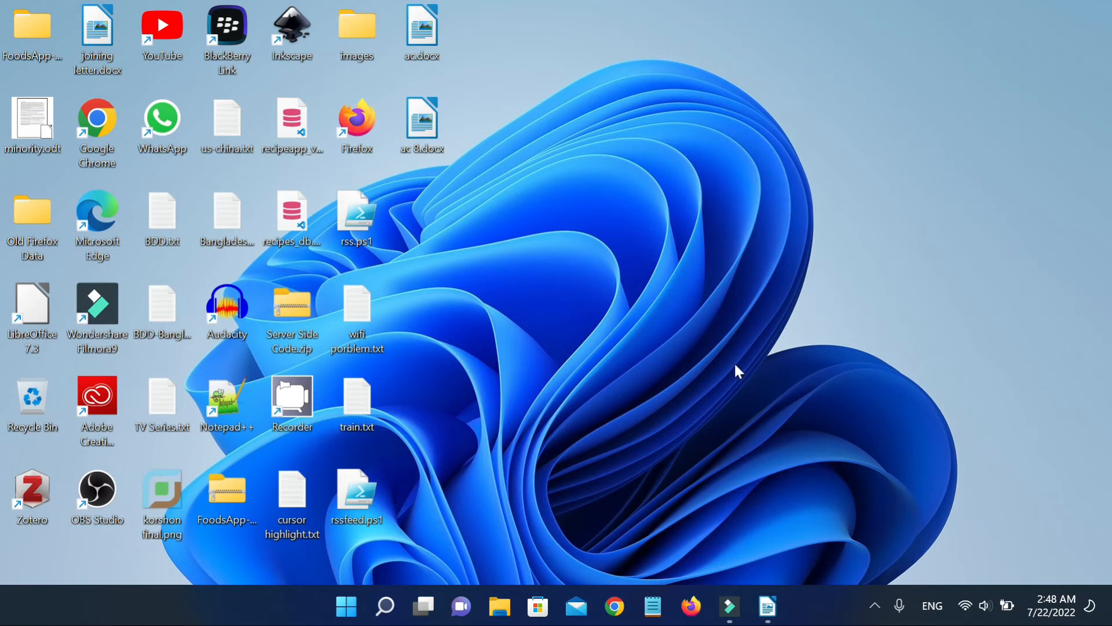
mouse_move(347, 606)
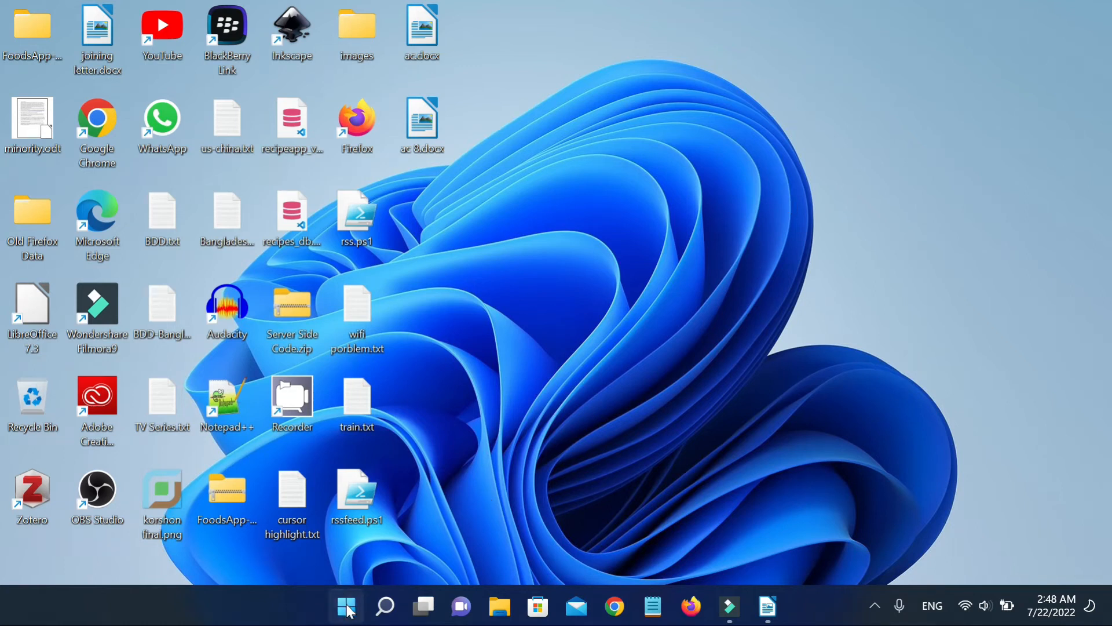
- Search 'terminal' and run Terminal as administrator, approving the elevation prompt
click(345, 606)
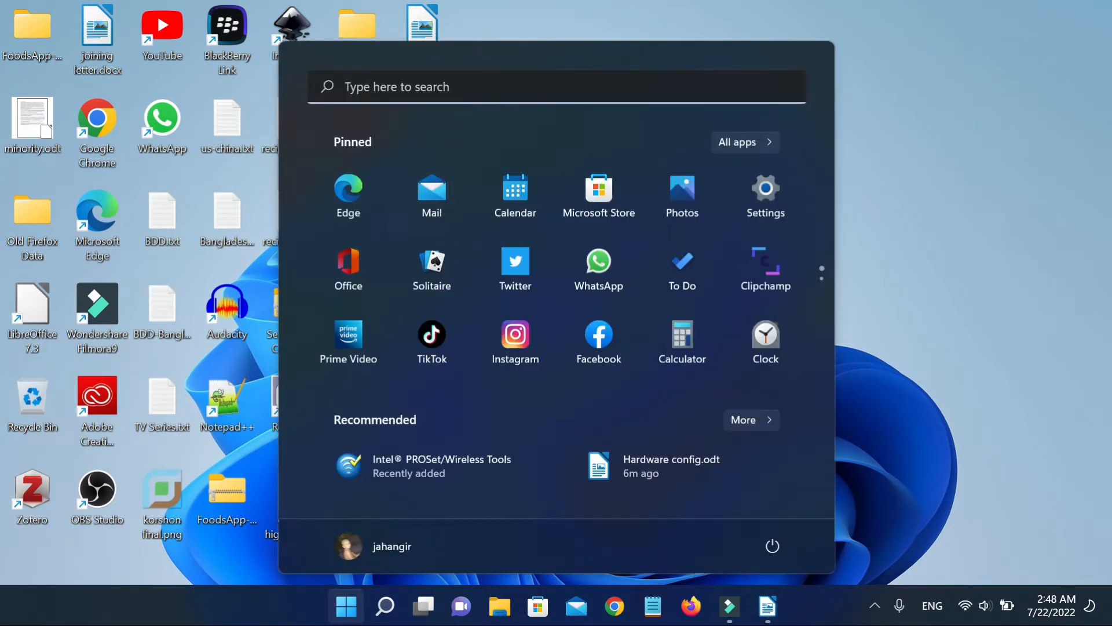
click(385, 606)
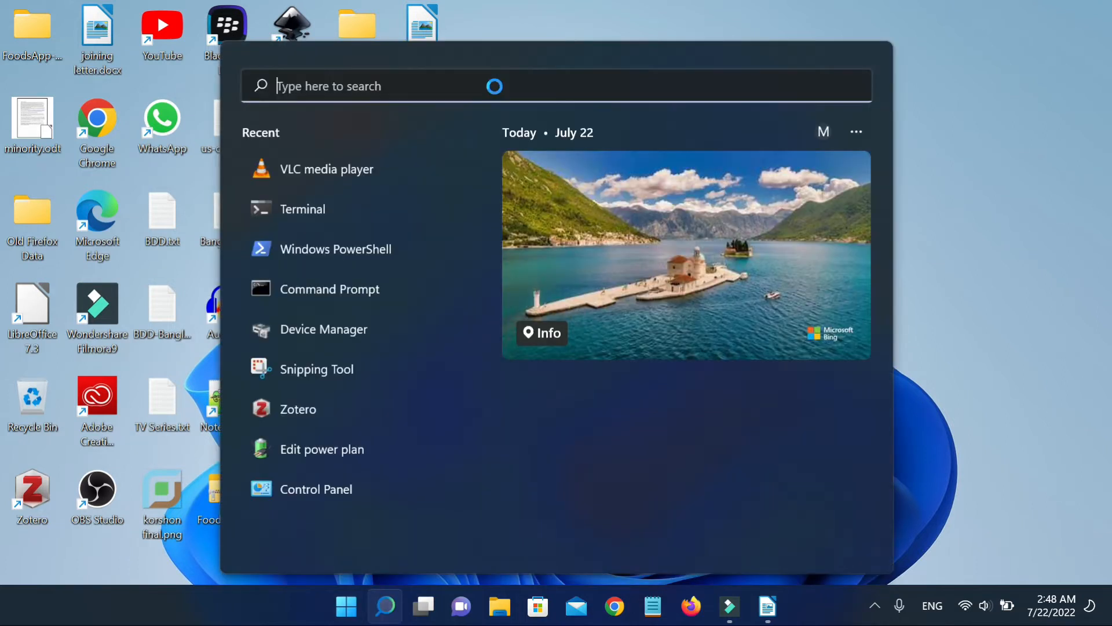
text(terminal)
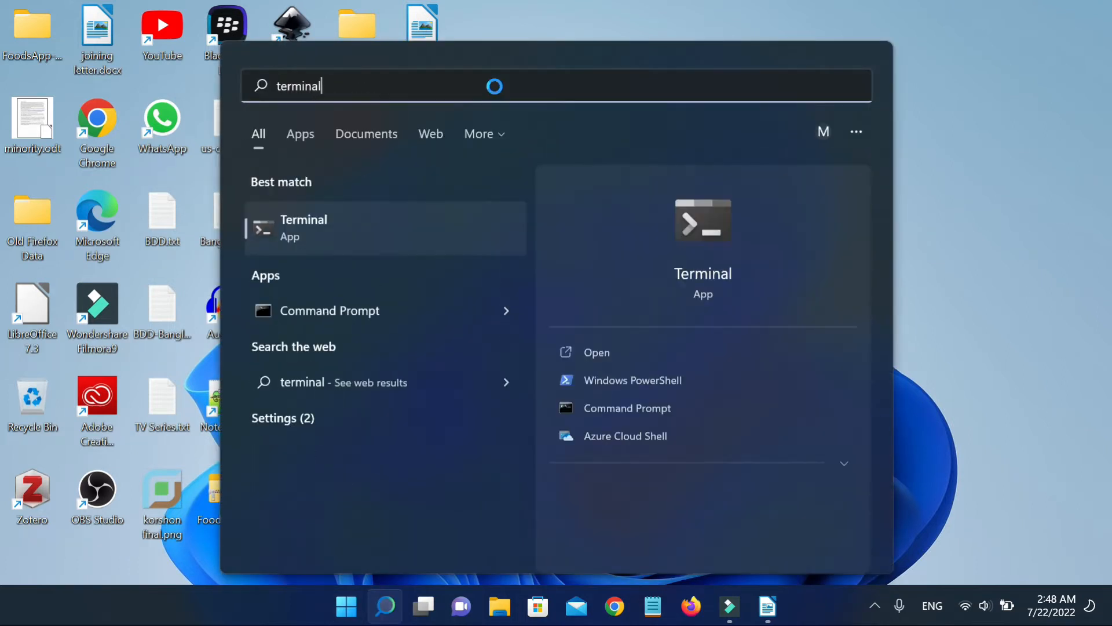
right_click(304, 227)
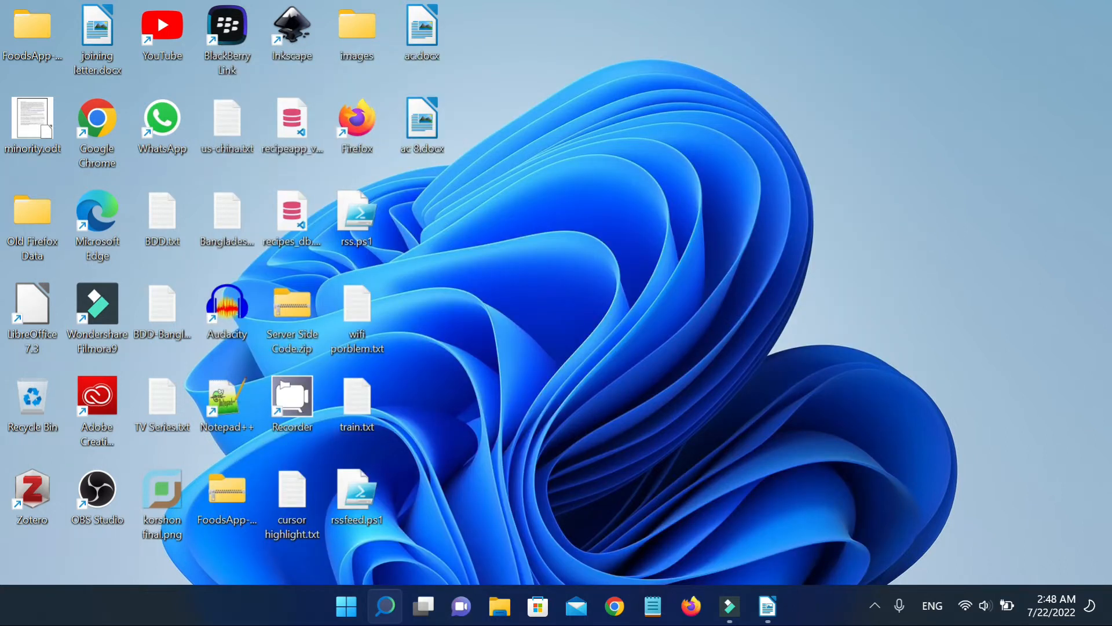
click(730, 607)
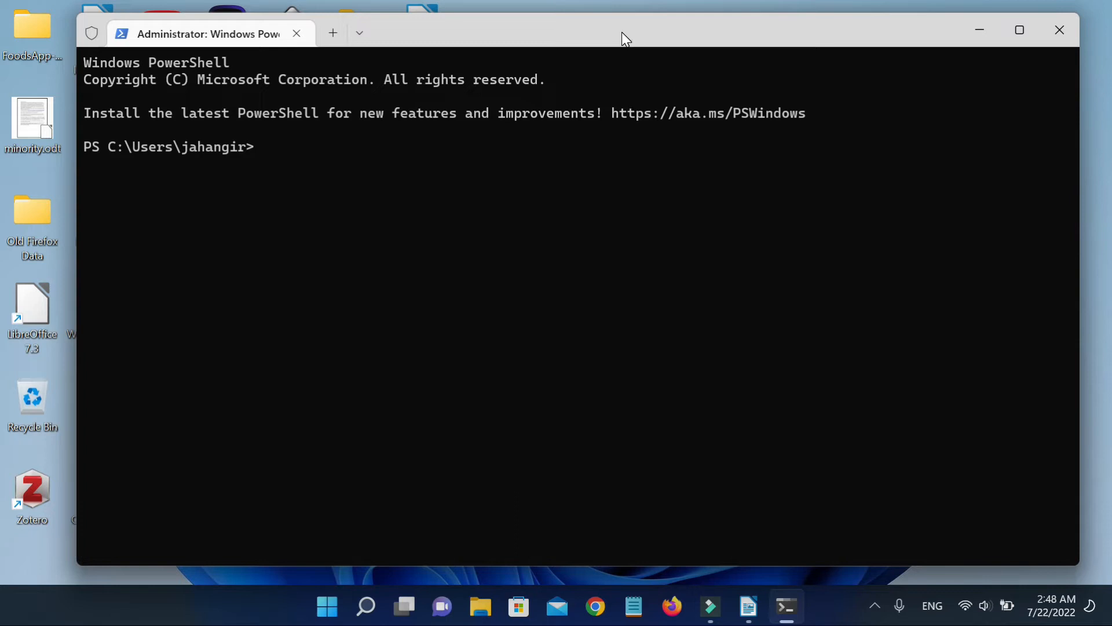
mouse_move(678, 337)
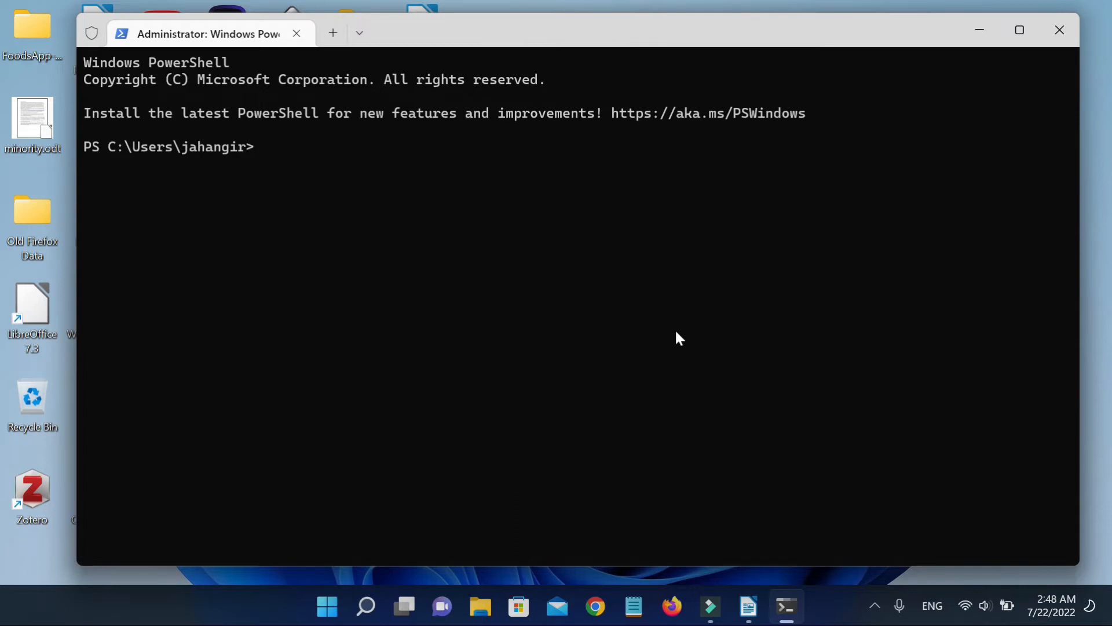
- Run systeminfo, scroll through the report to the network cards, then clear the console
text(sys)
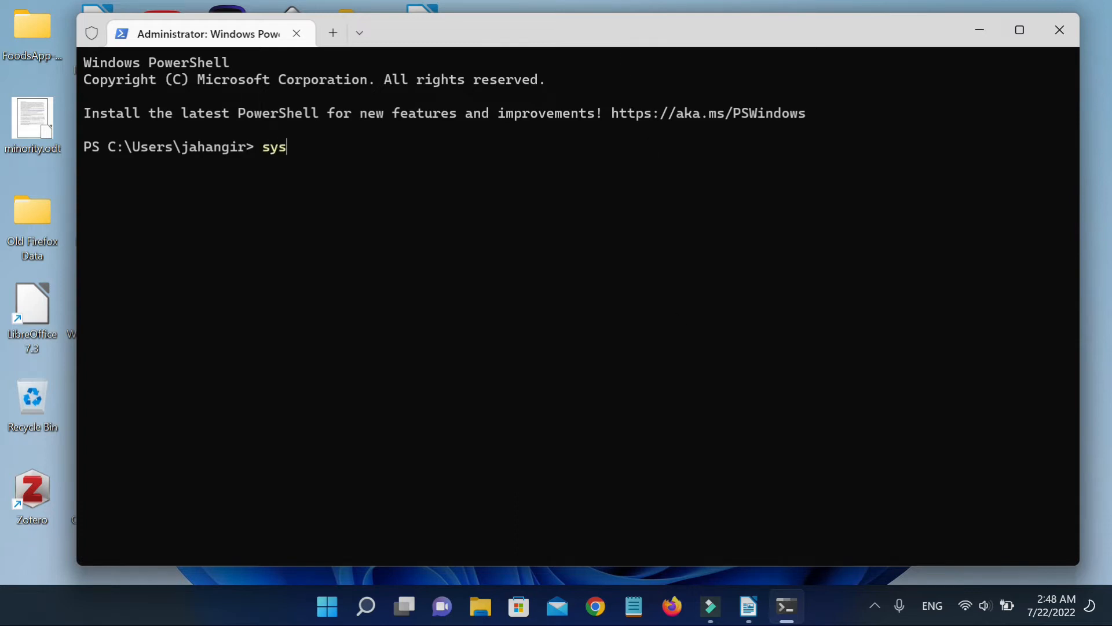
text(tem)
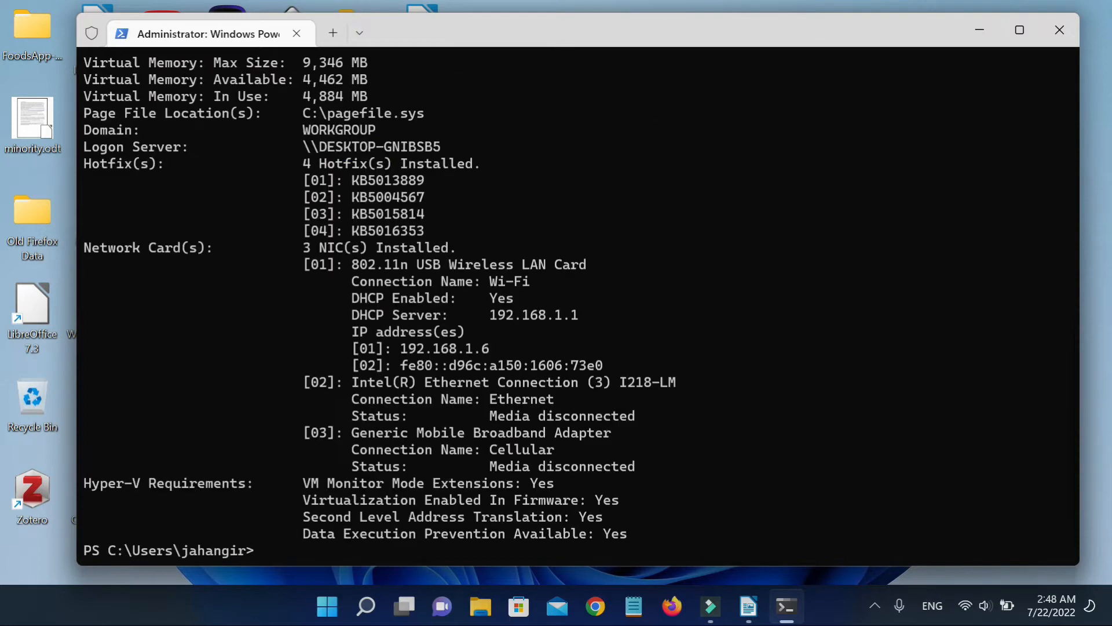
scroll(up, 3)
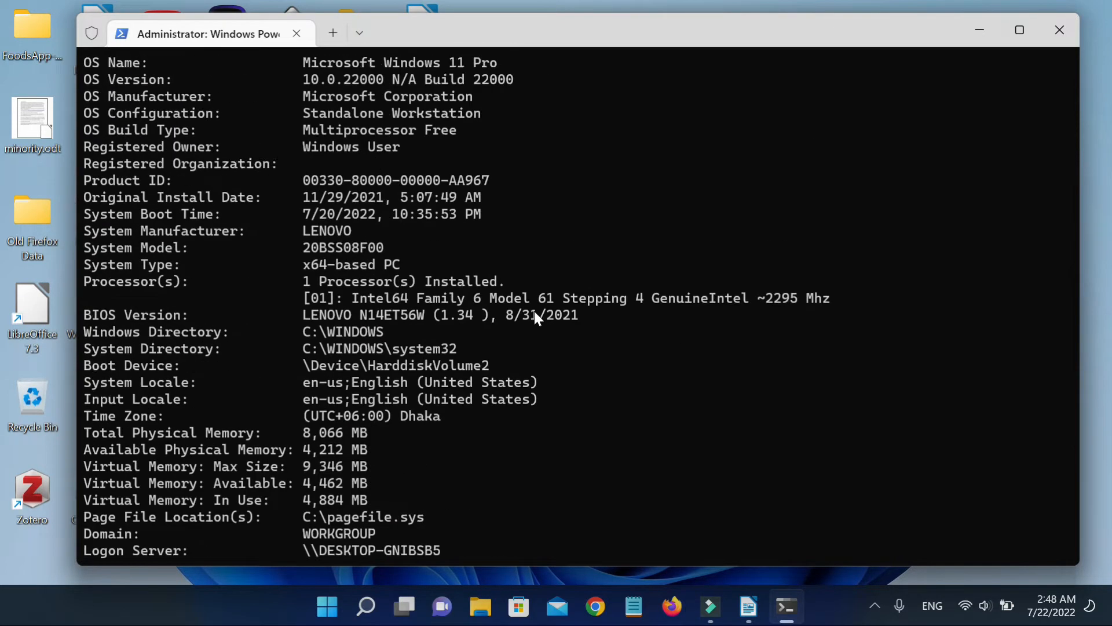
scroll(up, 3)
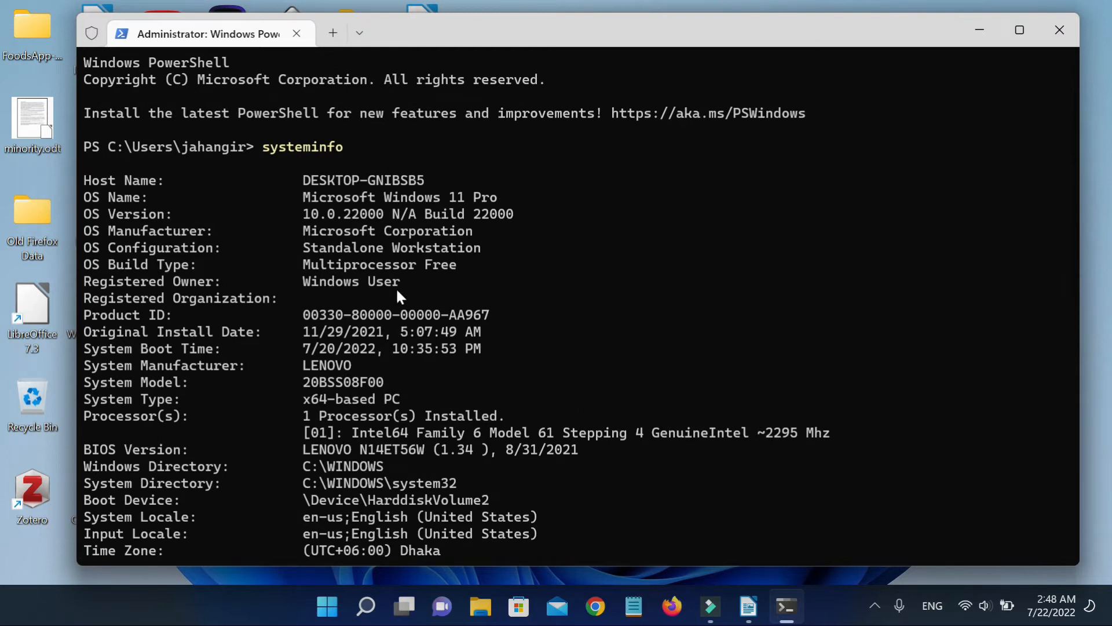
scroll(down, 3)
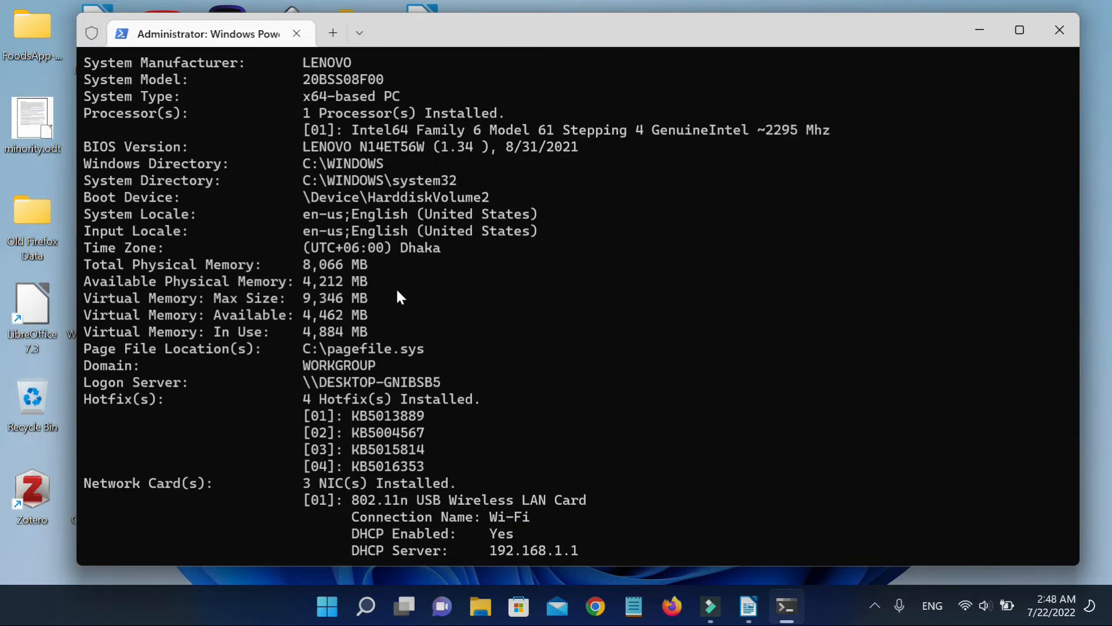
scroll(down, 3)
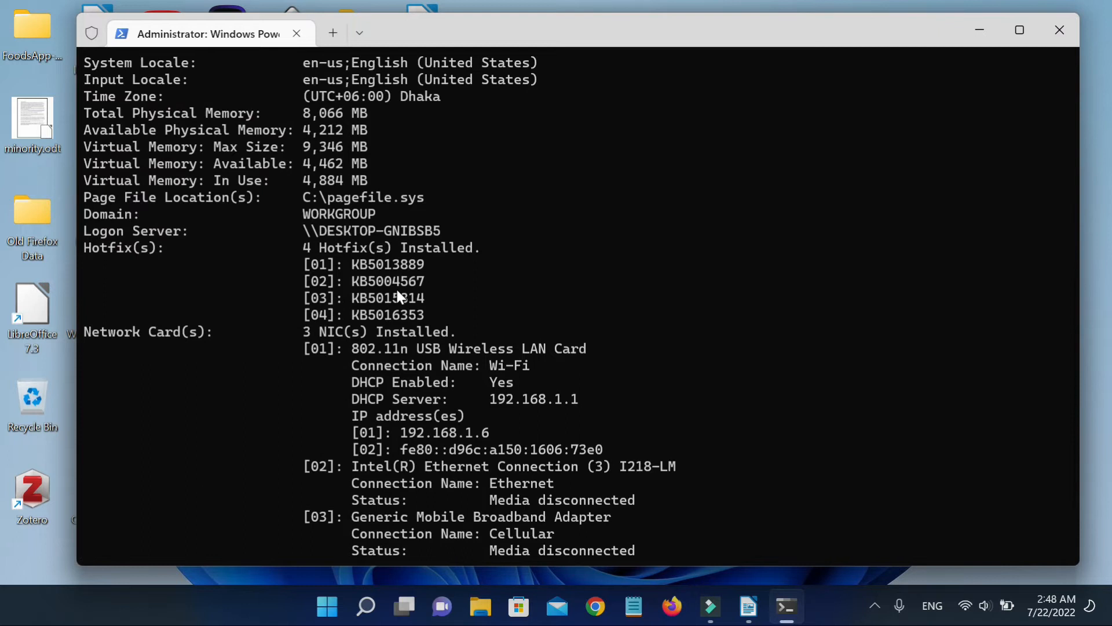
scroll(down, 3)
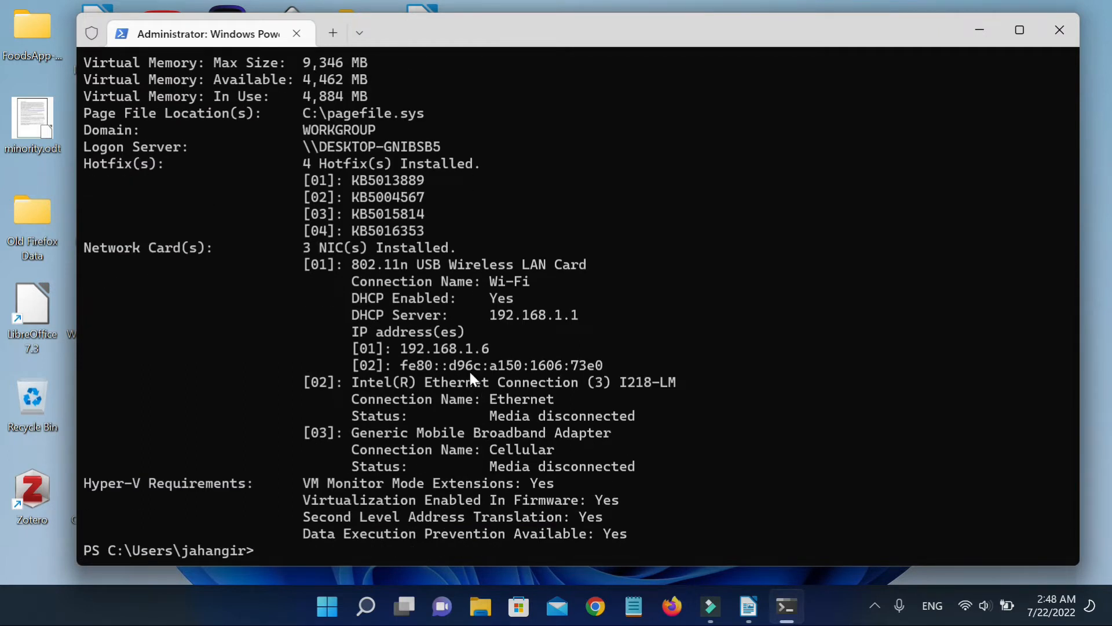
text(clea)
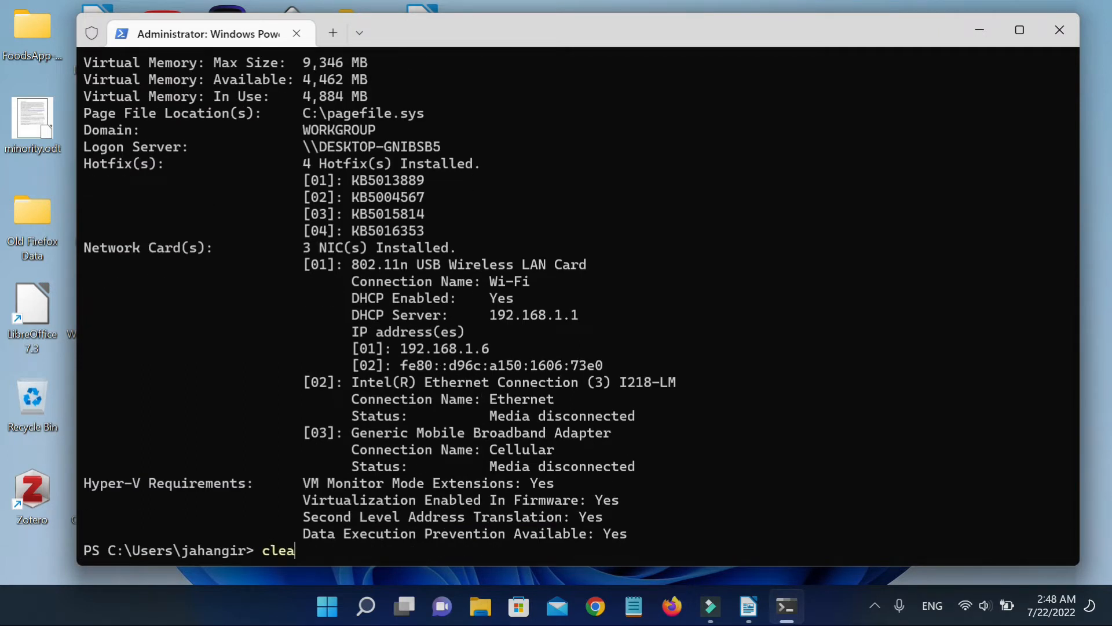
key(Return)
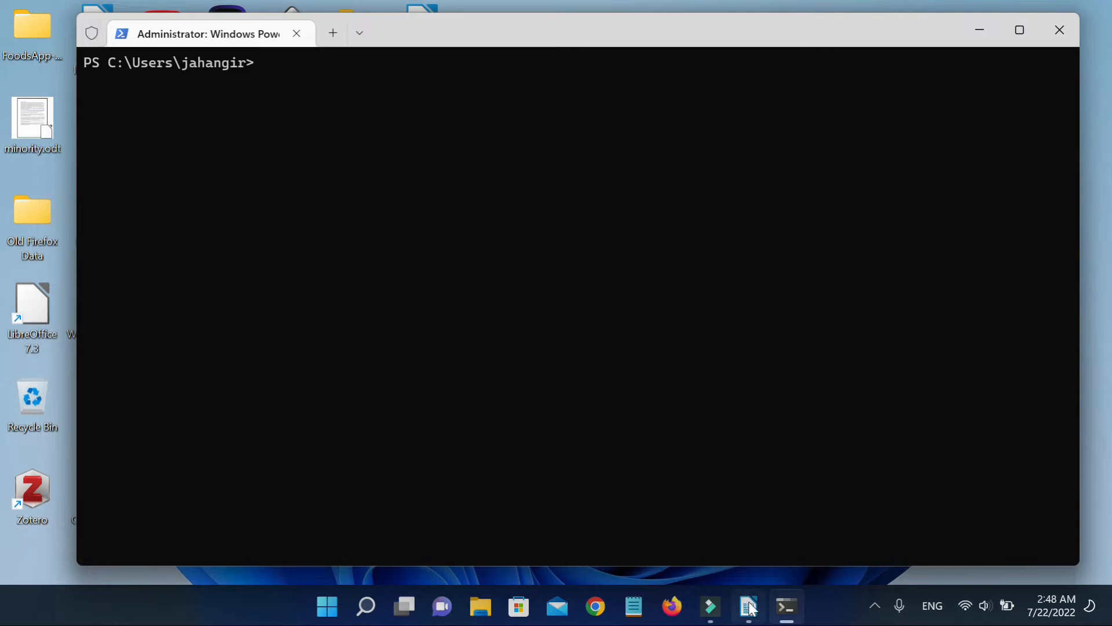
- Scroll to the RAM section of the Hardware config notes and copy the wmic memorychip get line
click(746, 607)
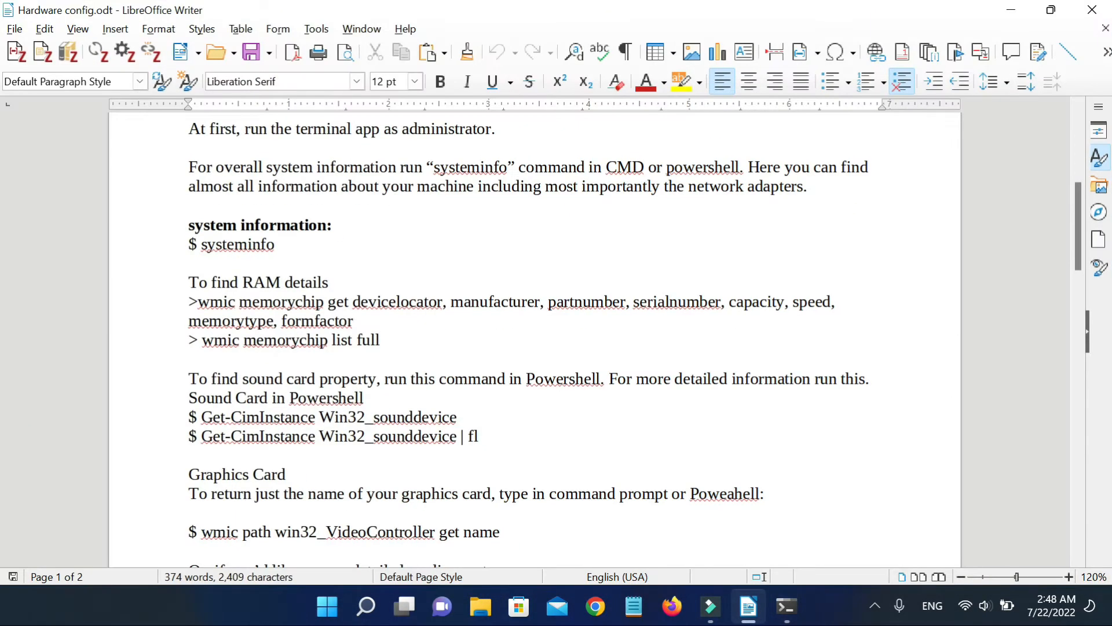
scroll(up, 3)
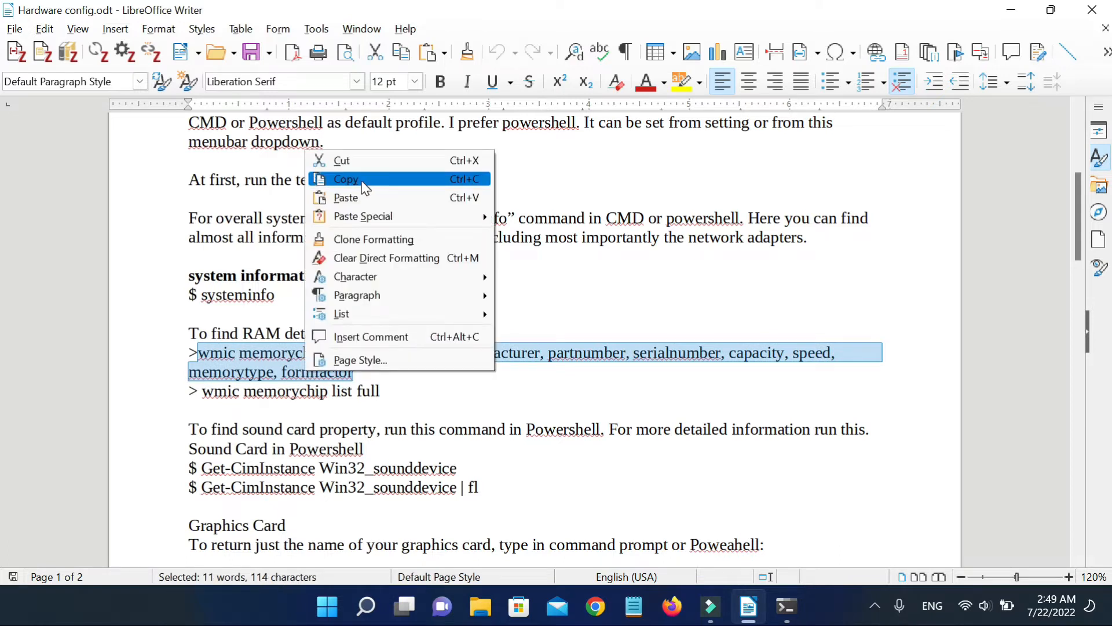
click(345, 179)
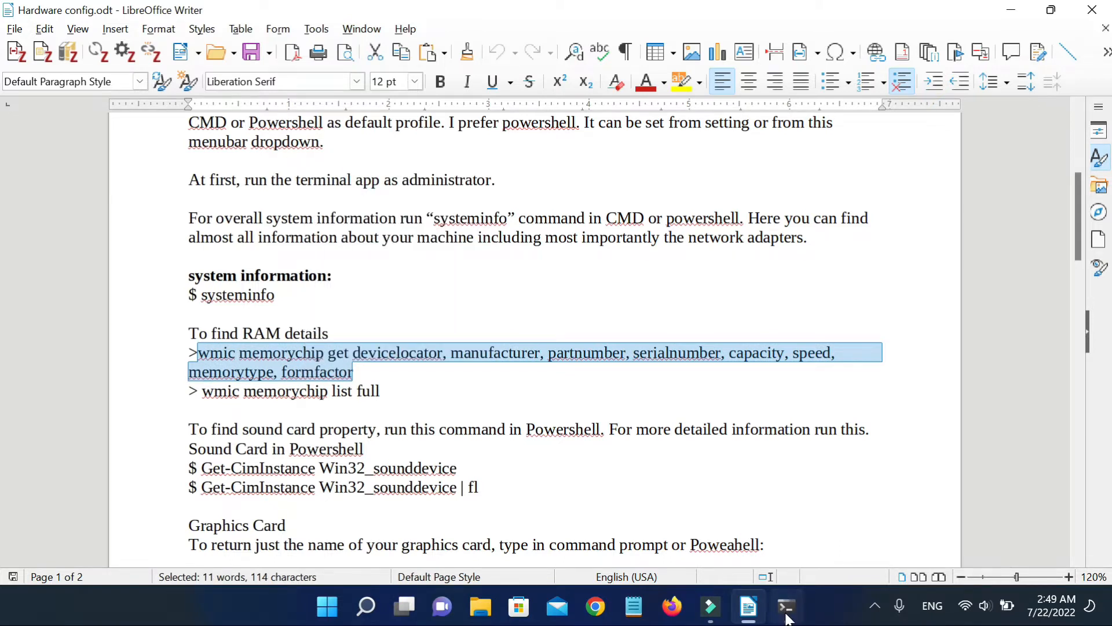
- After the RAM query fails in PowerShell, run wmic memorychip get in a new Command Prompt tab
click(786, 607)
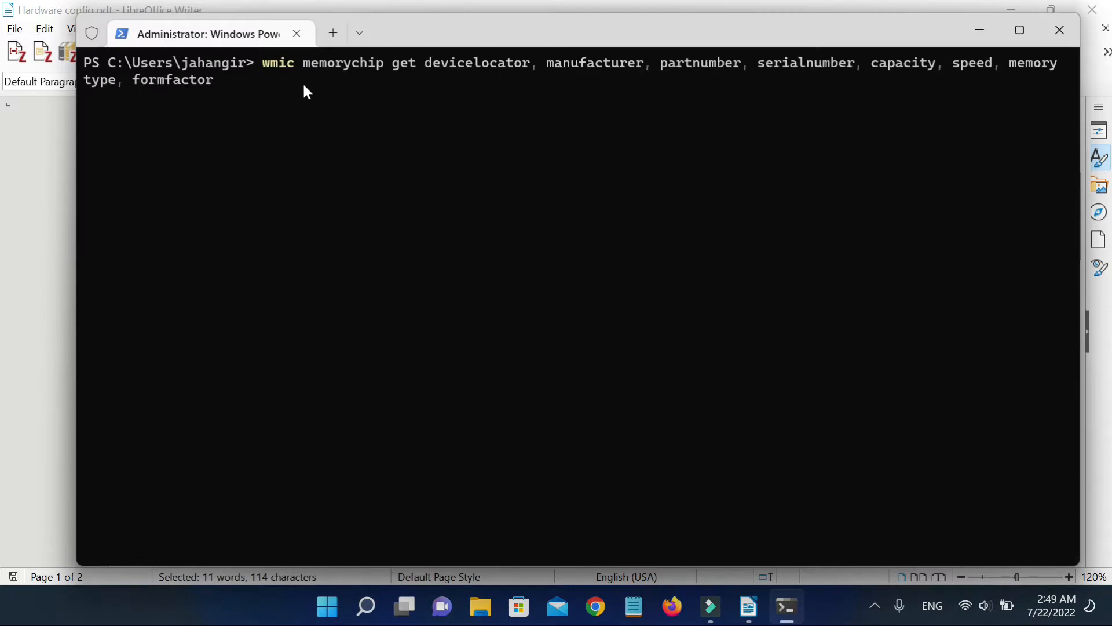
key(Return)
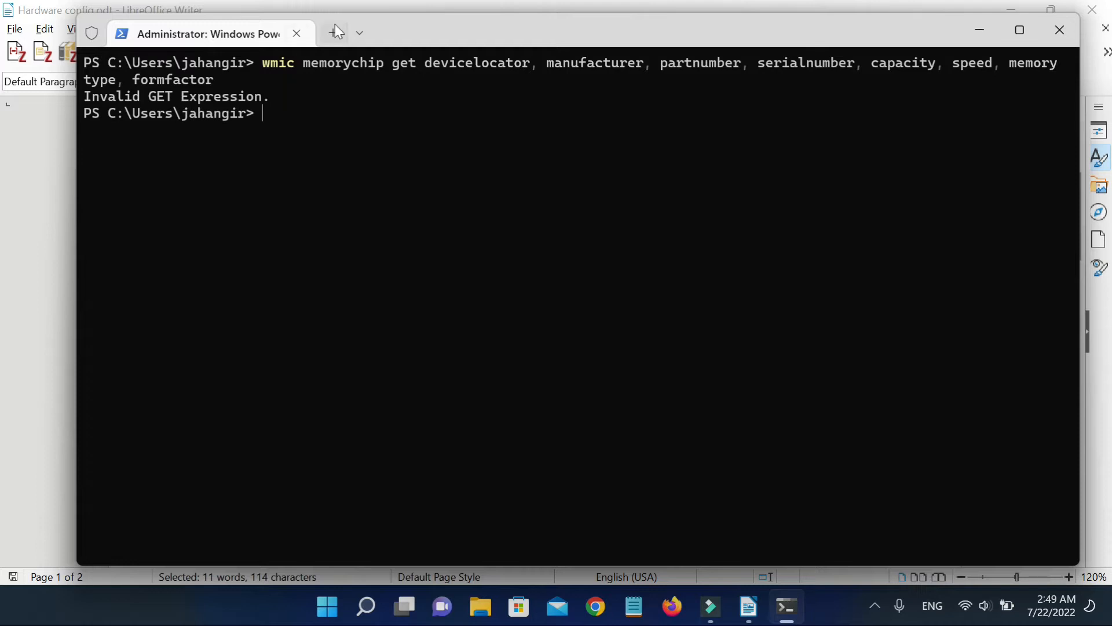
click(359, 32)
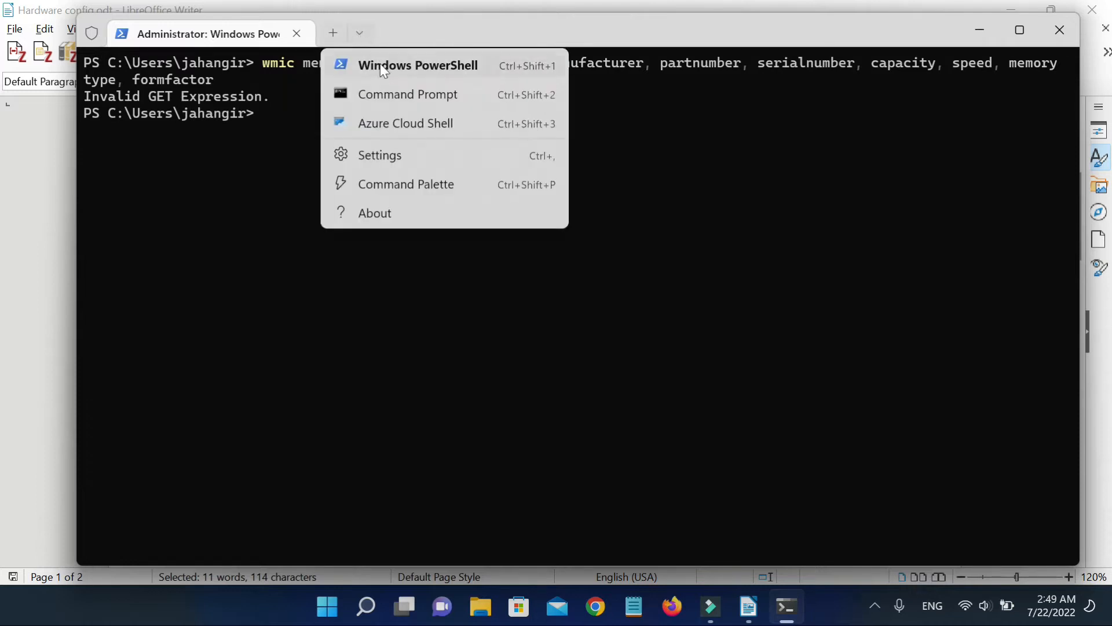
click(407, 94)
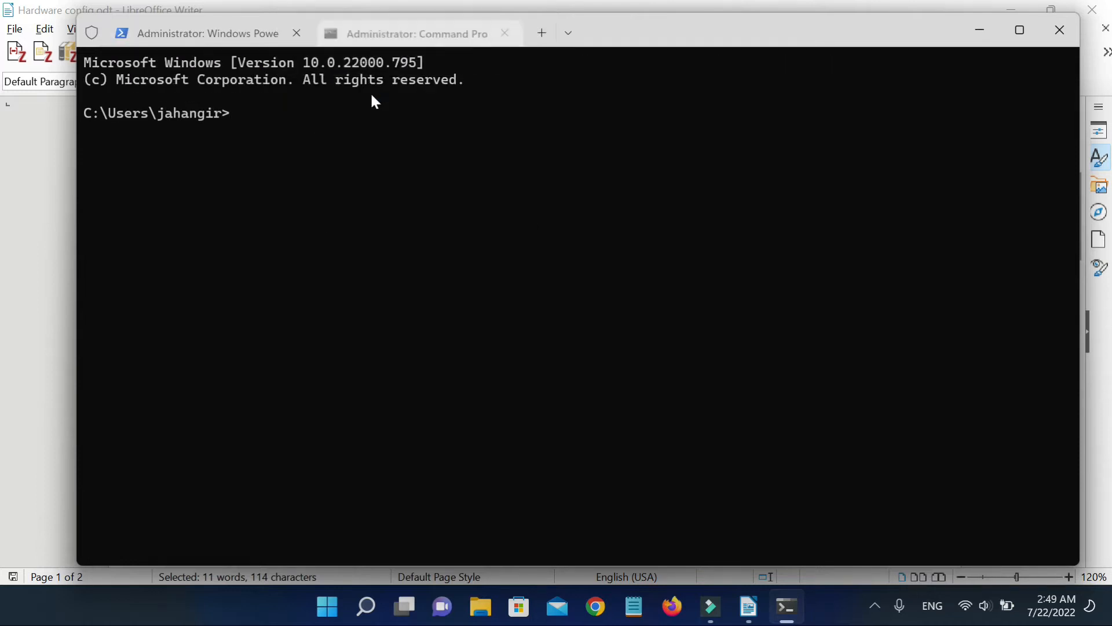
text(wmic memorychip get devicelocator, manufacturer, partnumber, serialnumber, capacity, speed, memorytype, formfactor)
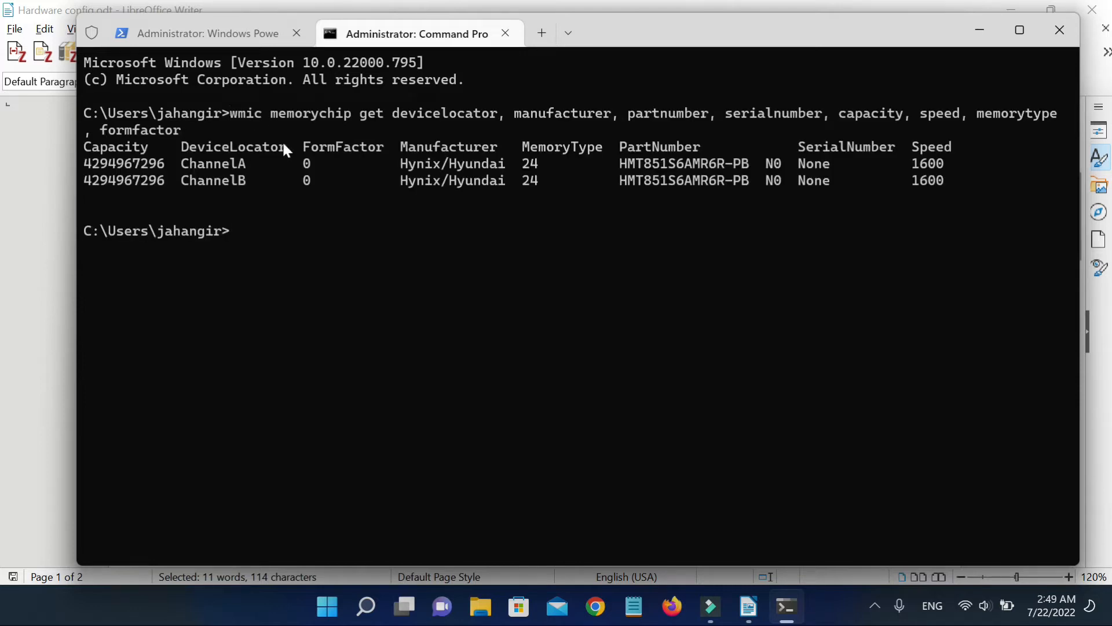
mouse_move(550, 225)
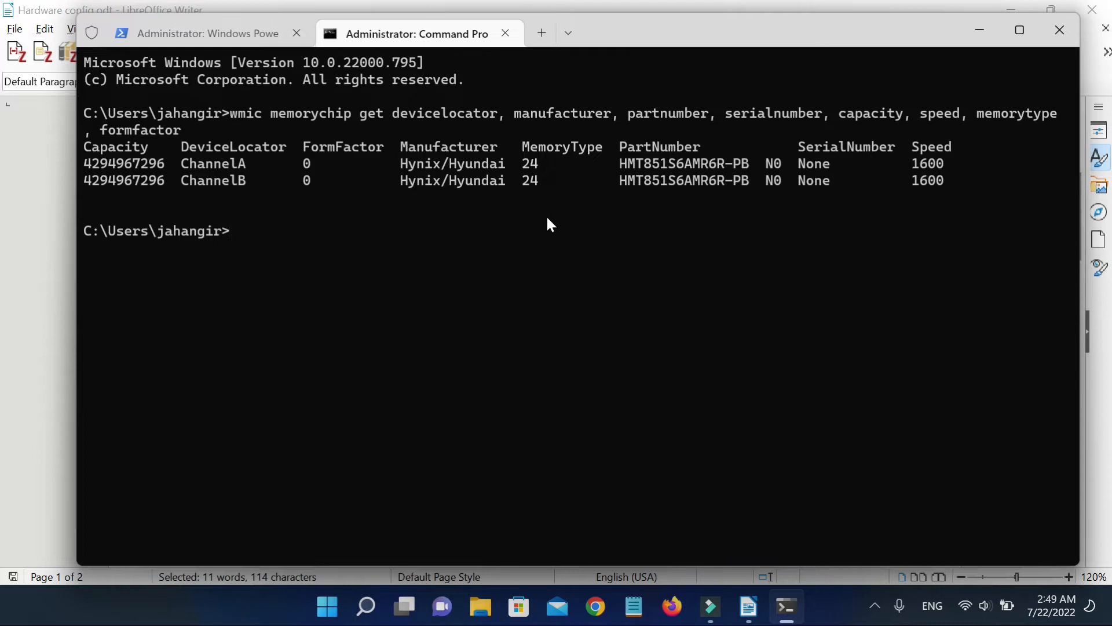
mouse_move(930, 168)
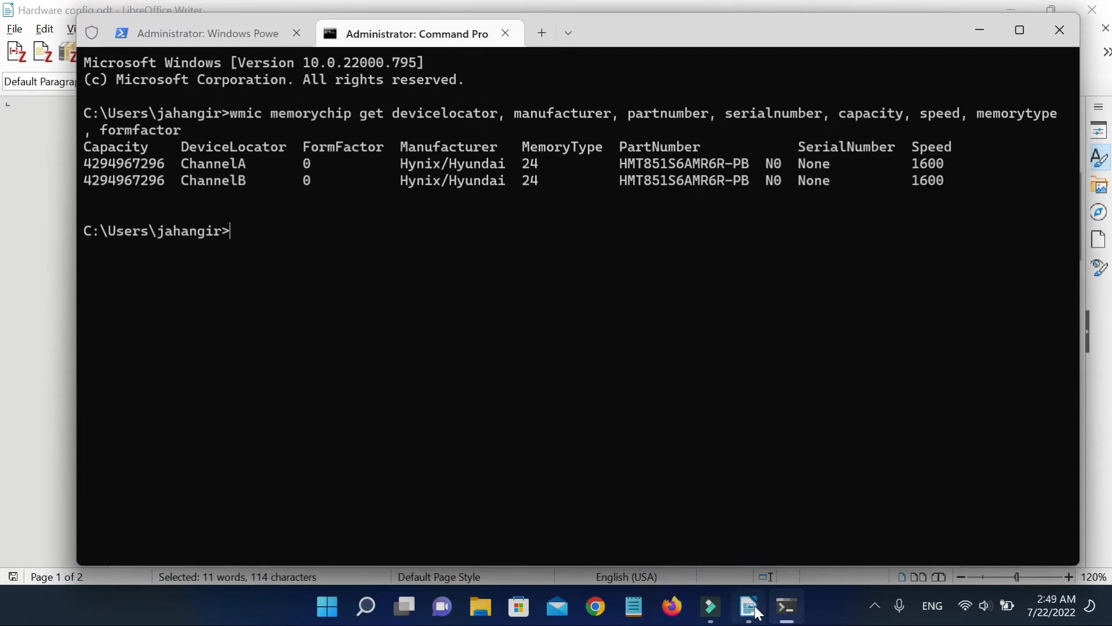
- Select and copy the 'wmic memorychip list full' line in the Hardware config notes
click(748, 607)
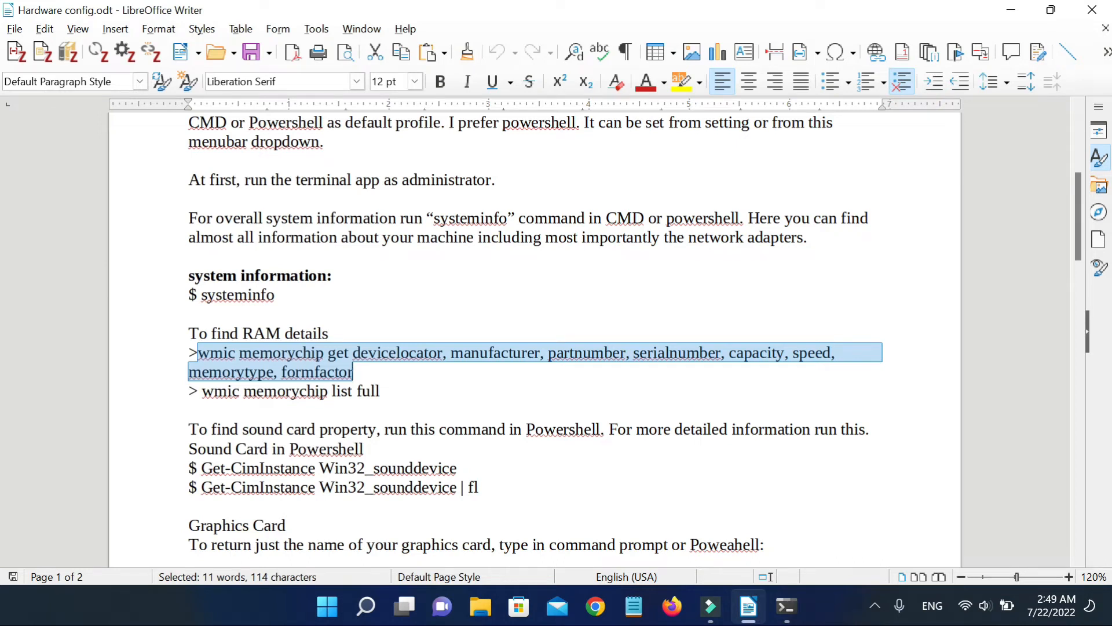
click(291, 391)
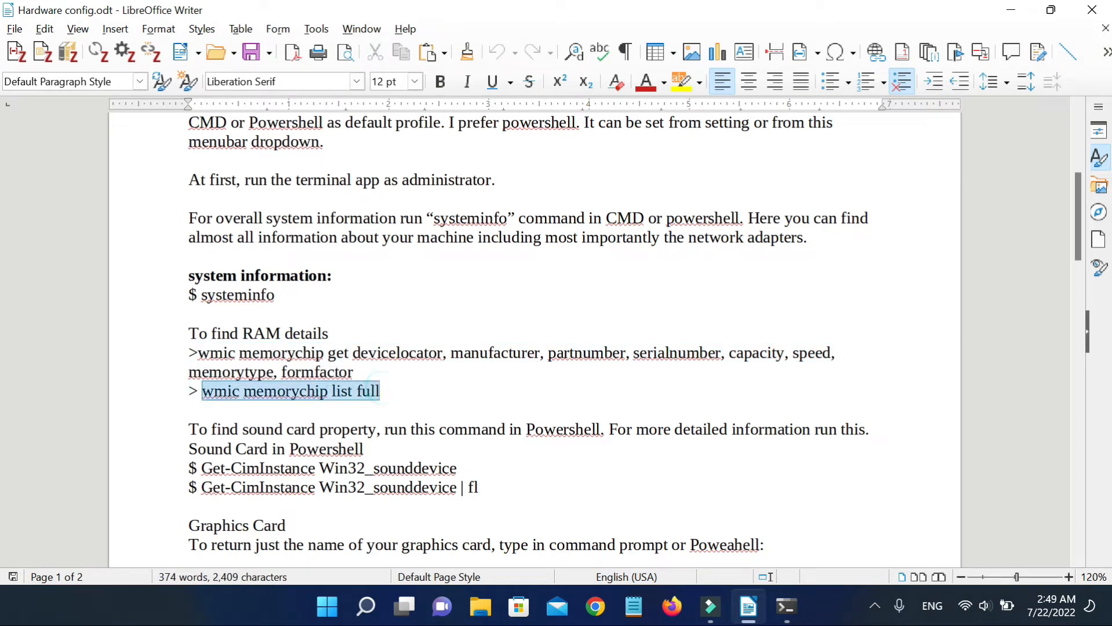
right_click(291, 391)
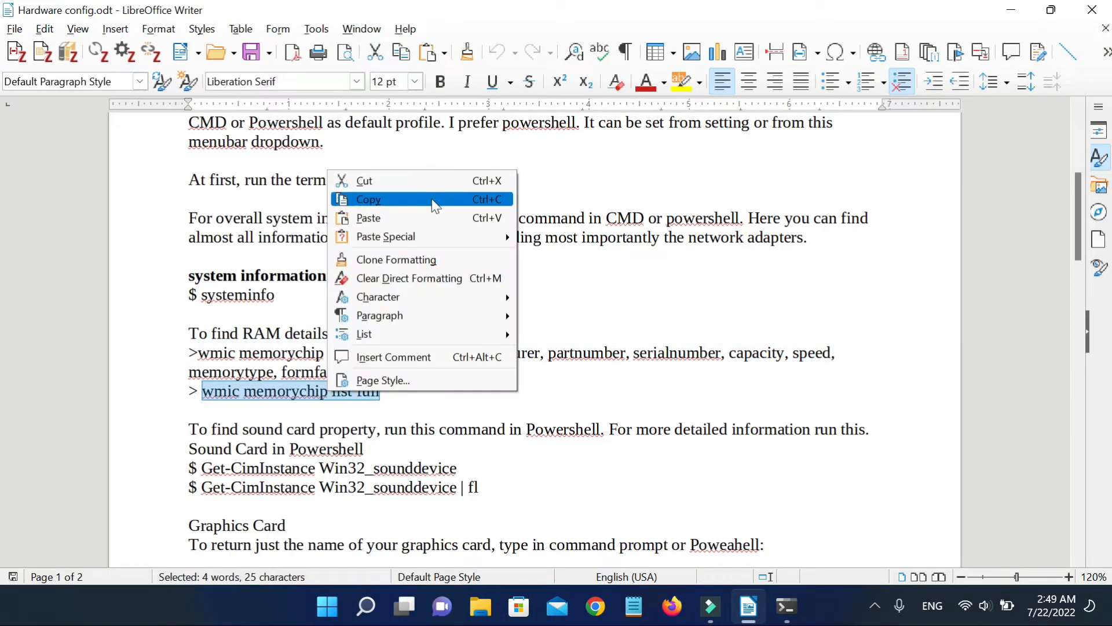
click(369, 199)
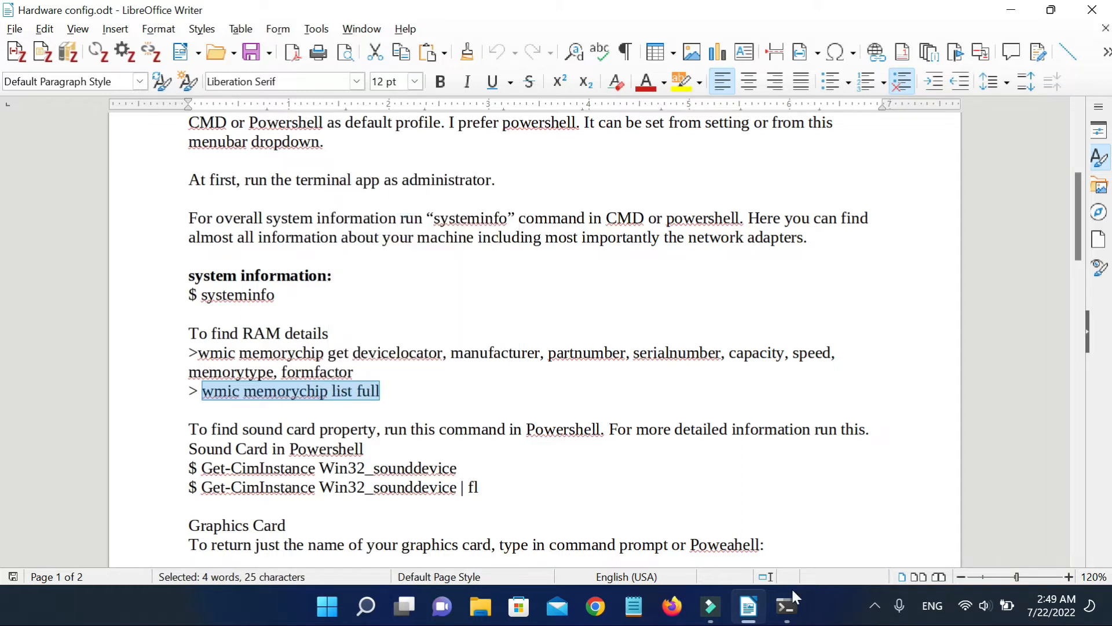
- Run 'wmic memorychip list full' in Command Prompt and scroll through both Hynix modules' properties
click(785, 607)
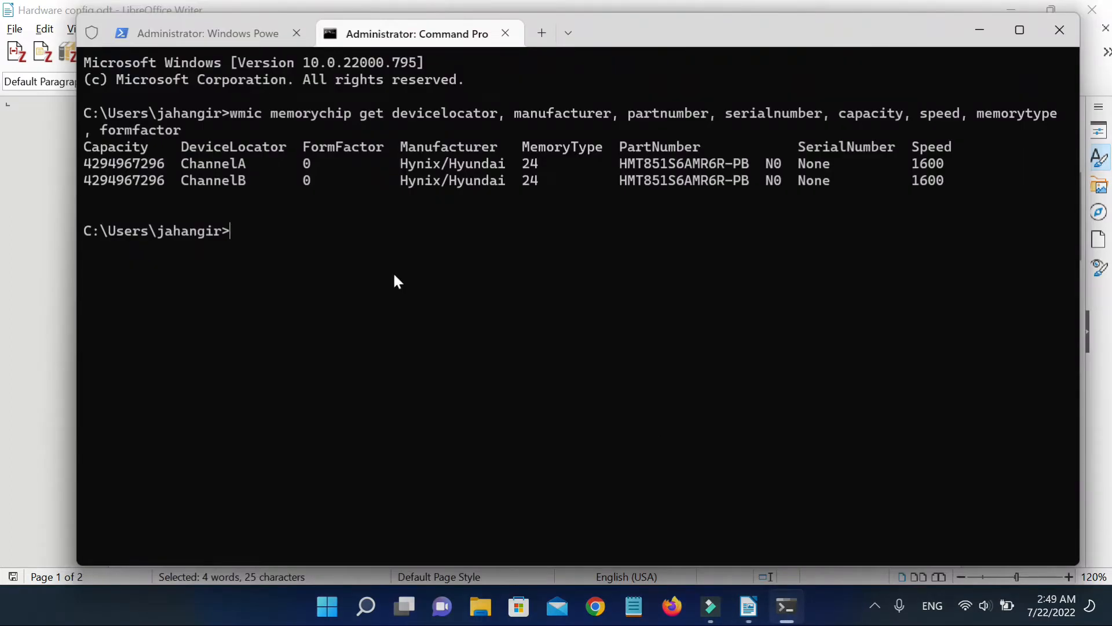
text(wmic memorychip list full)
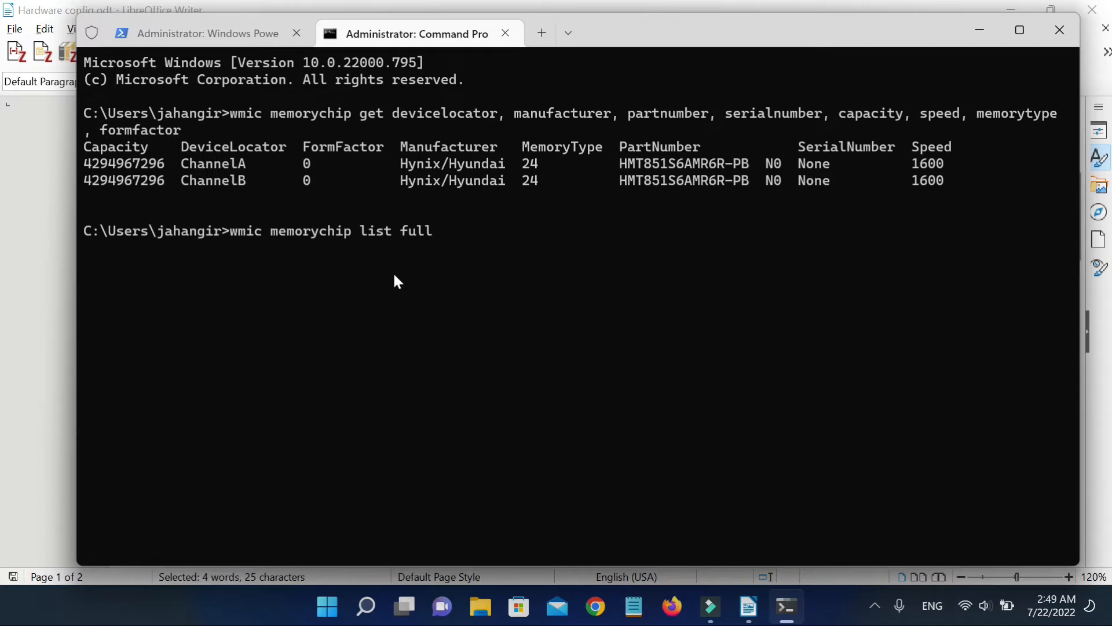
key(Return)
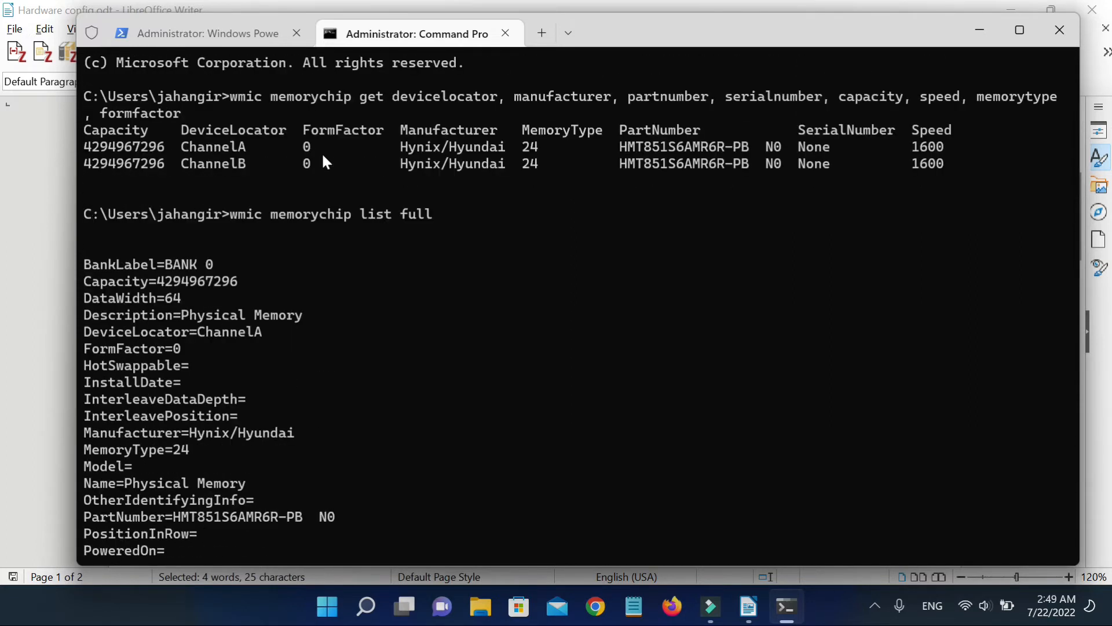
mouse_move(216, 275)
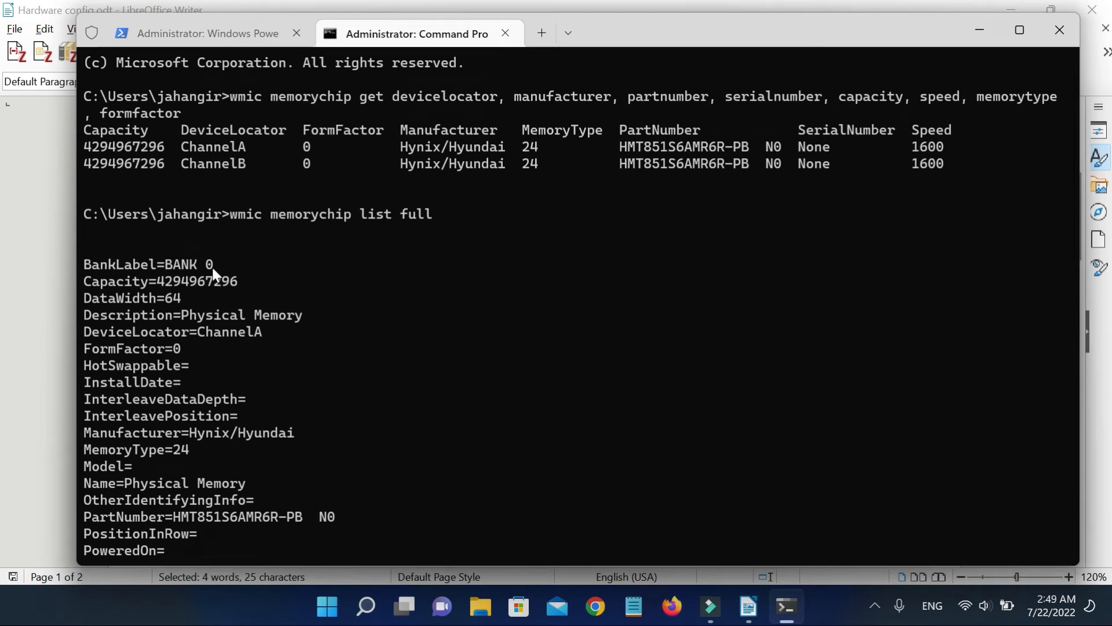
mouse_move(188, 399)
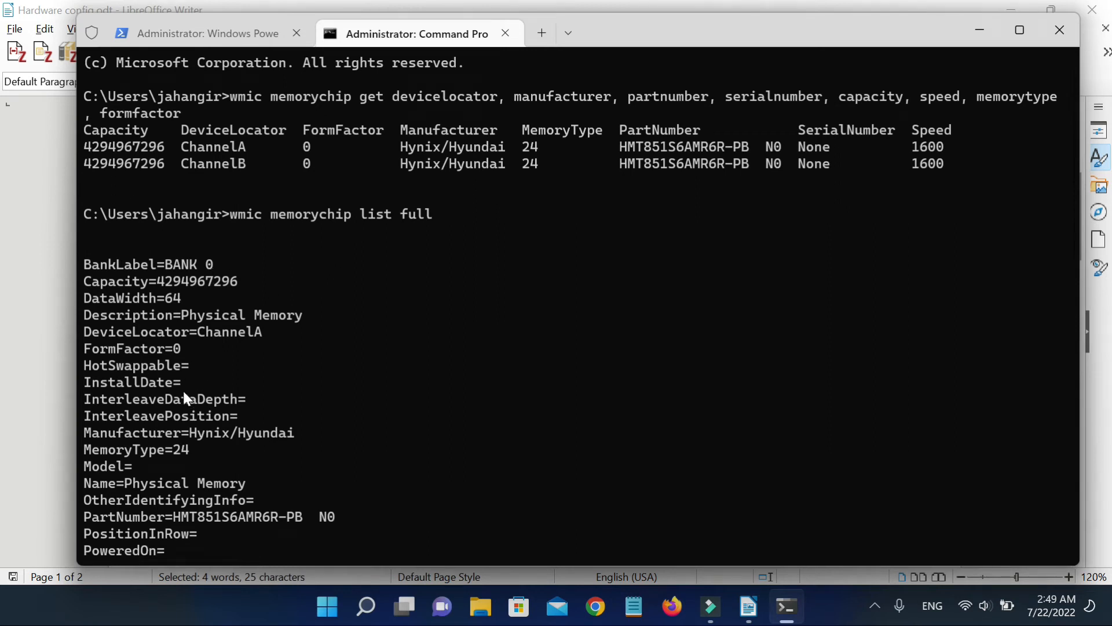
scroll(down, 3)
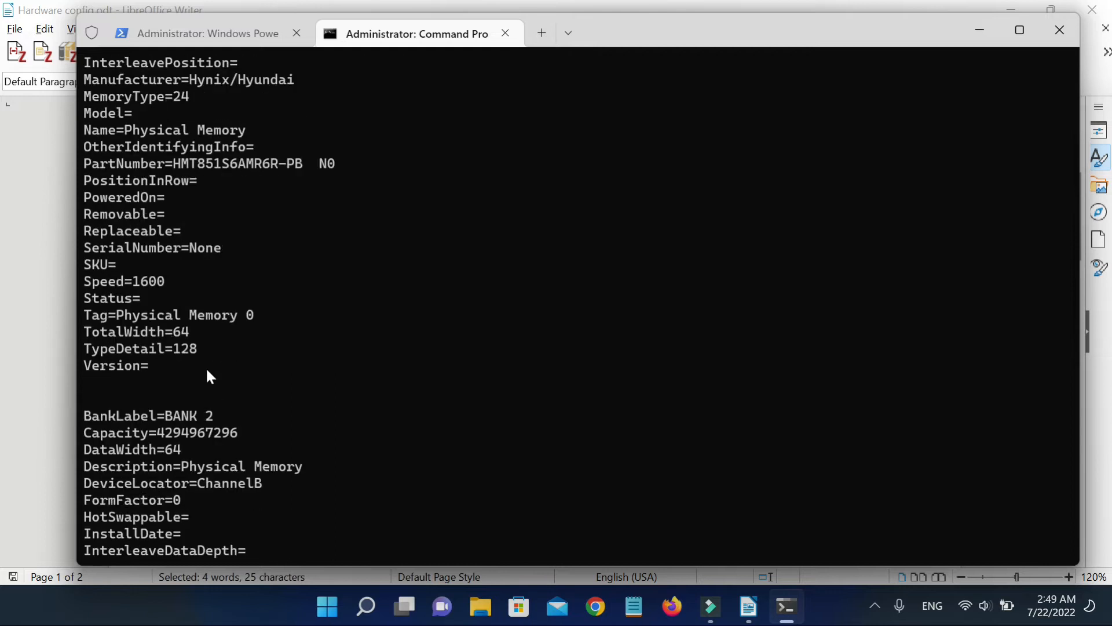
scroll(down, 3)
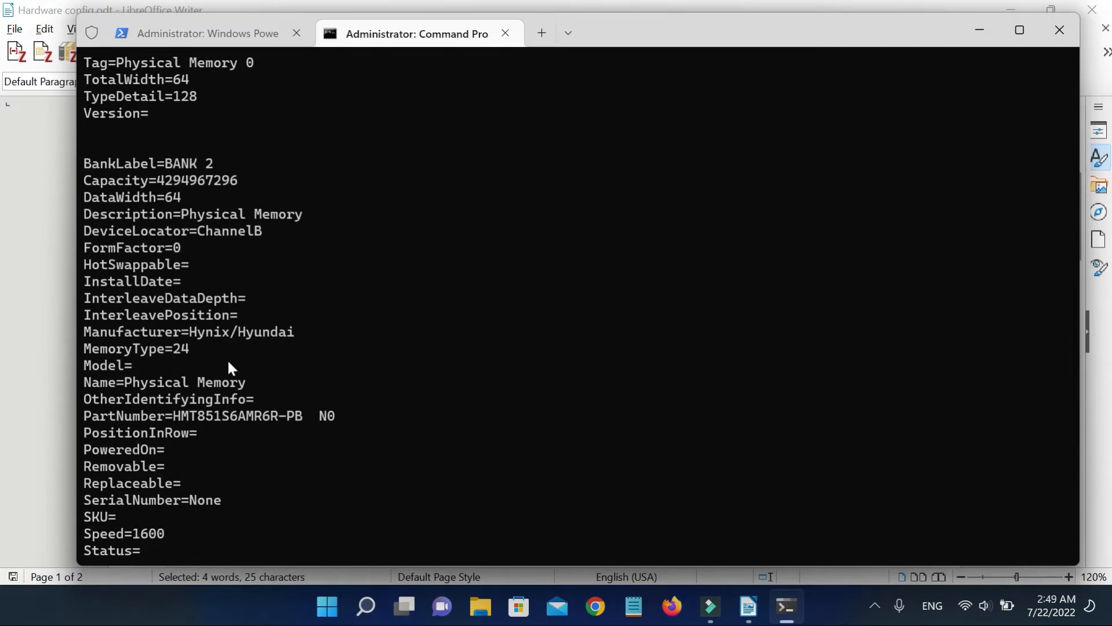
scroll(down, 3)
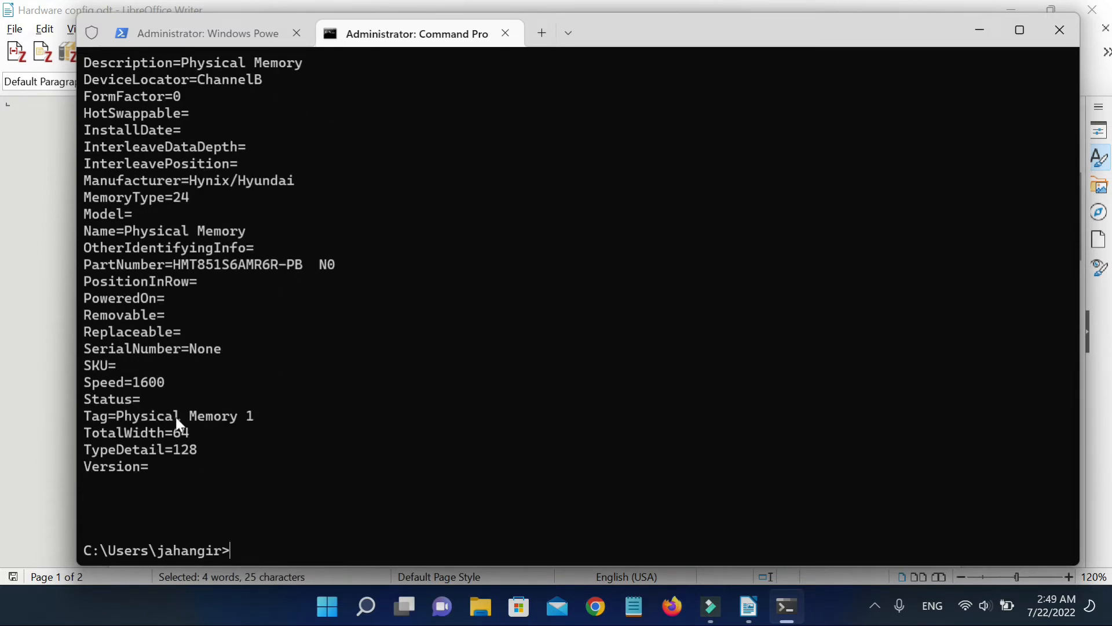
mouse_move(759, 592)
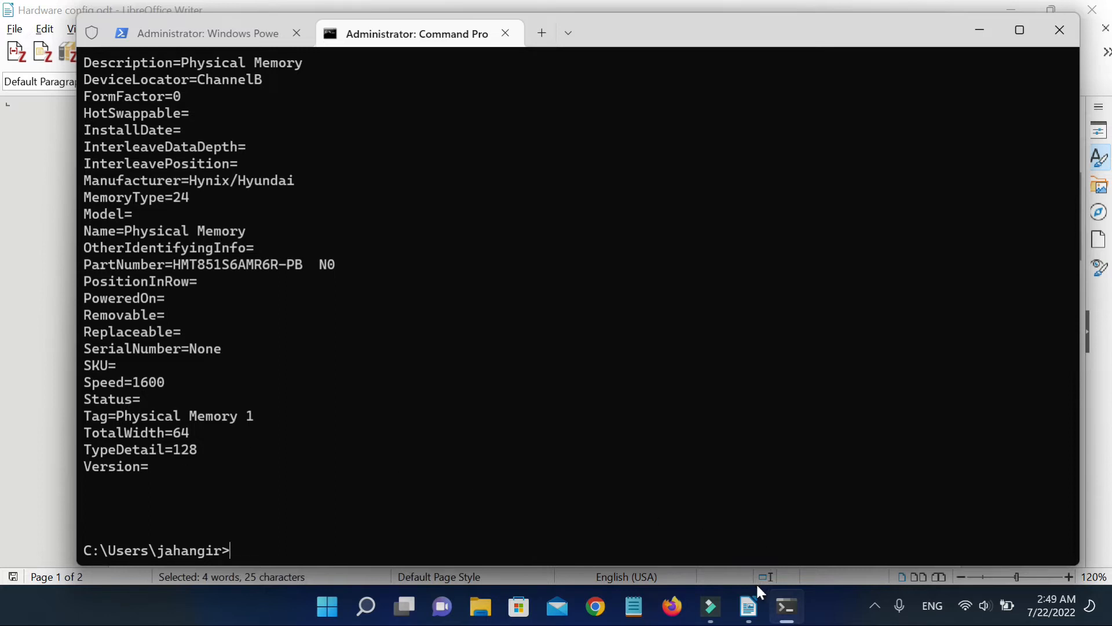
- Return to the Hardware config notes and scroll down to the sound card commands
click(747, 607)
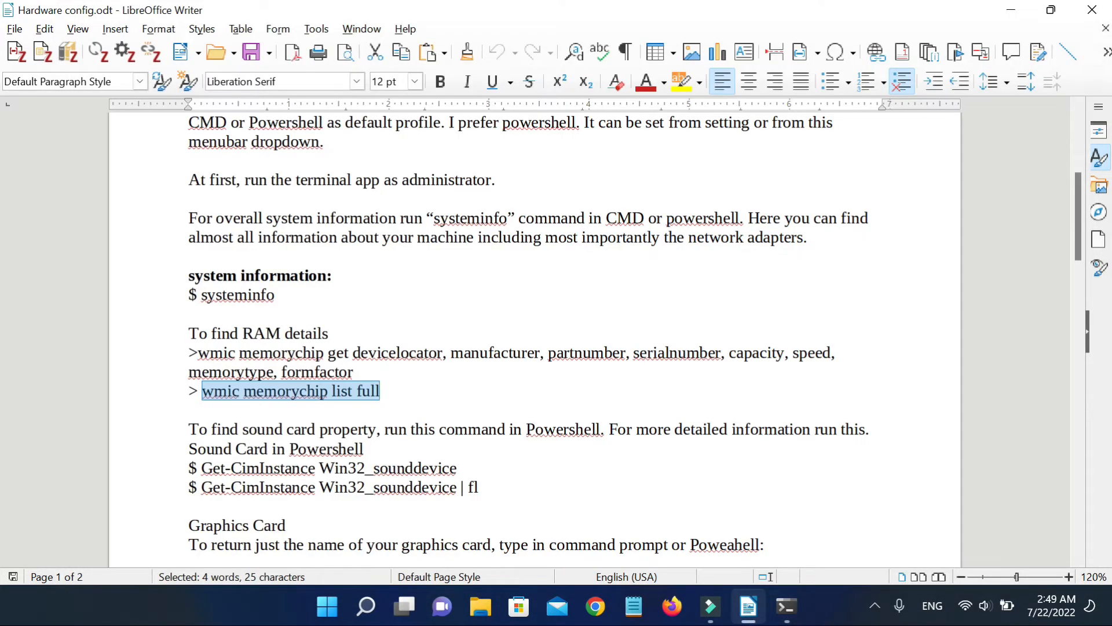
scroll(down, 3)
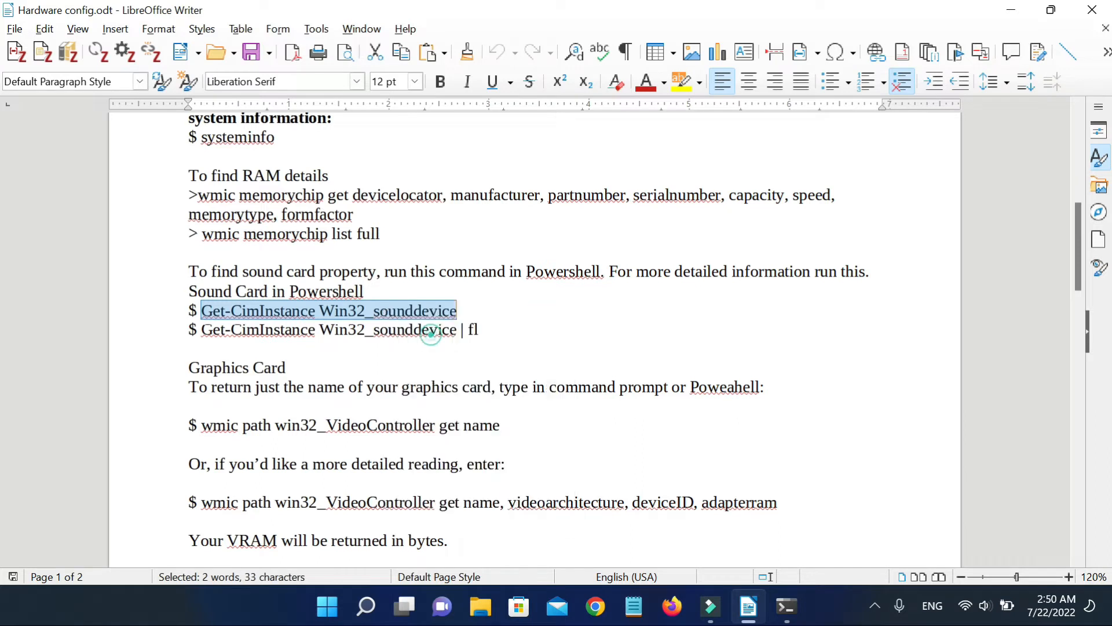
- Run Get-CimInstance Win32_sounddevice in the PowerShell tab, showing Realtek High Definition Audio
click(785, 606)
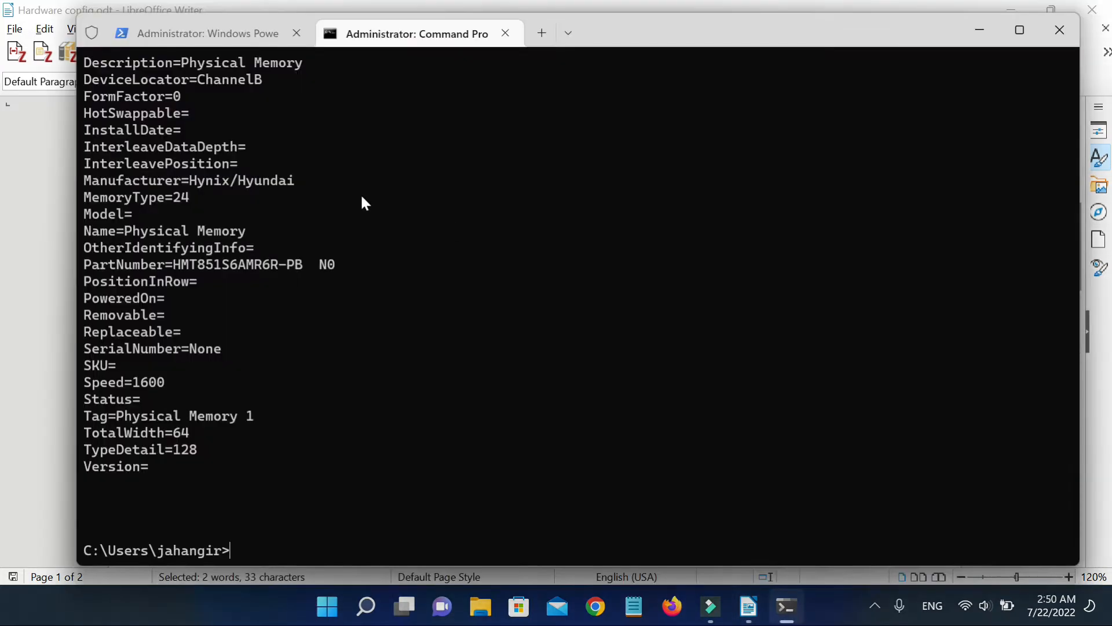
click(206, 34)
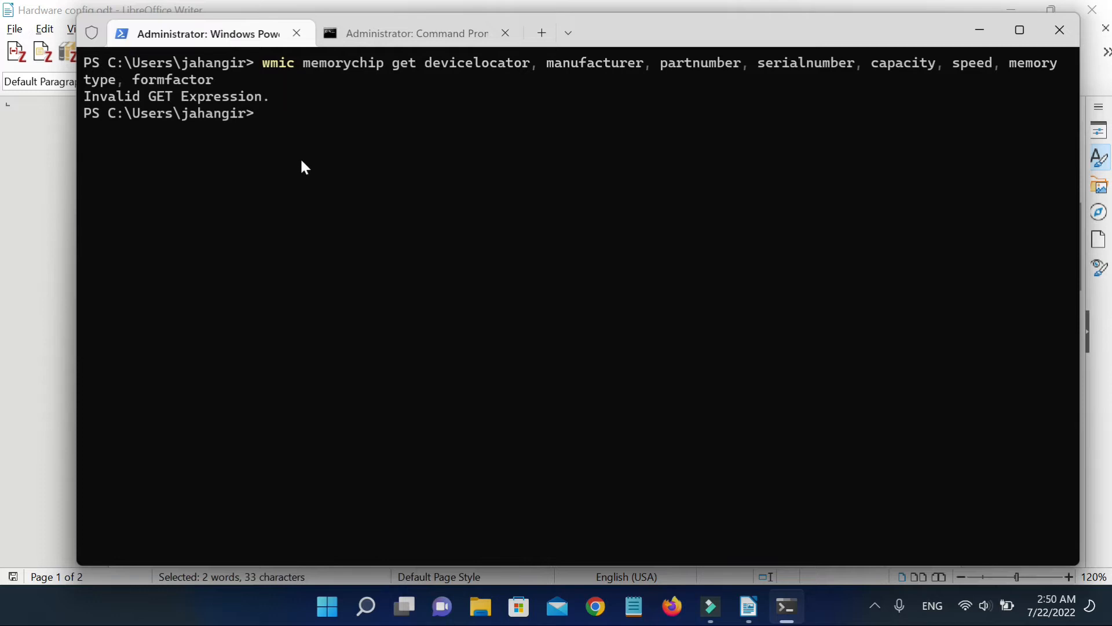
text(Get-CimInstance Win32_sounddevice)
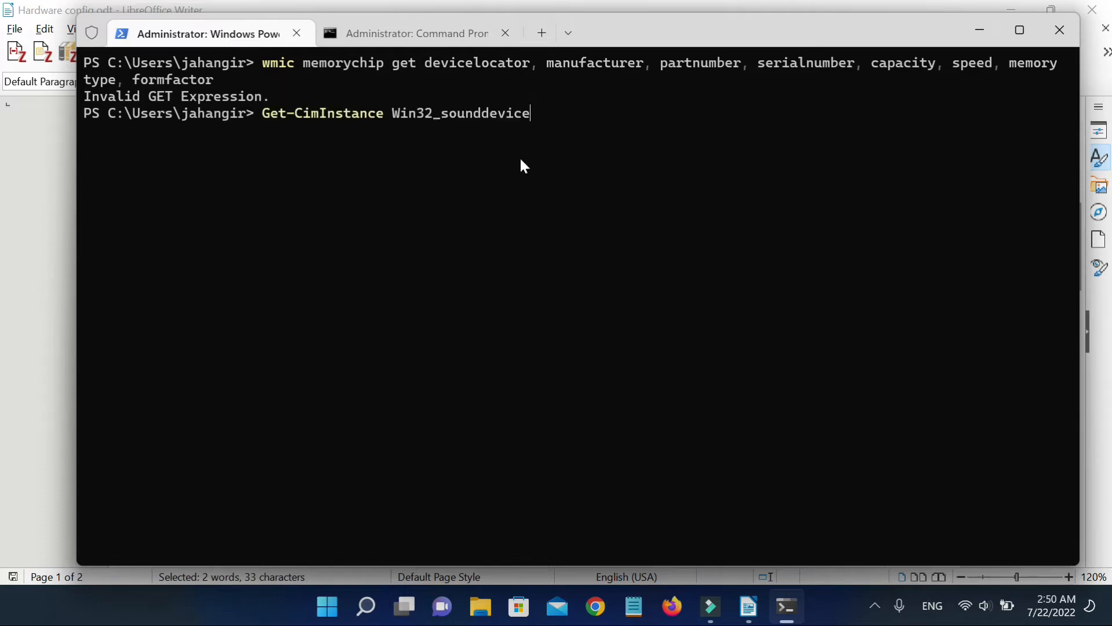
key(Return)
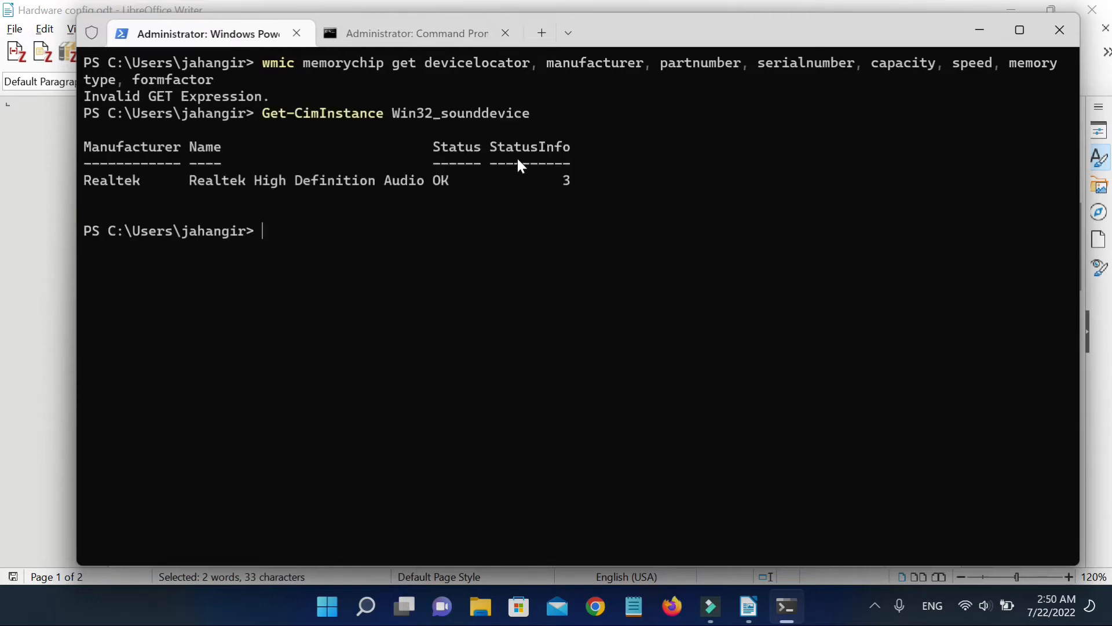
mouse_move(326, 191)
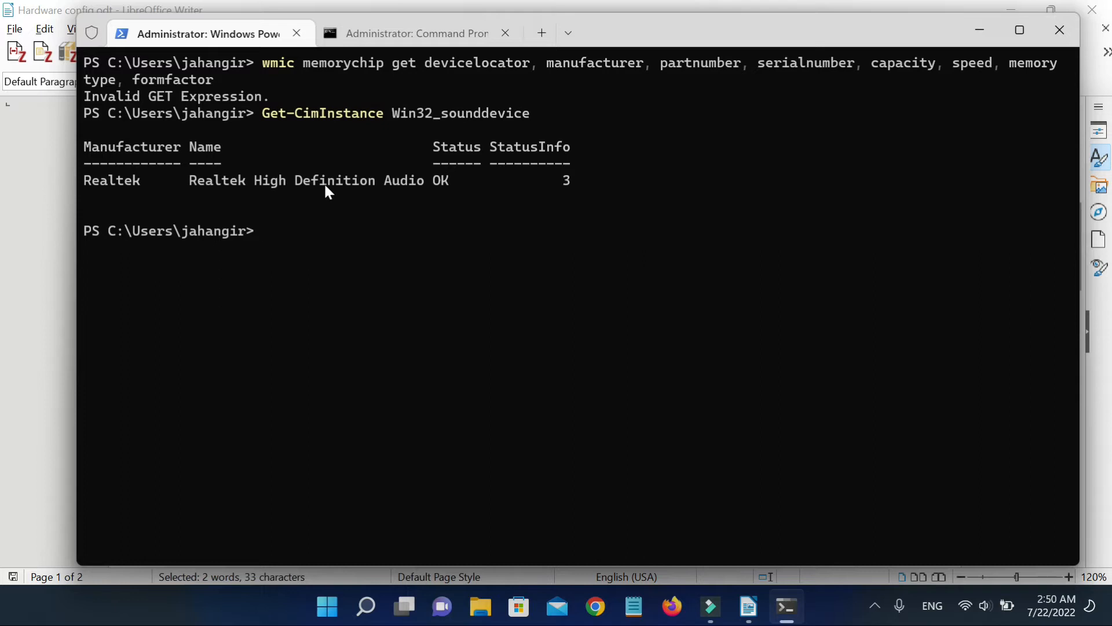
mouse_move(759, 596)
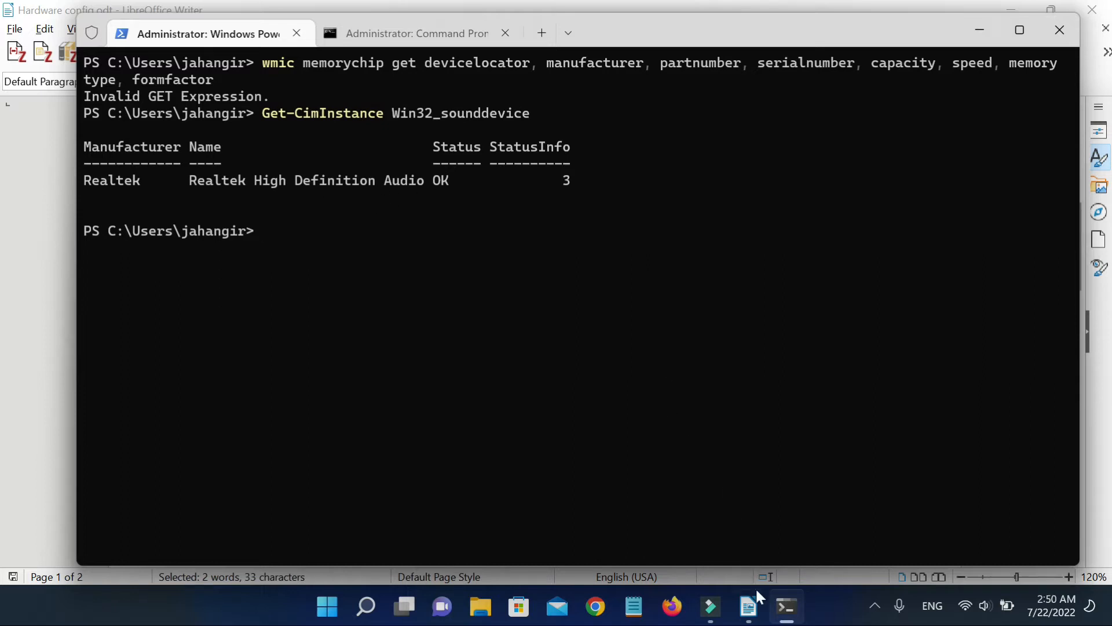
- Copy the 'Get-CimInstance Win32_sounddevice | fl' line from the Writer hardware notes
click(747, 607)
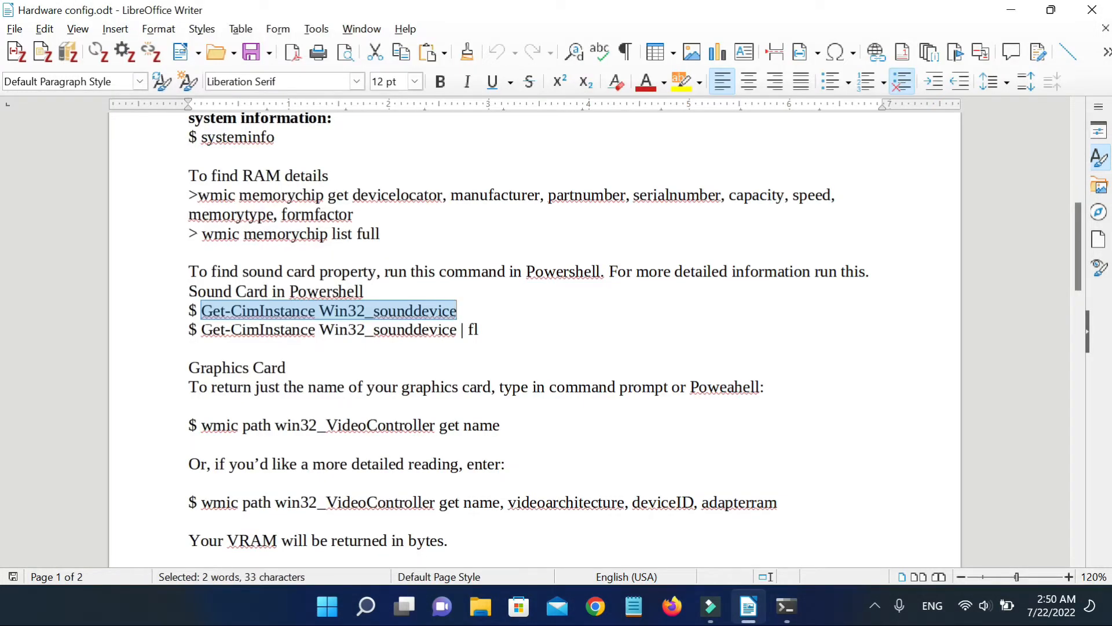
click(202, 329)
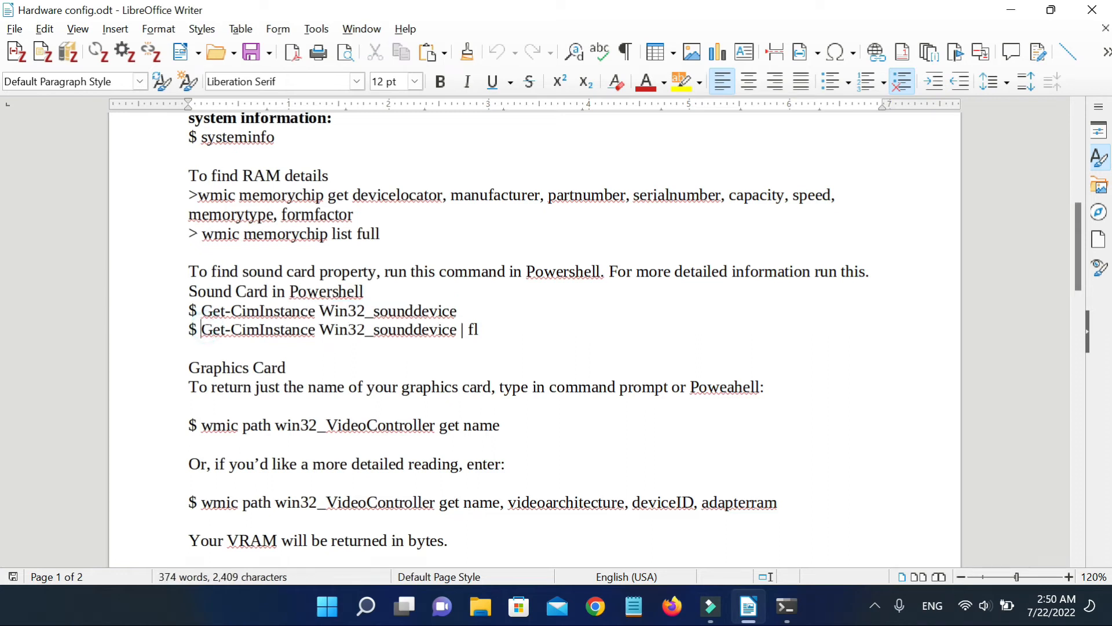
triple_click(326, 329)
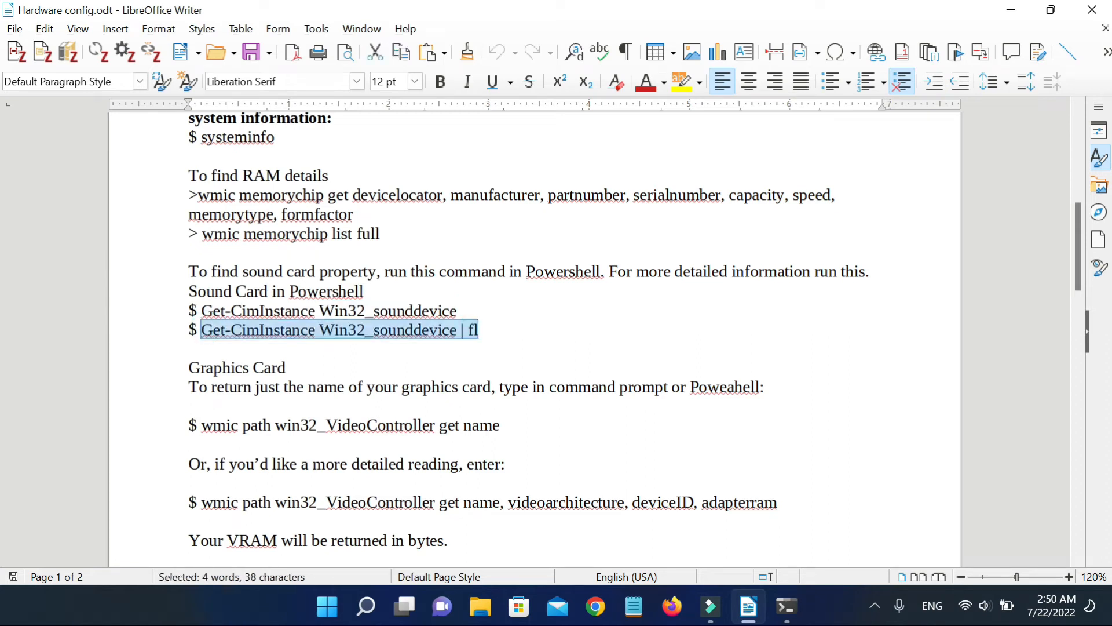
right_click(341, 329)
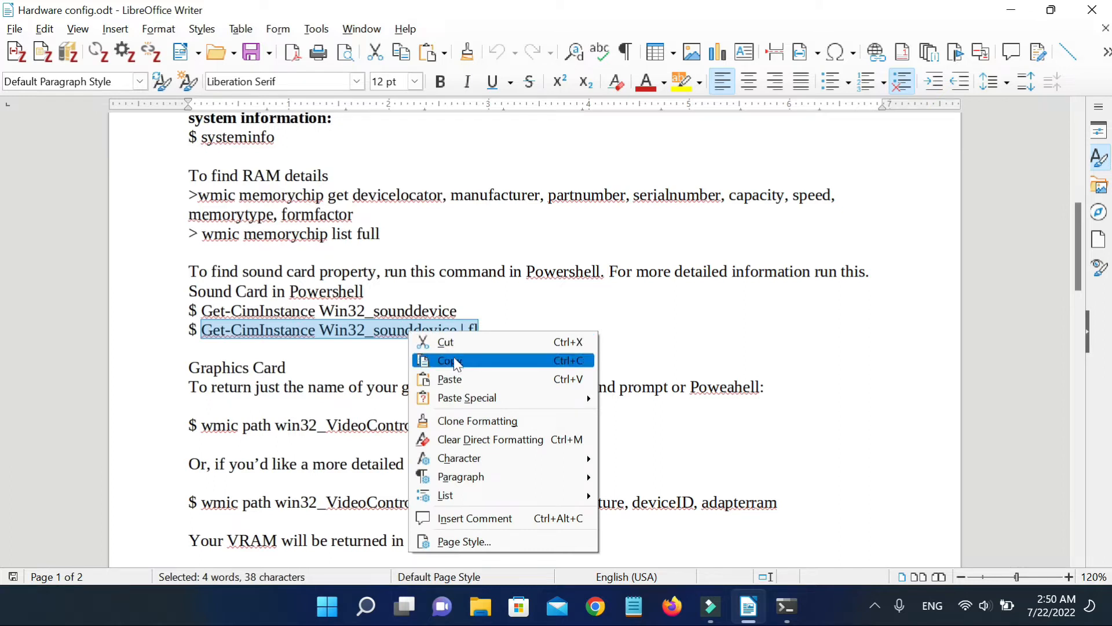
click(449, 361)
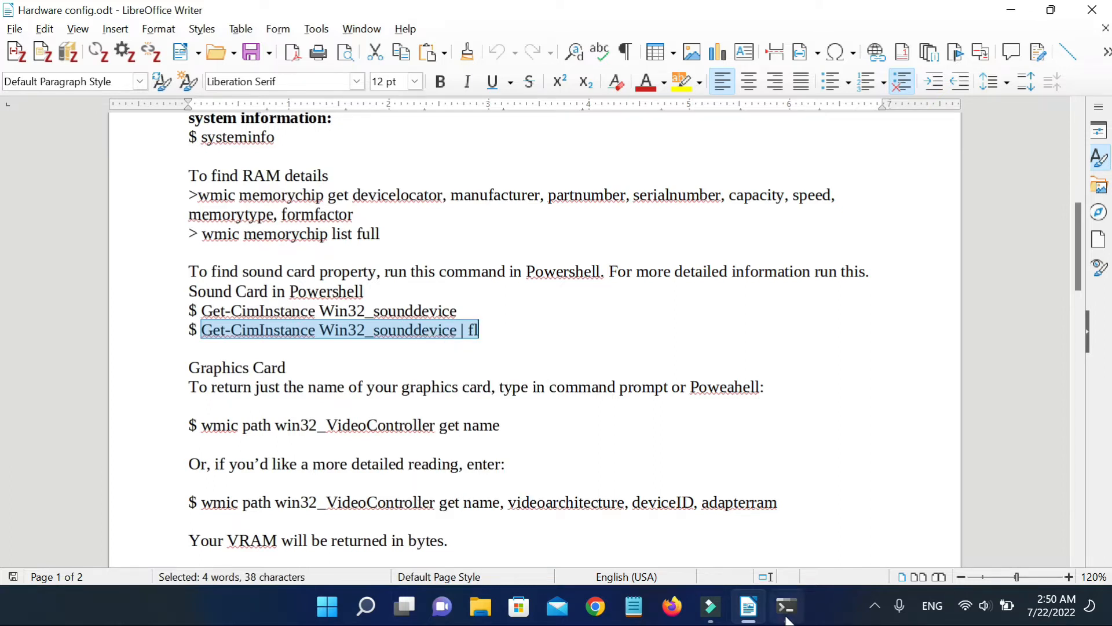
- Run Get-CimInstance Win32_sounddevice | fl in PowerShell to list Realtek audio properties
click(786, 607)
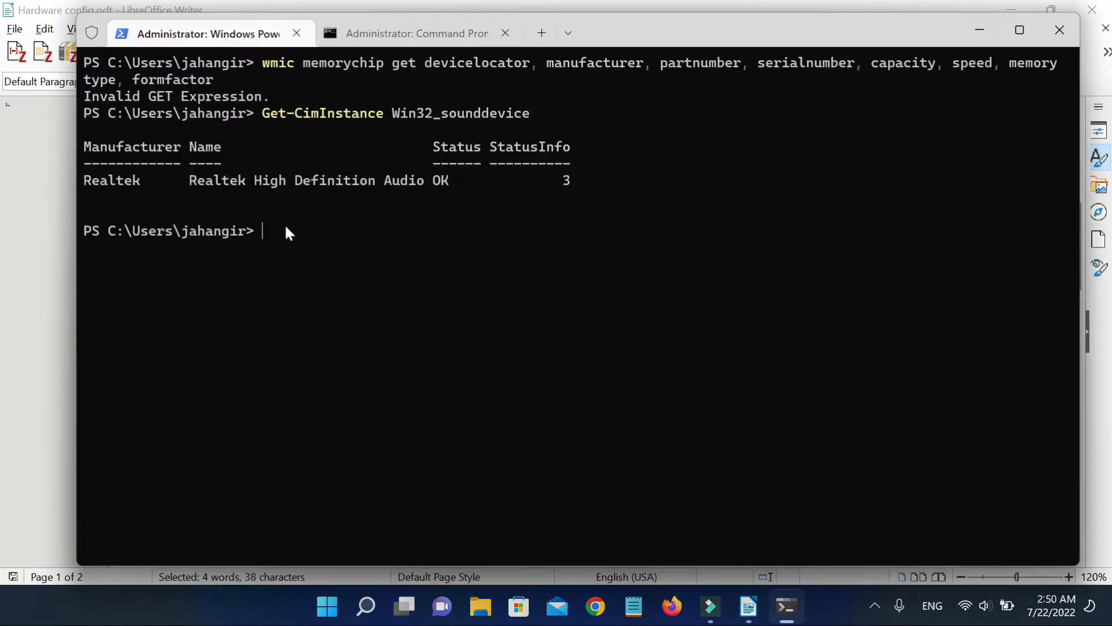
text(Get-CimInstance Win32_sounddevice | fl)
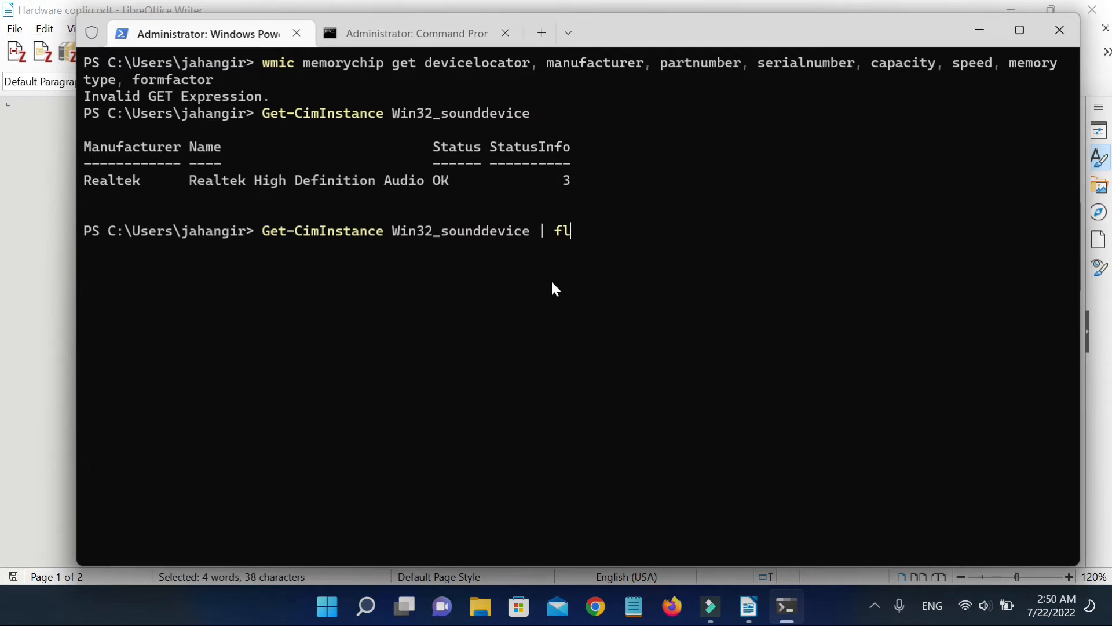
key(Return)
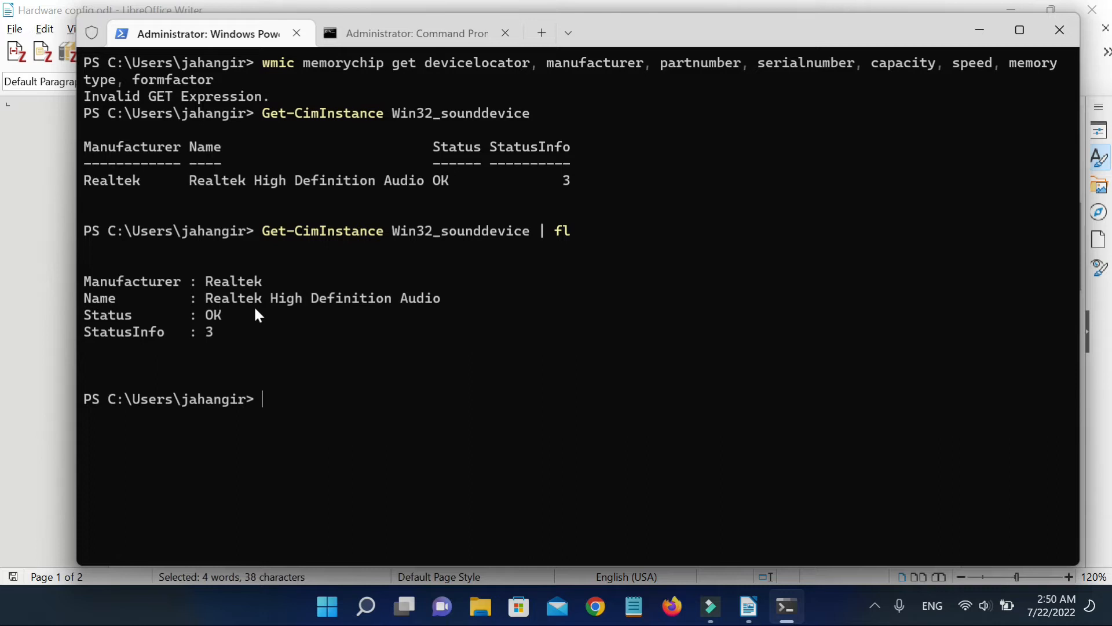
mouse_move(759, 580)
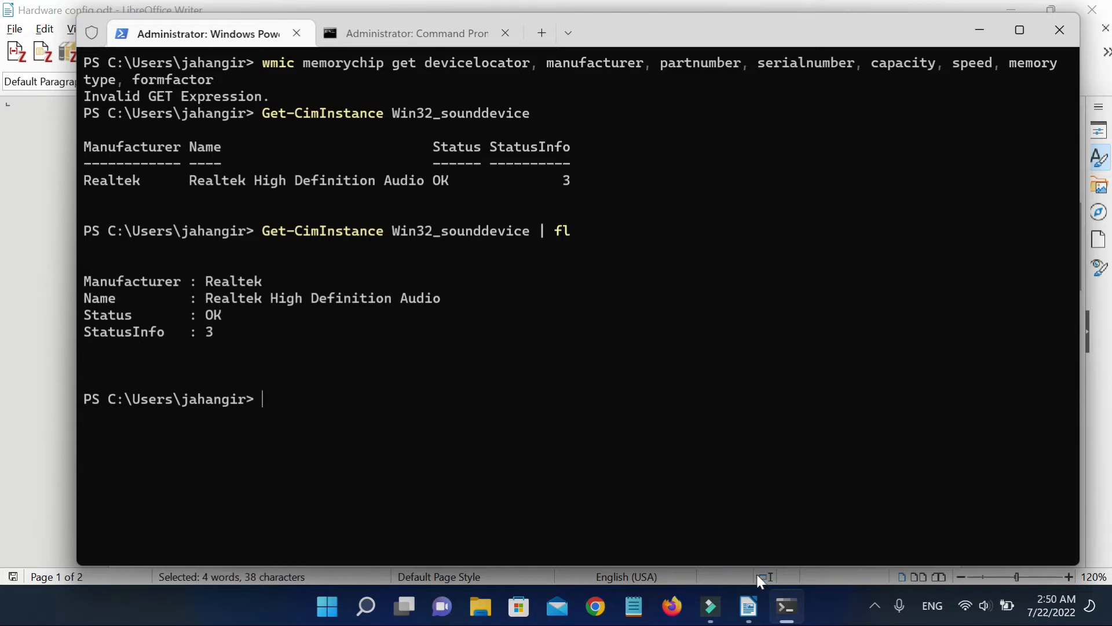
- Copy 'wmic path win32_VideoController get name' from further down the Writer notes
click(748, 607)
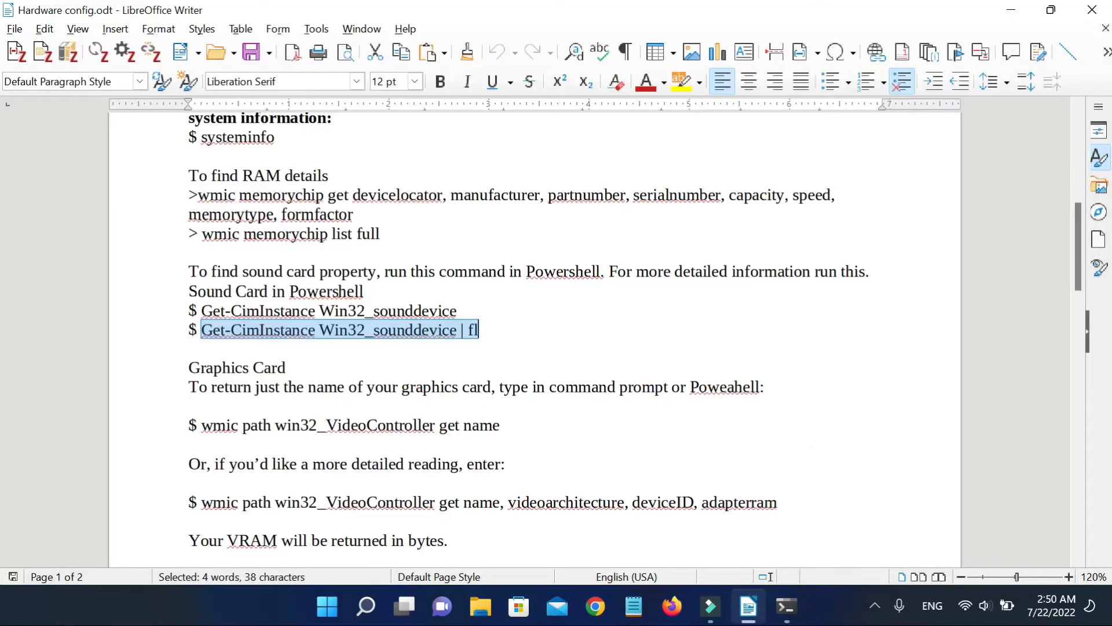
scroll(down, 3)
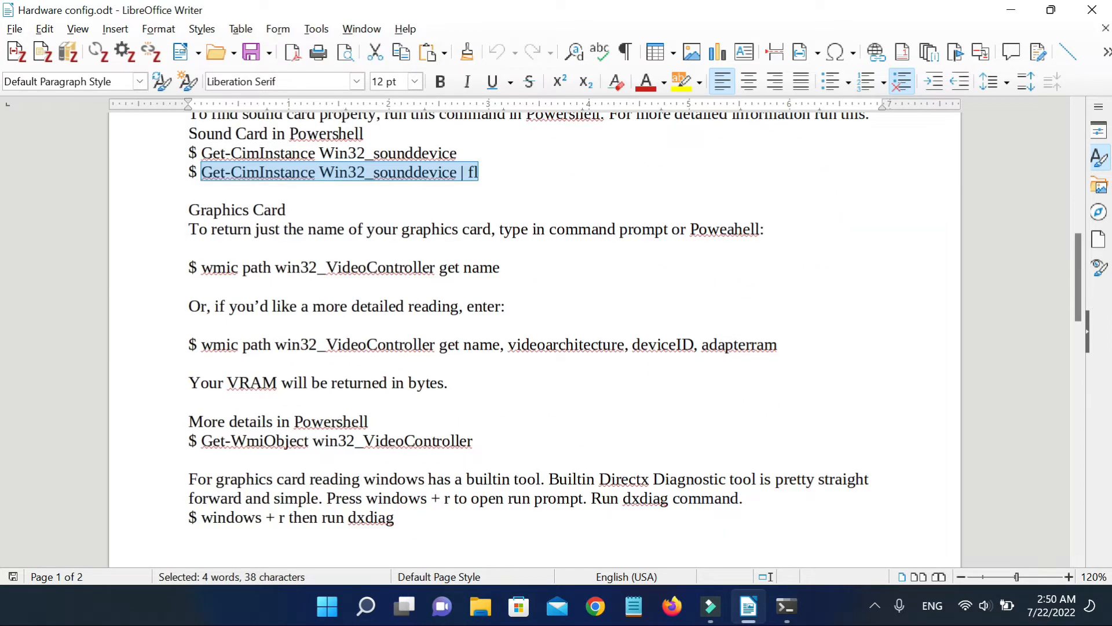
click(201, 268)
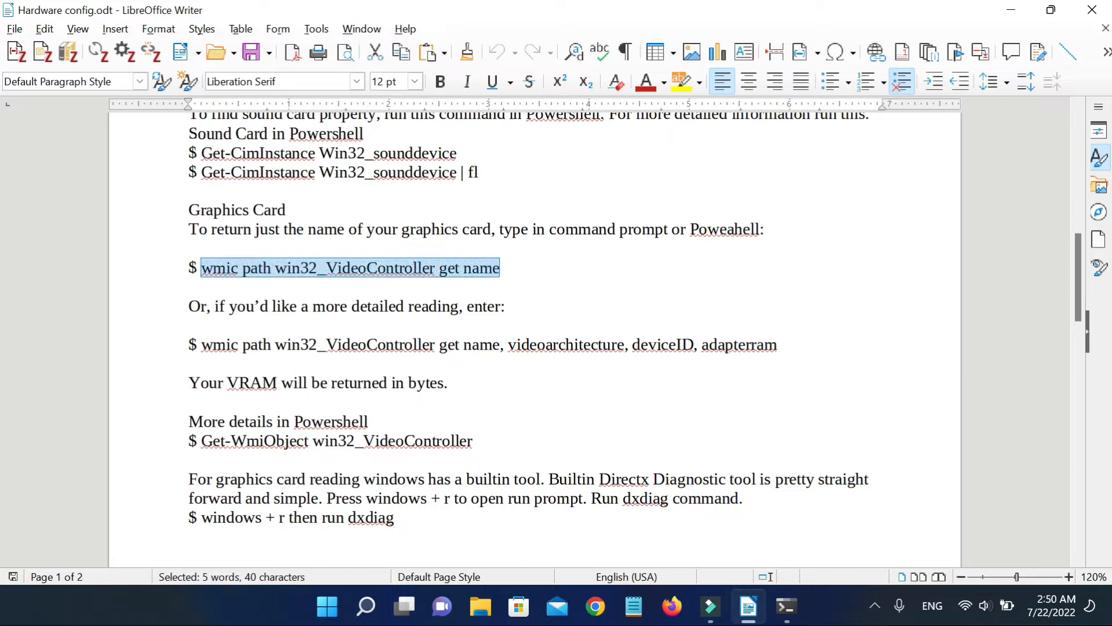
right_click(348, 267)
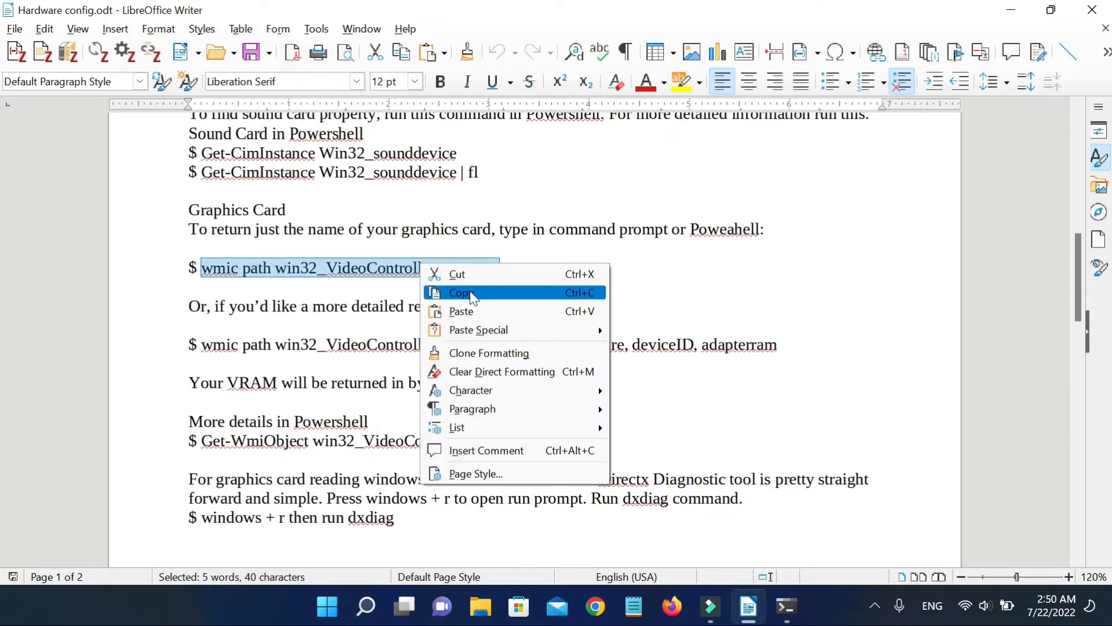
click(785, 606)
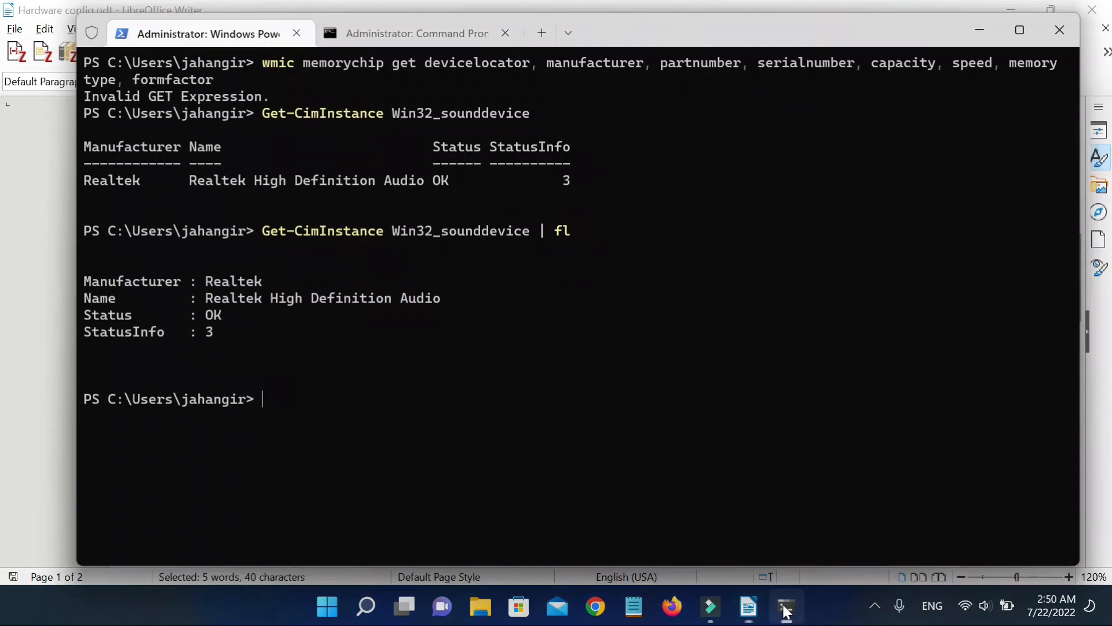
mouse_move(282, 399)
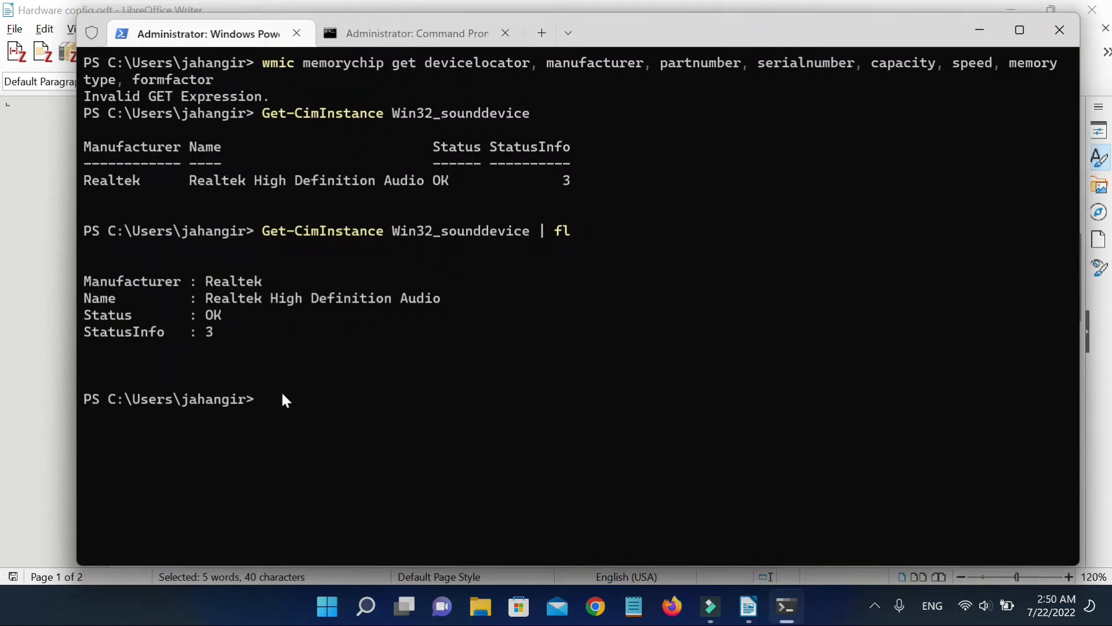
- Run wmic path win32_VideoController get name, returning Intel(R) HD Graphics 5500
text(wmic path win32_VideoController get name)
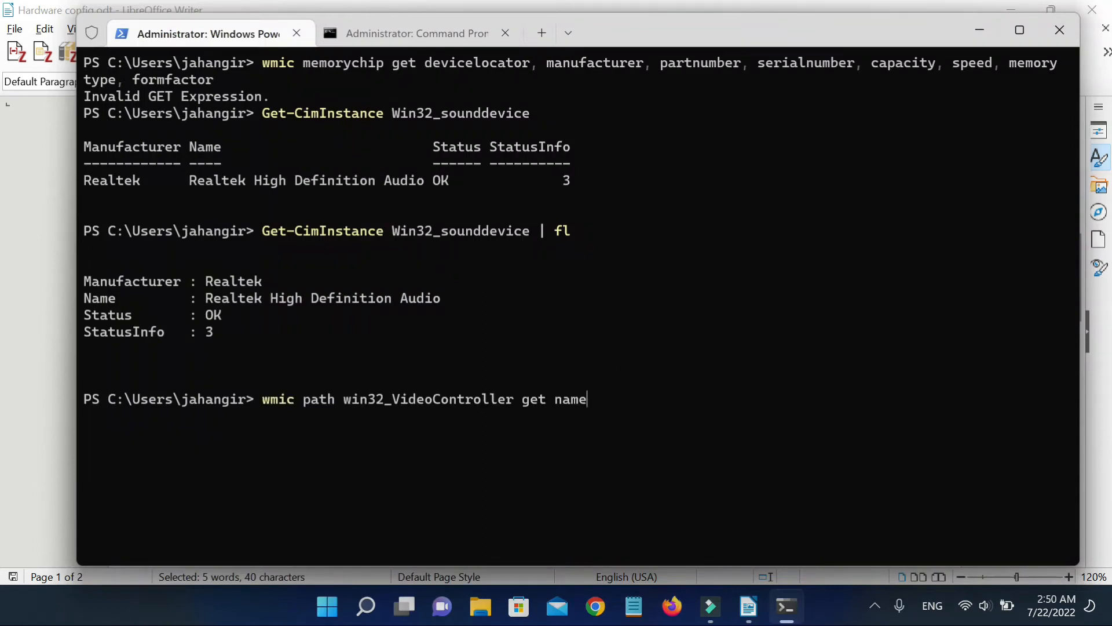
key(Return)
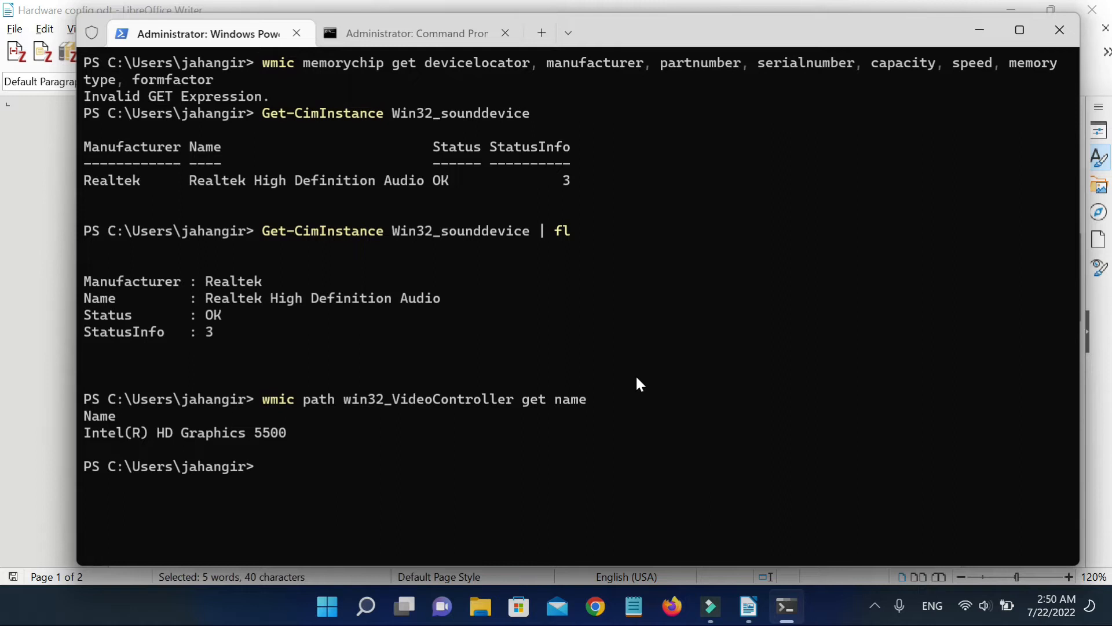
mouse_move(289, 438)
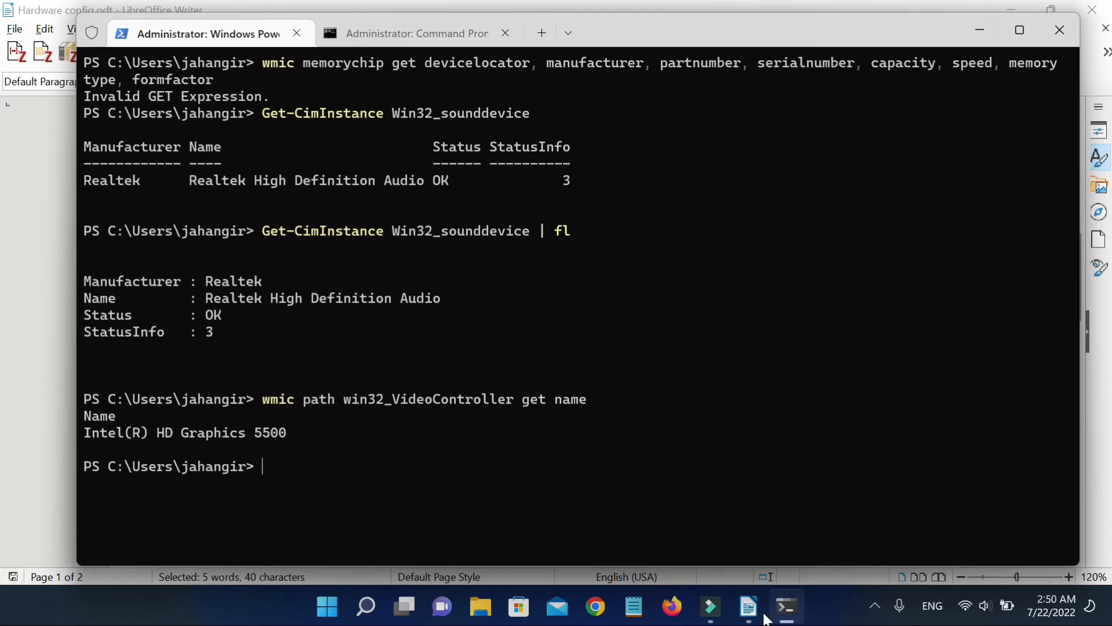
- Select the wmic VideoController line with videoarchitecture, deviceID and adapterram in the notes
click(746, 607)
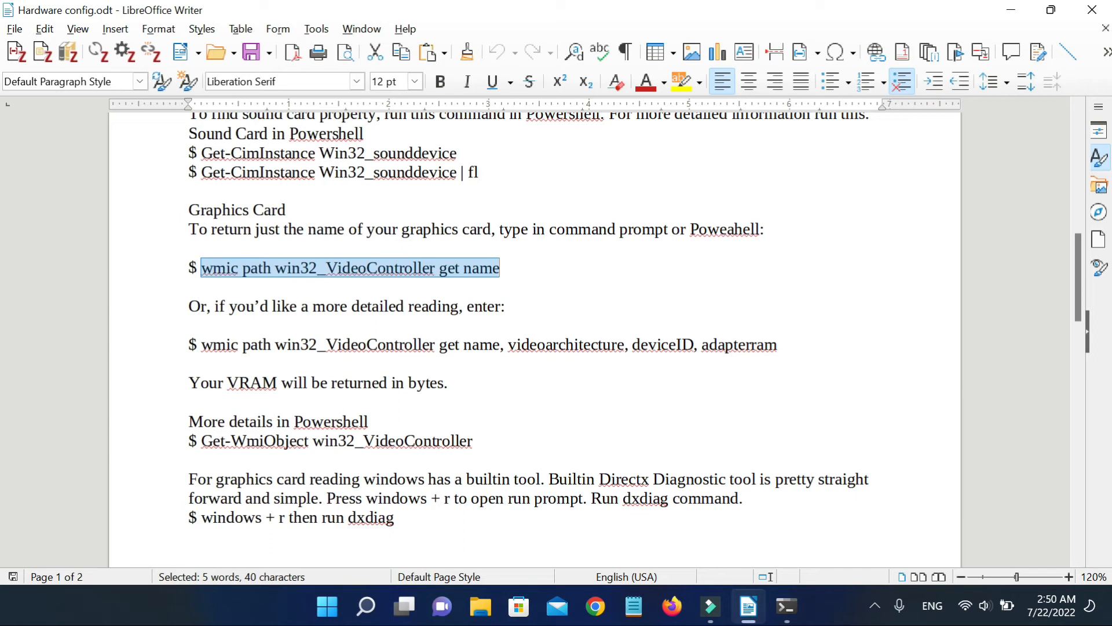
click(203, 345)
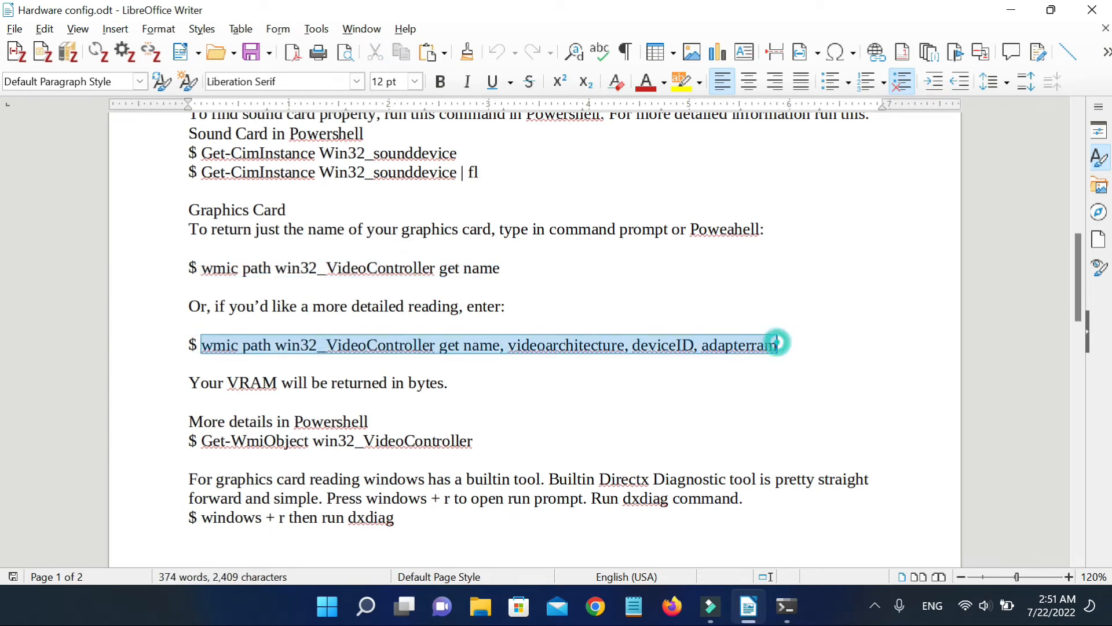
right_click(773, 345)
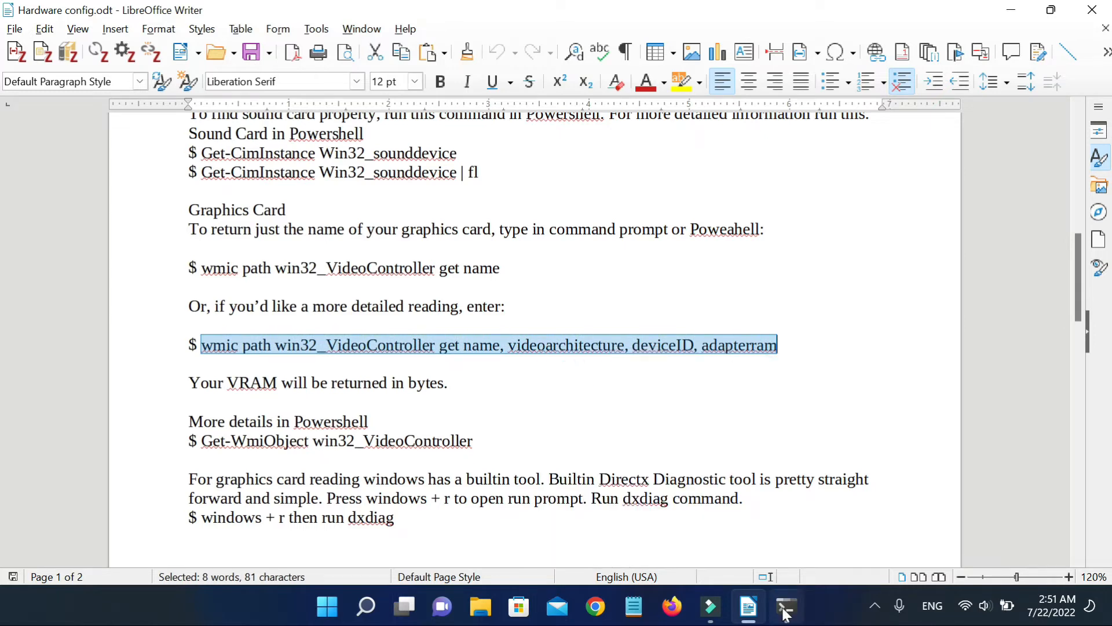
- Run wmic path win32_VideoController get name, videoarchitecture, deviceID, adapterram in Command Prompt
click(786, 607)
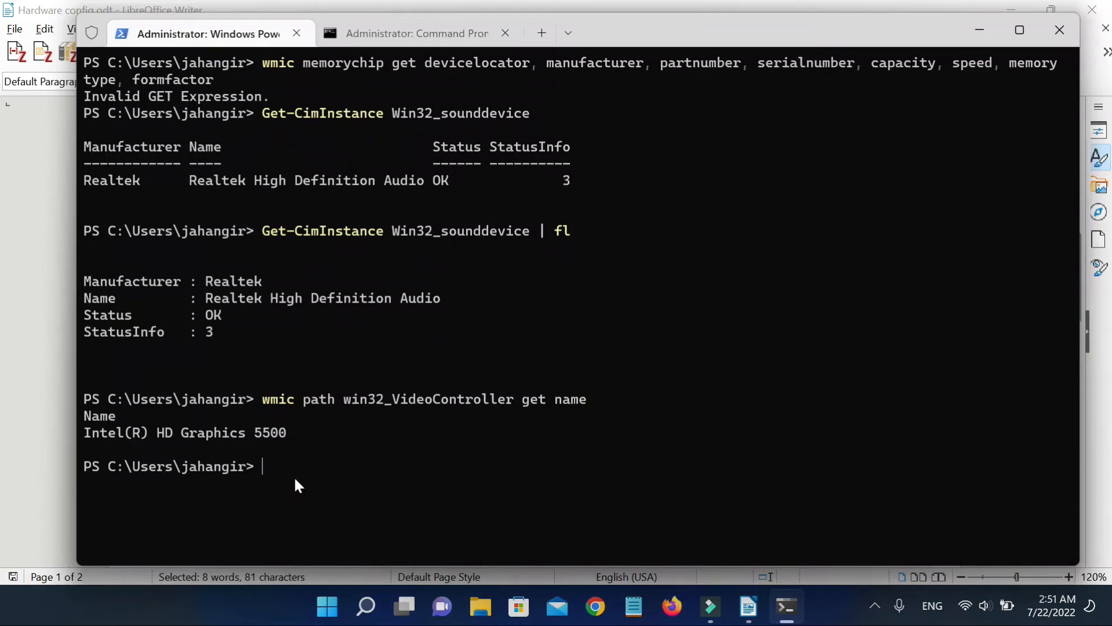
key(Return)
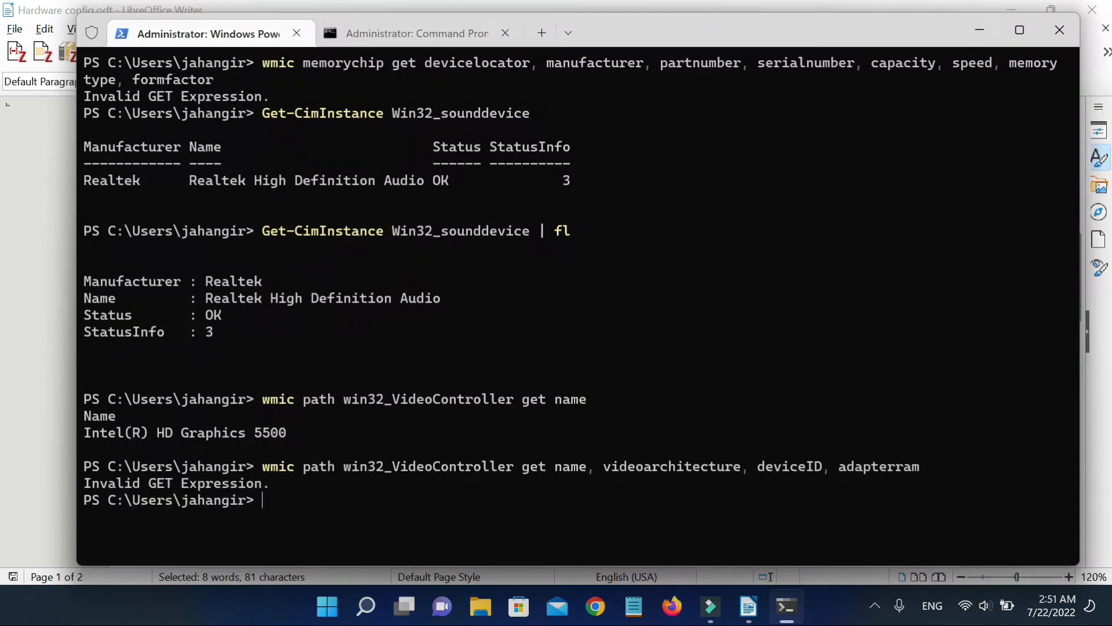
mouse_move(195, 493)
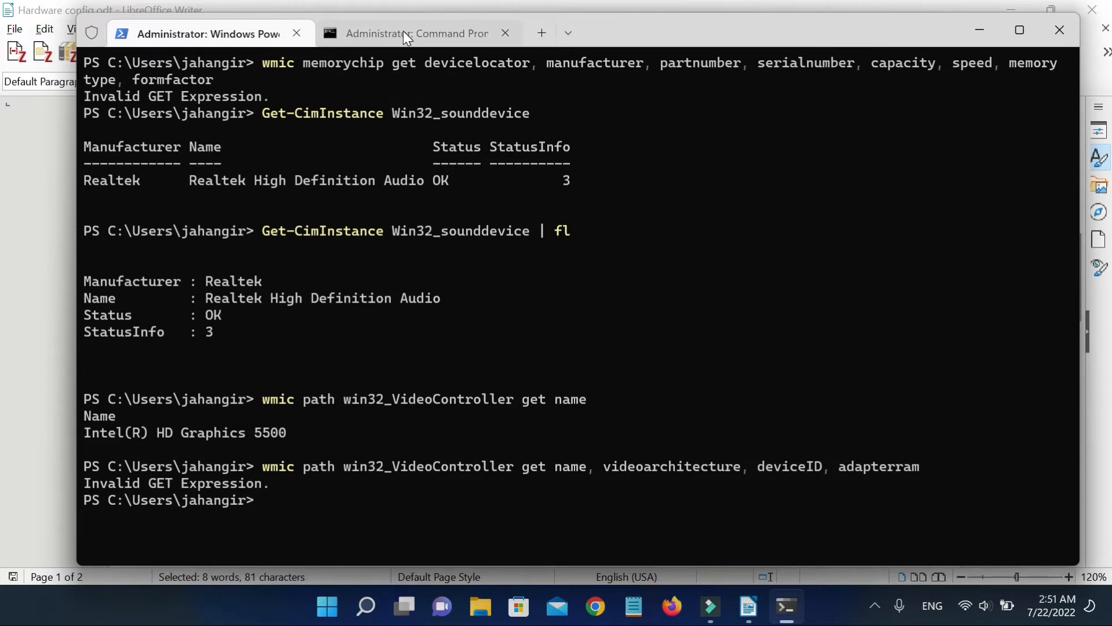
click(416, 34)
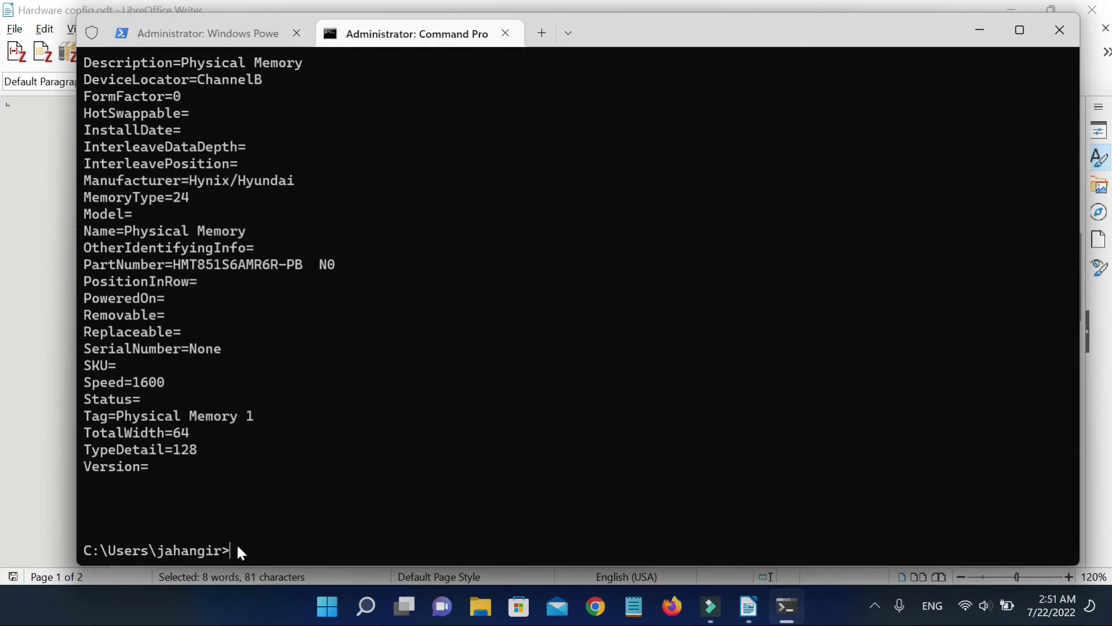
text(wmic path win32_VideoController get name, videoarchitecture, deviceID, adapterram)
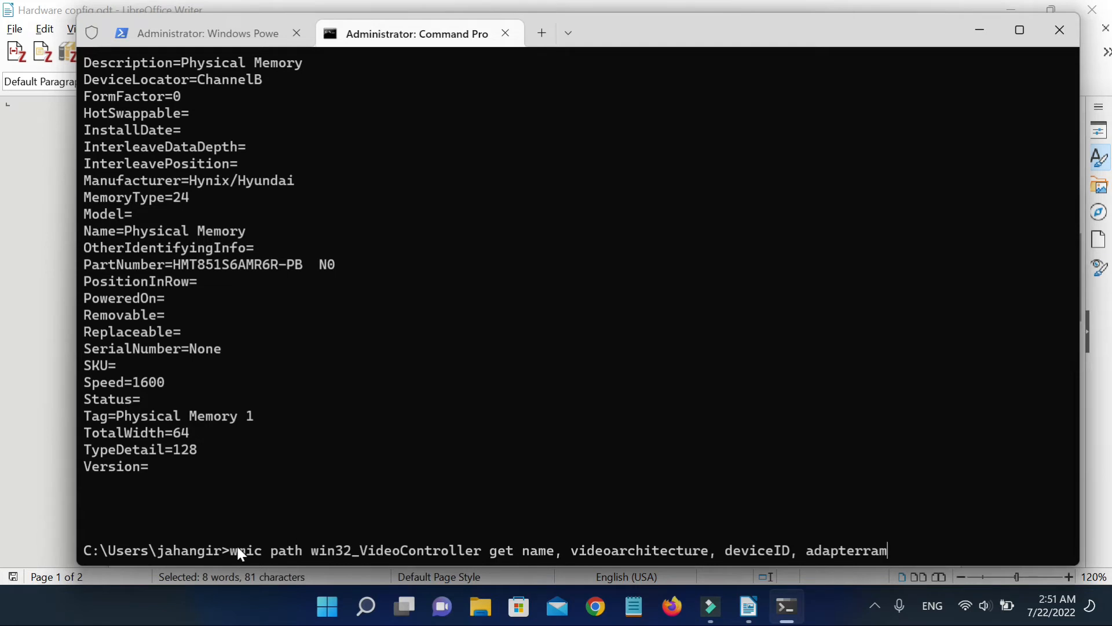
key(Return)
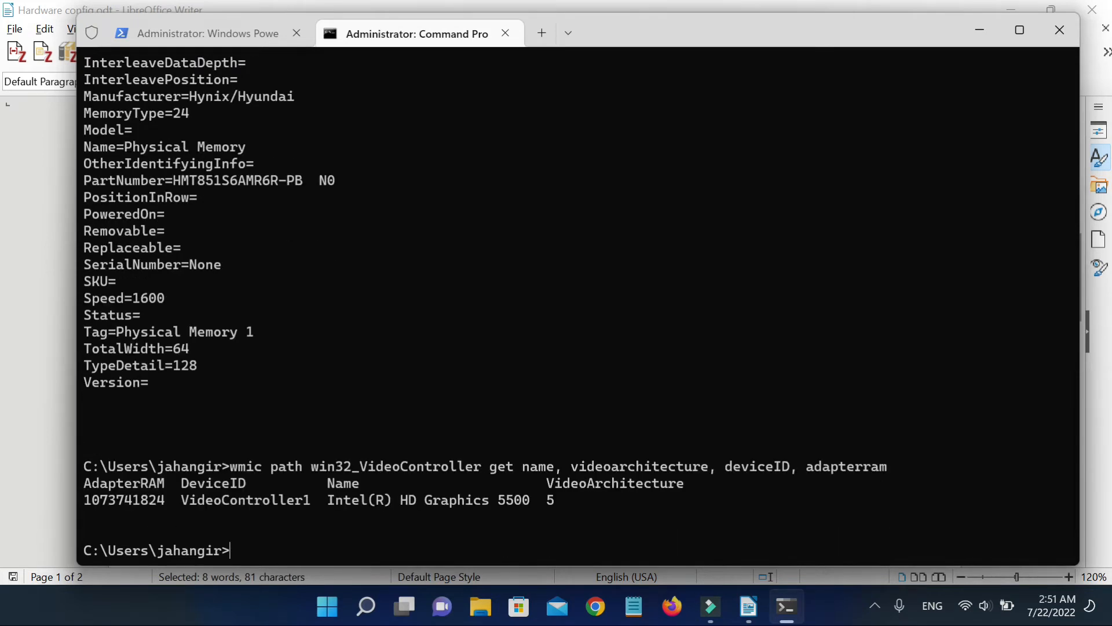
mouse_move(338, 518)
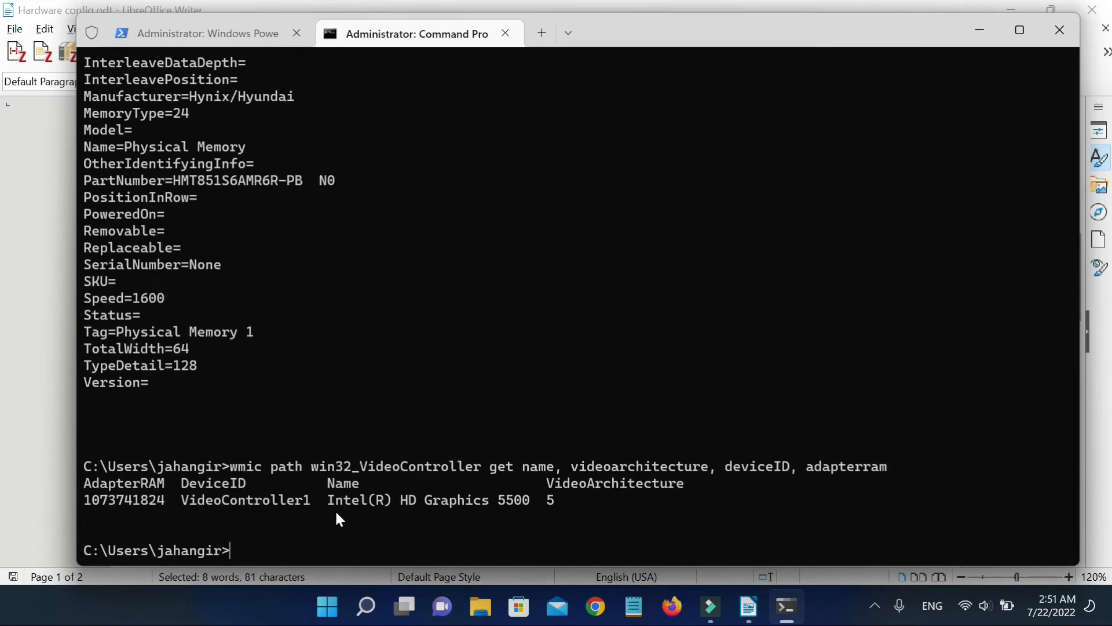
mouse_move(509, 511)
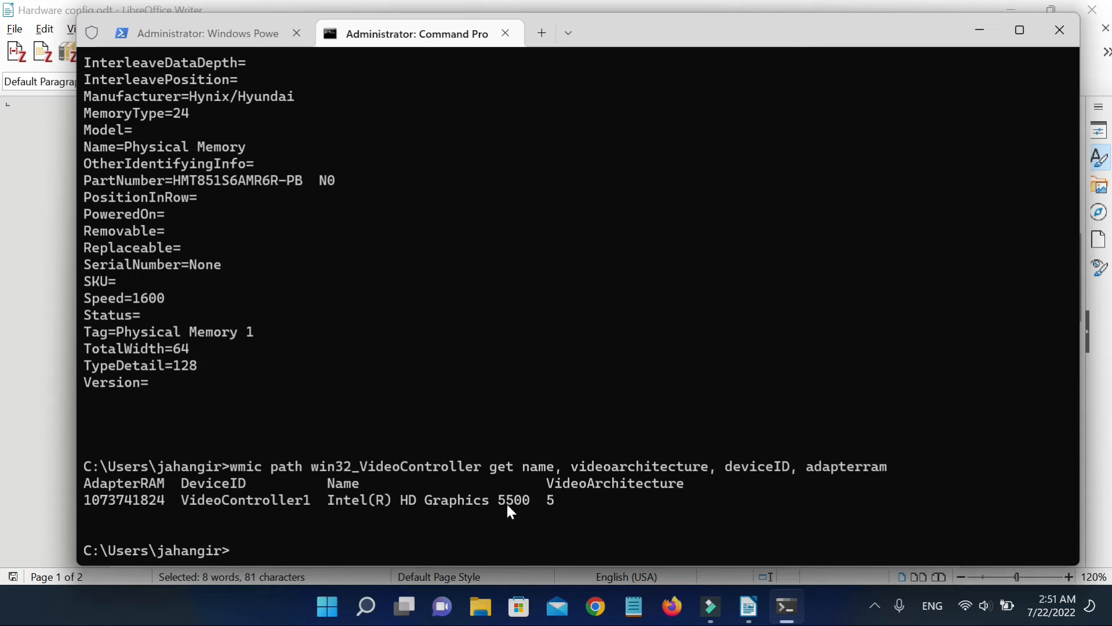
mouse_move(520, 516)
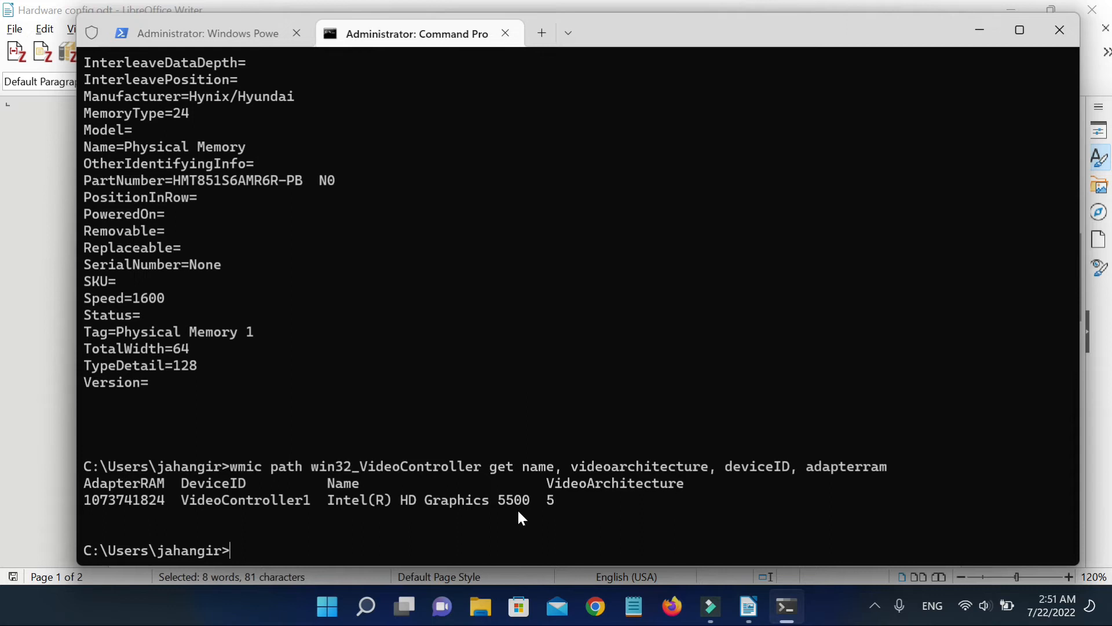
- Type the remark 'very old machine ha ha !' and return to the Writer notes
text(very)
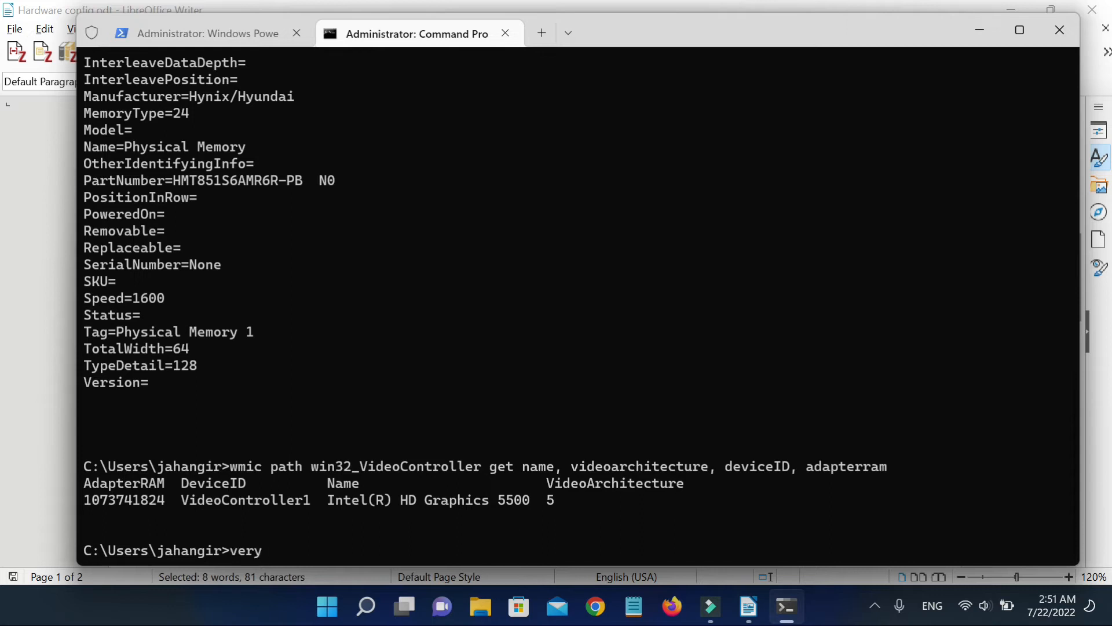
text(old)
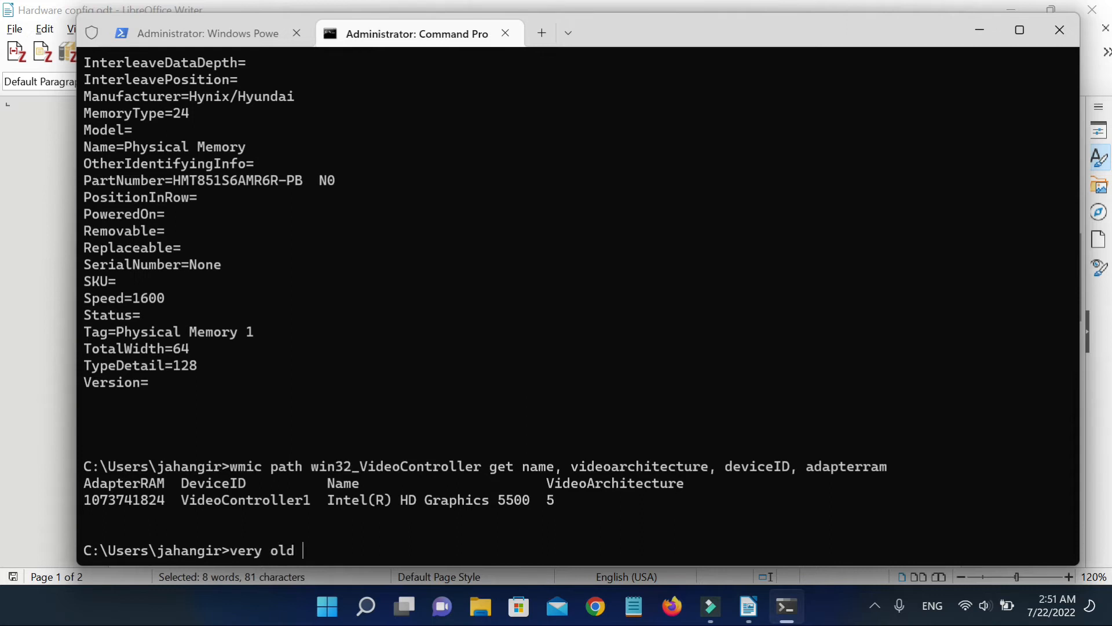
text(machine)
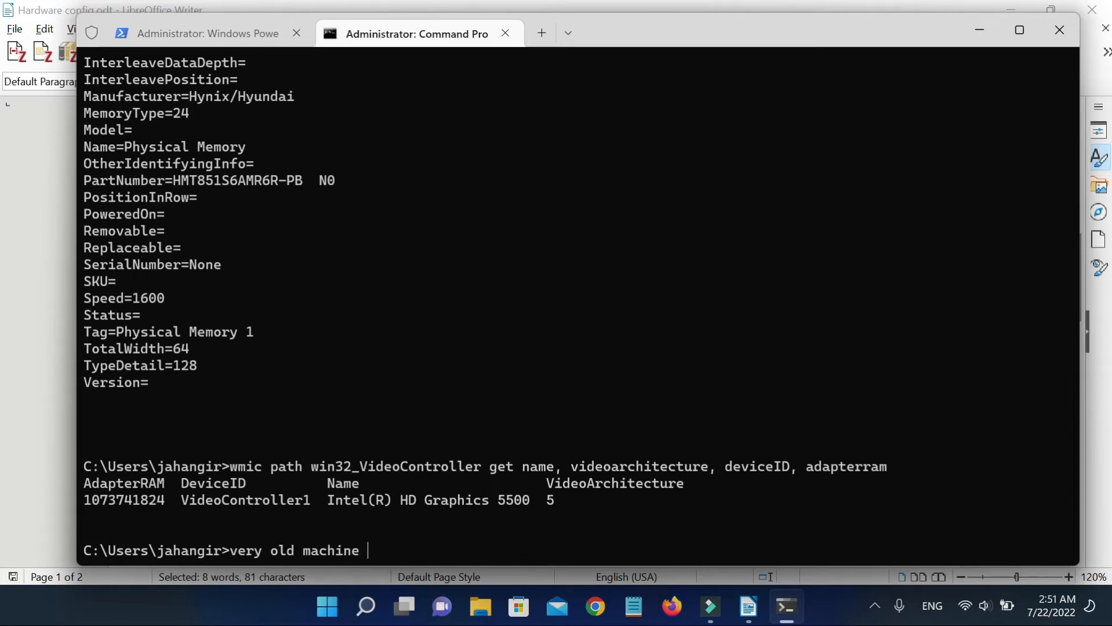
text(ha ha !!!!!!!!!)
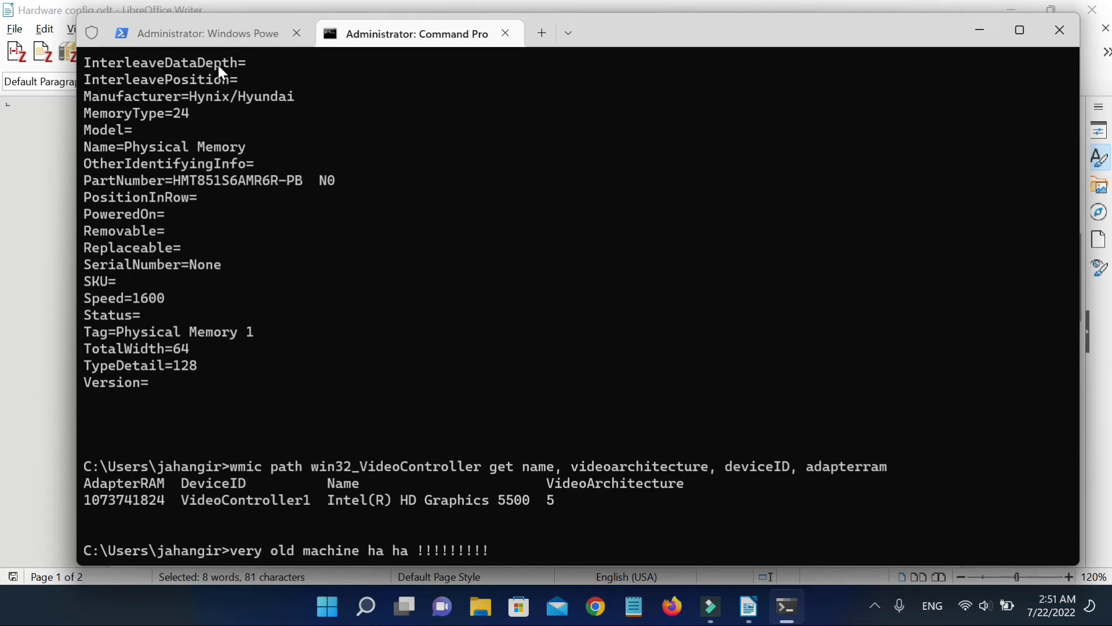
click(747, 606)
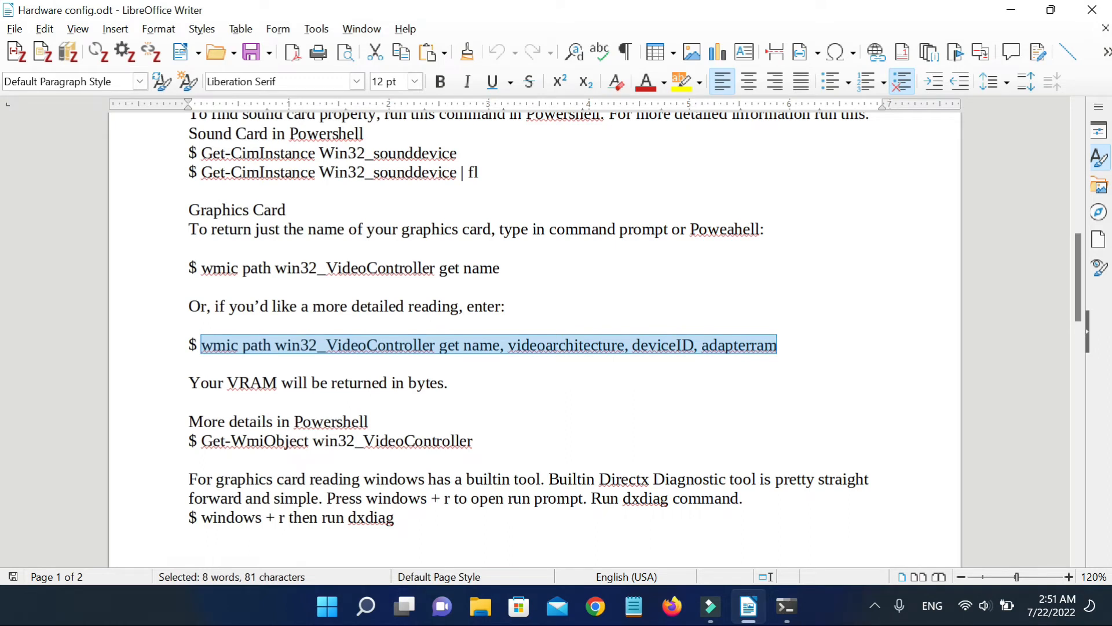
- Select the Get-WmiObject win32_VideoController line in the notes, then bring the terminal forward
scroll(down, 3)
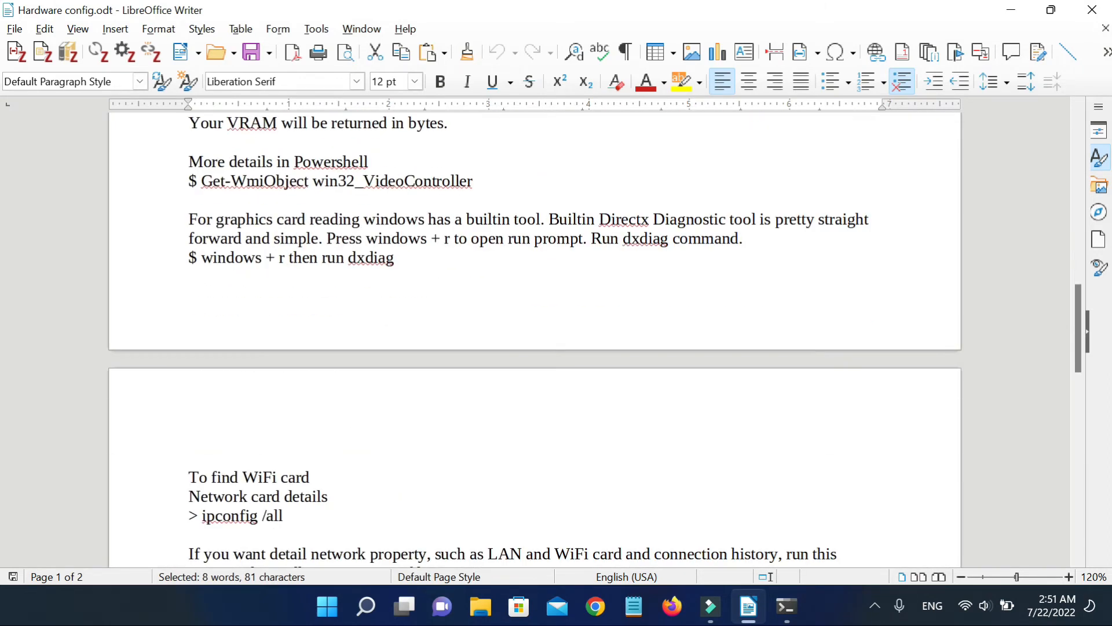
click(201, 180)
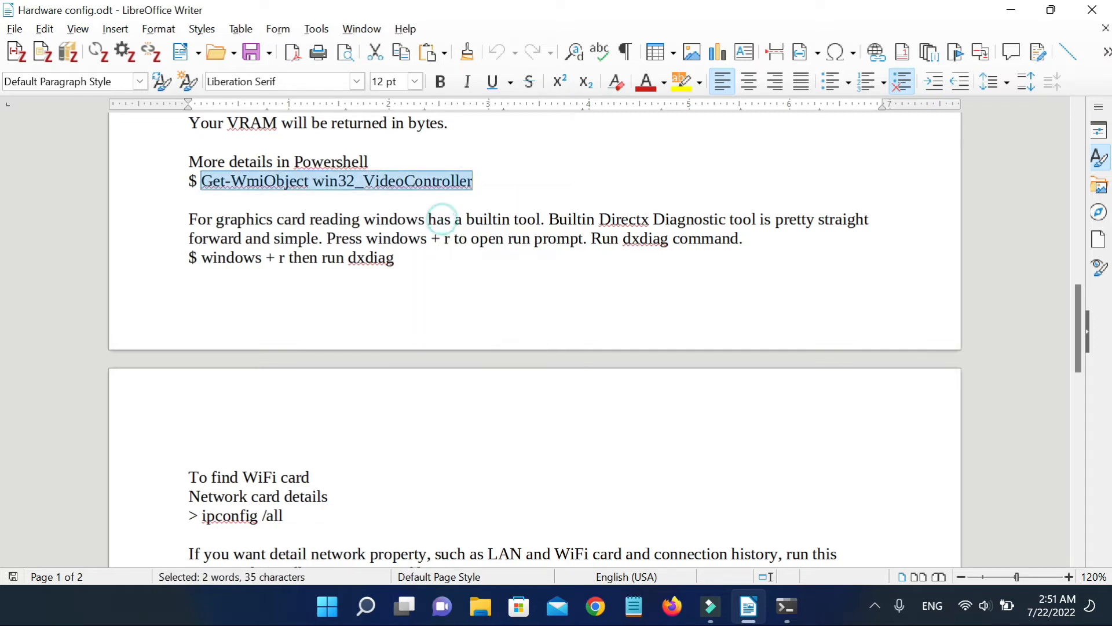
click(786, 607)
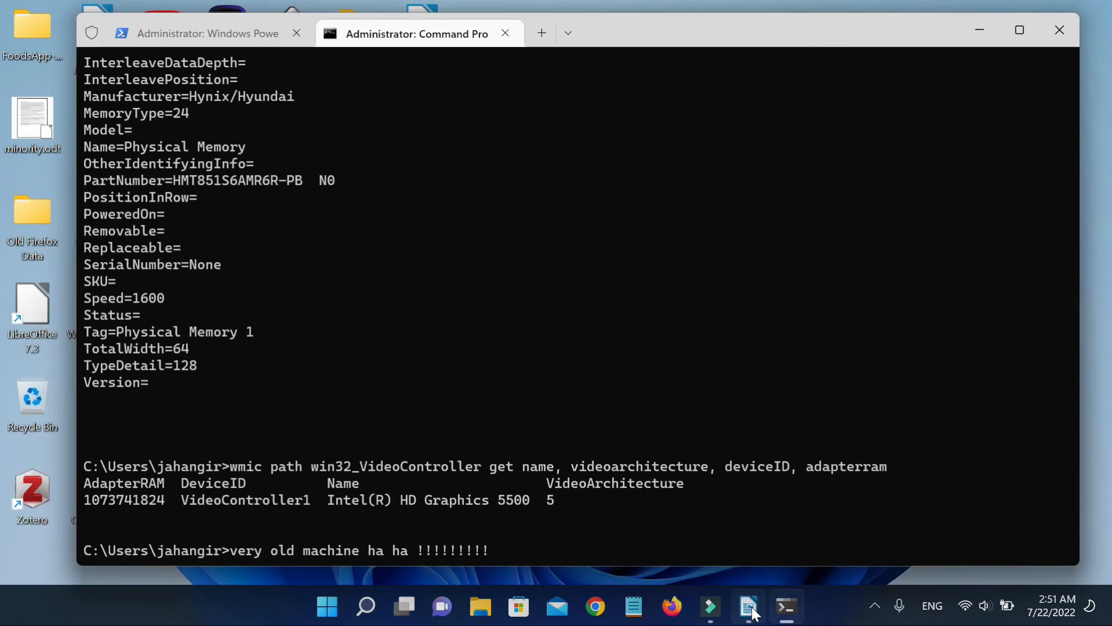
click(748, 606)
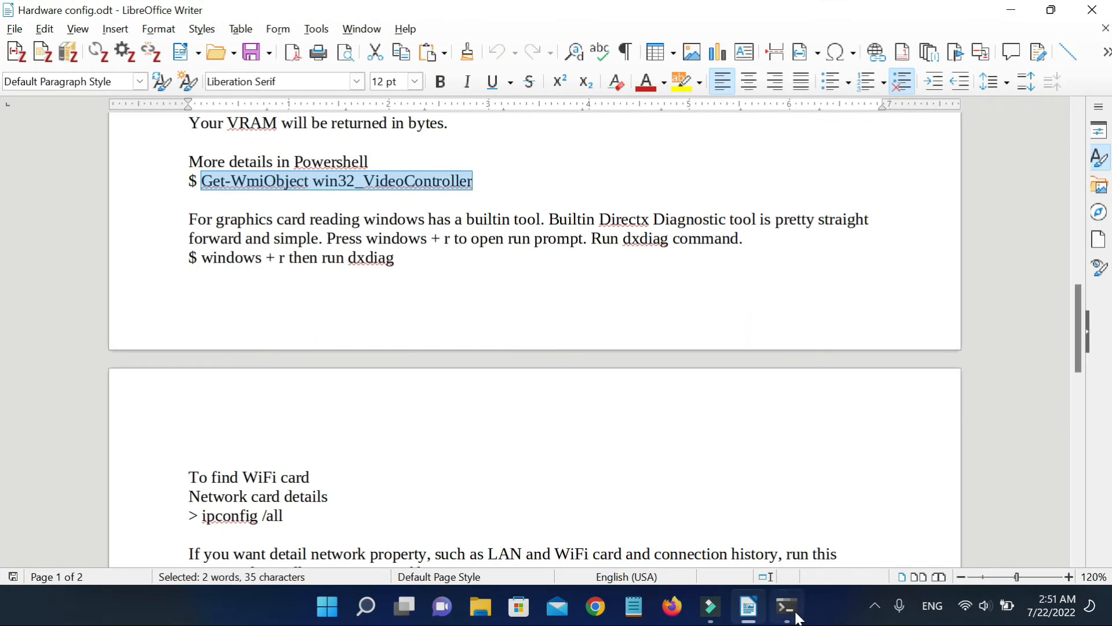
click(786, 606)
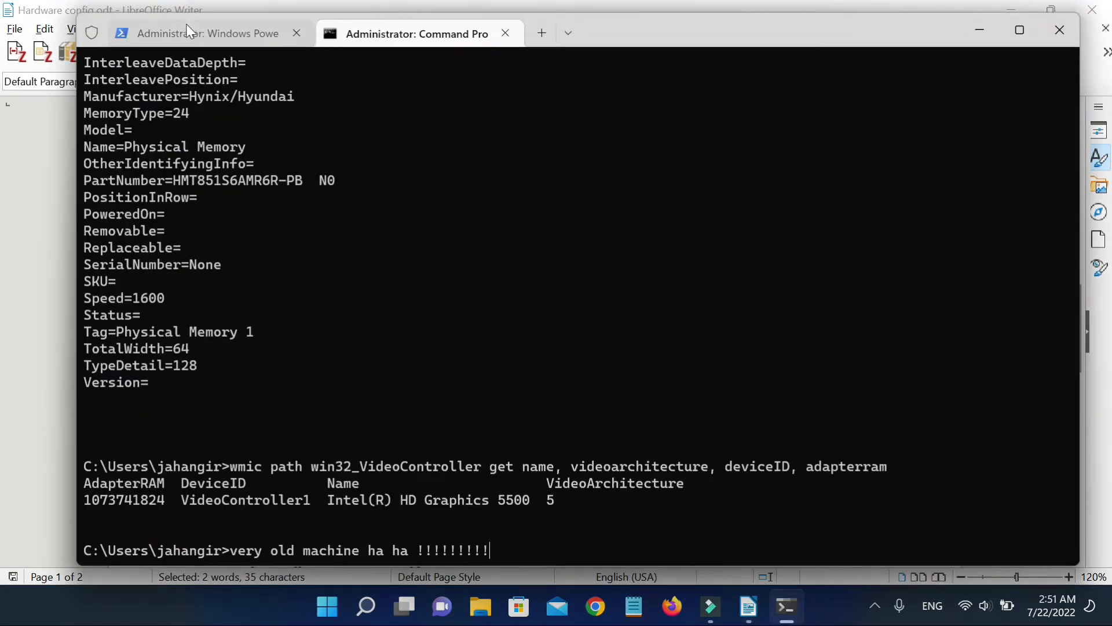
- Scroll through Get-WmiObject win32_VideoController output in PowerShell, then minimize Writer and Terminal
click(206, 34)
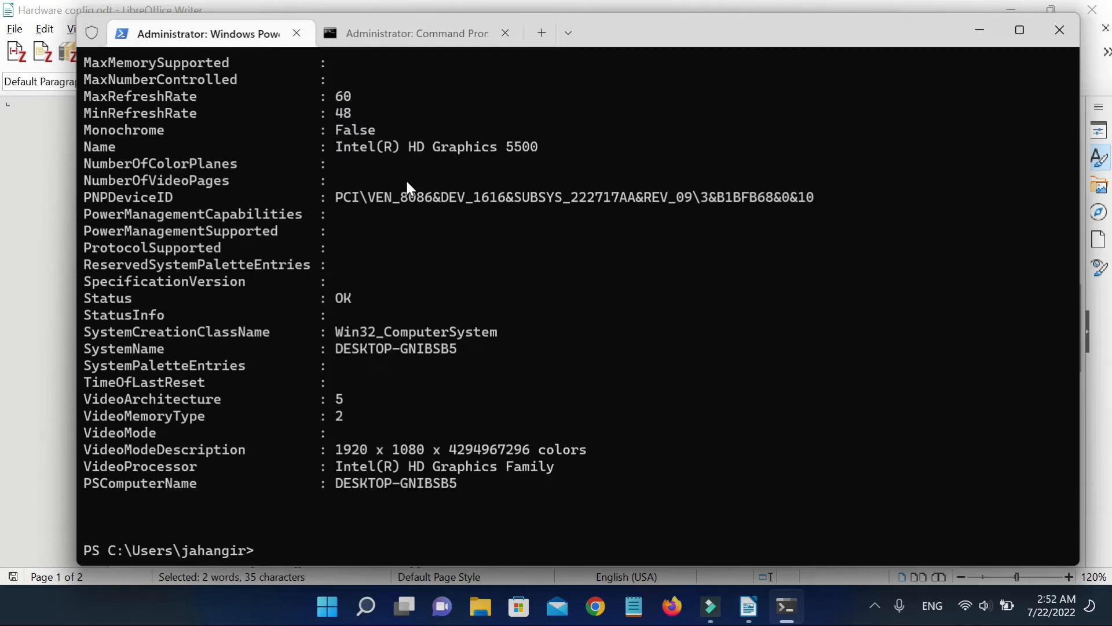
mouse_move(389, 238)
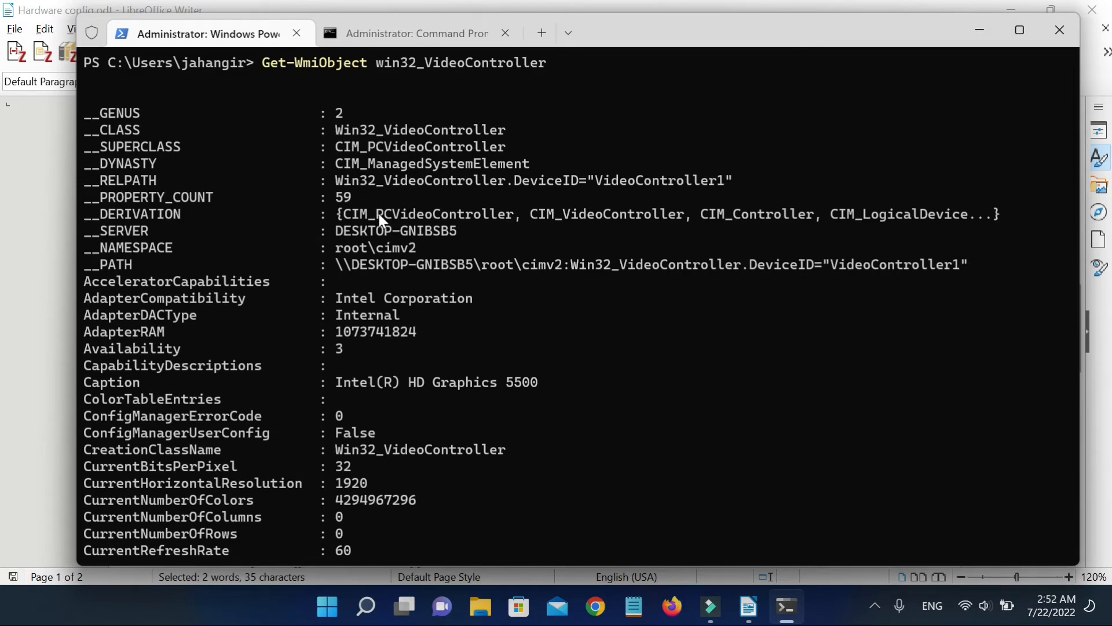
scroll(down, 3)
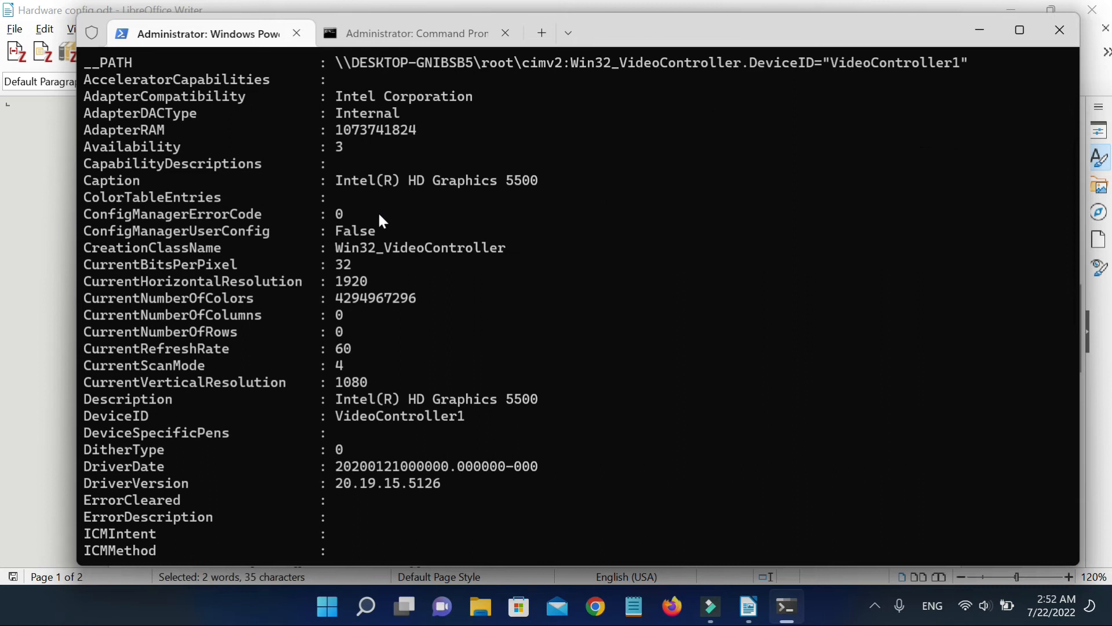
mouse_move(475, 187)
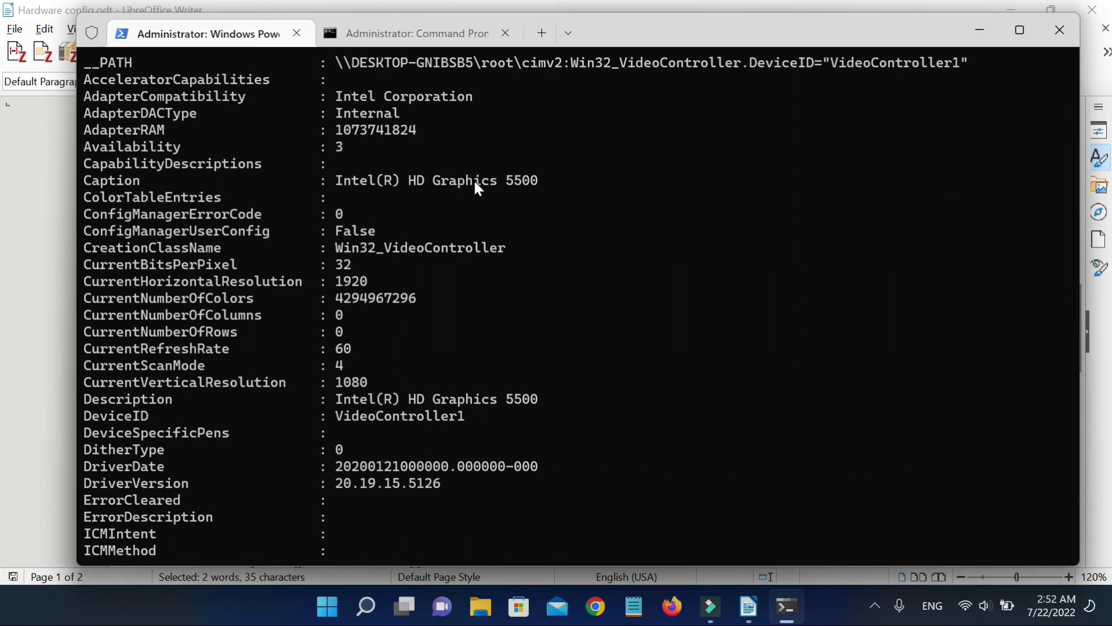
scroll(down, 3)
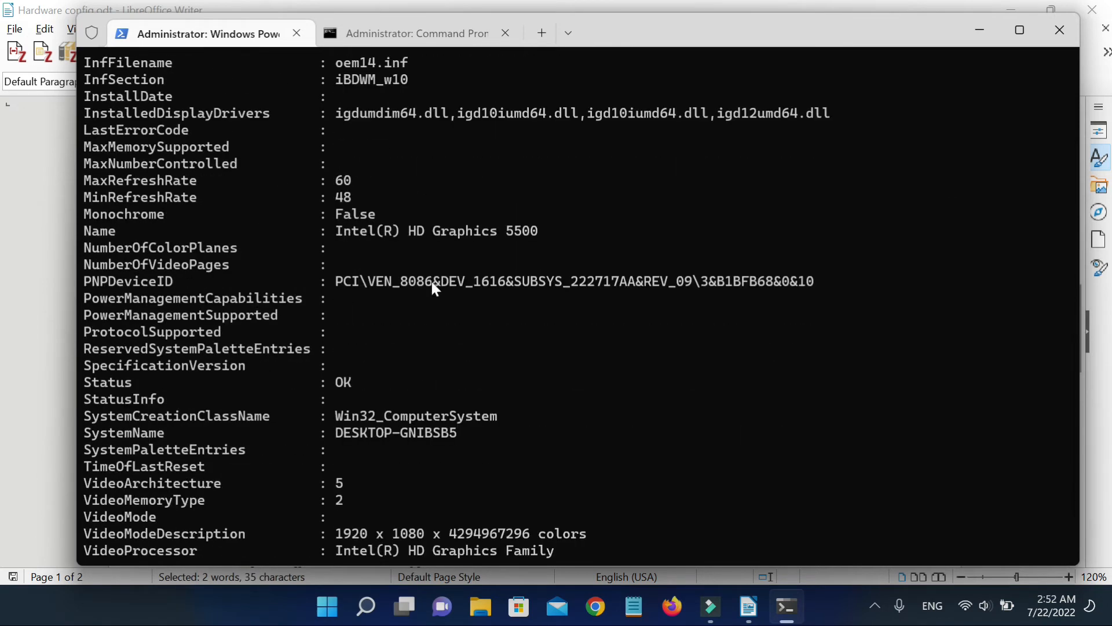
scroll(down, 3)
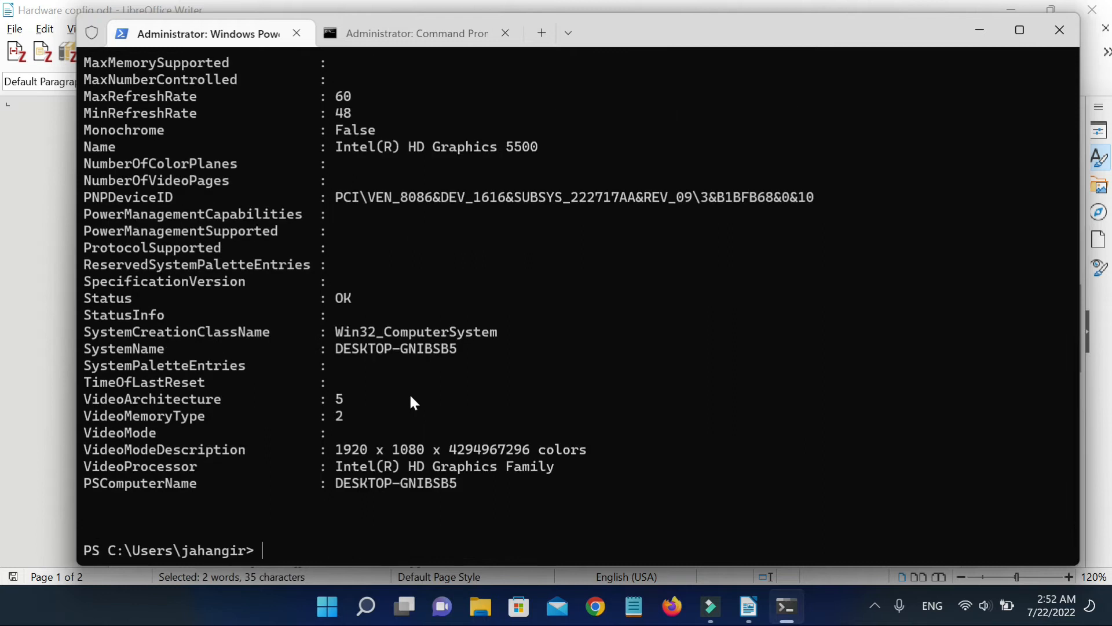
mouse_move(383, 460)
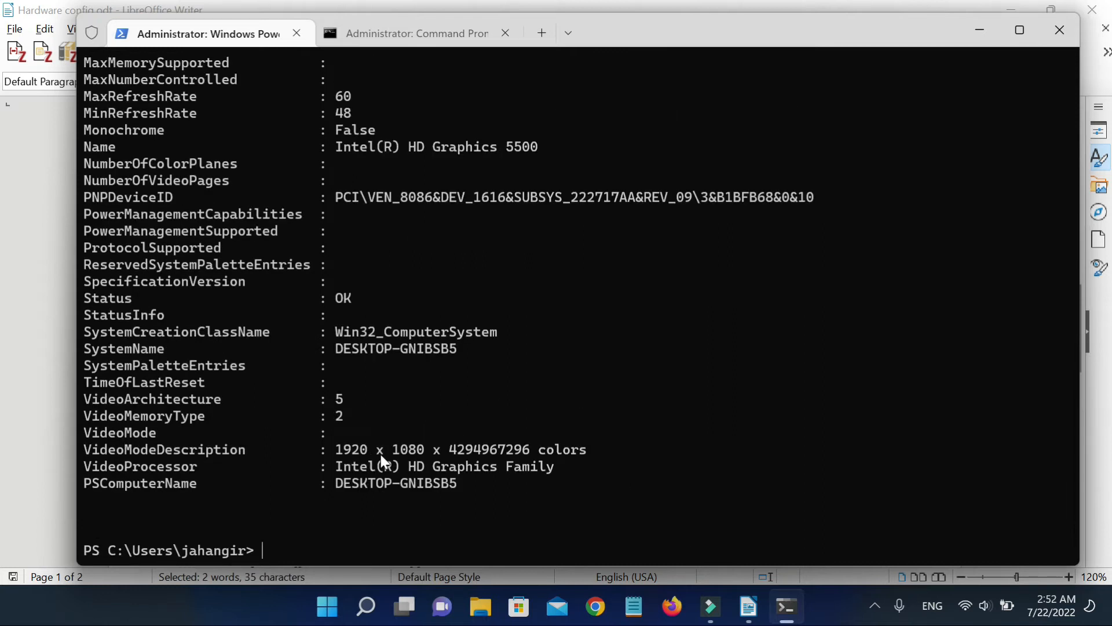
mouse_move(751, 608)
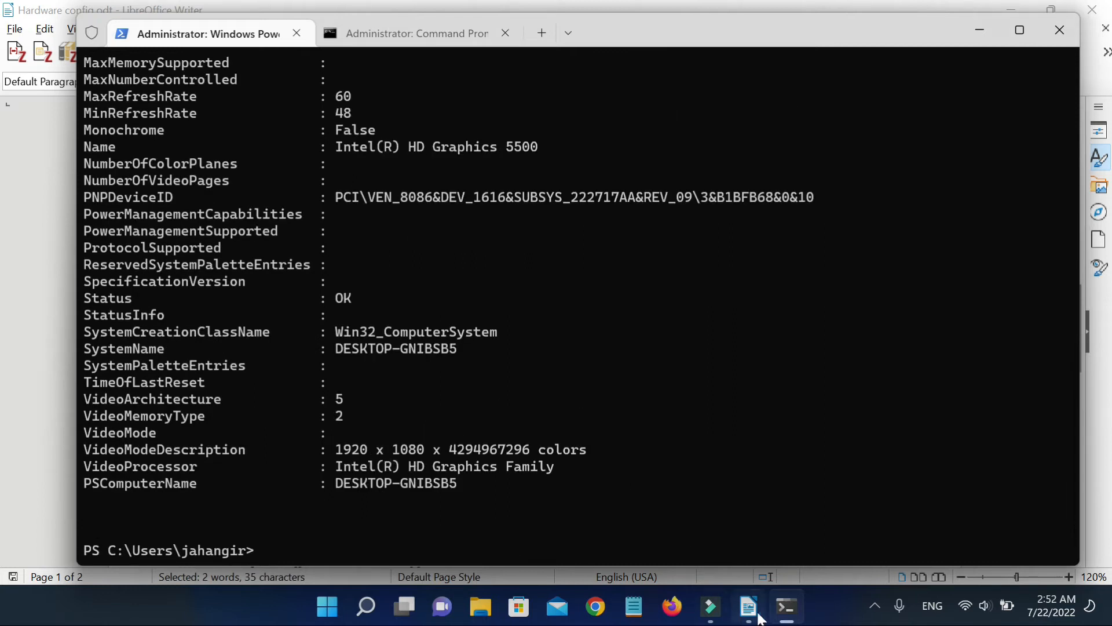
click(748, 607)
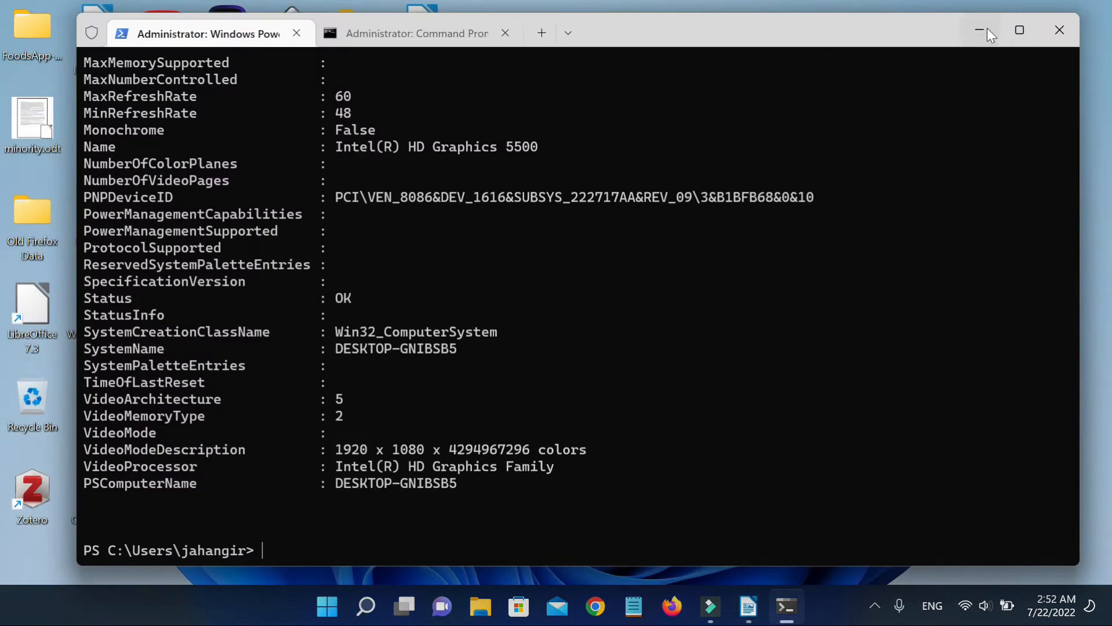
click(981, 30)
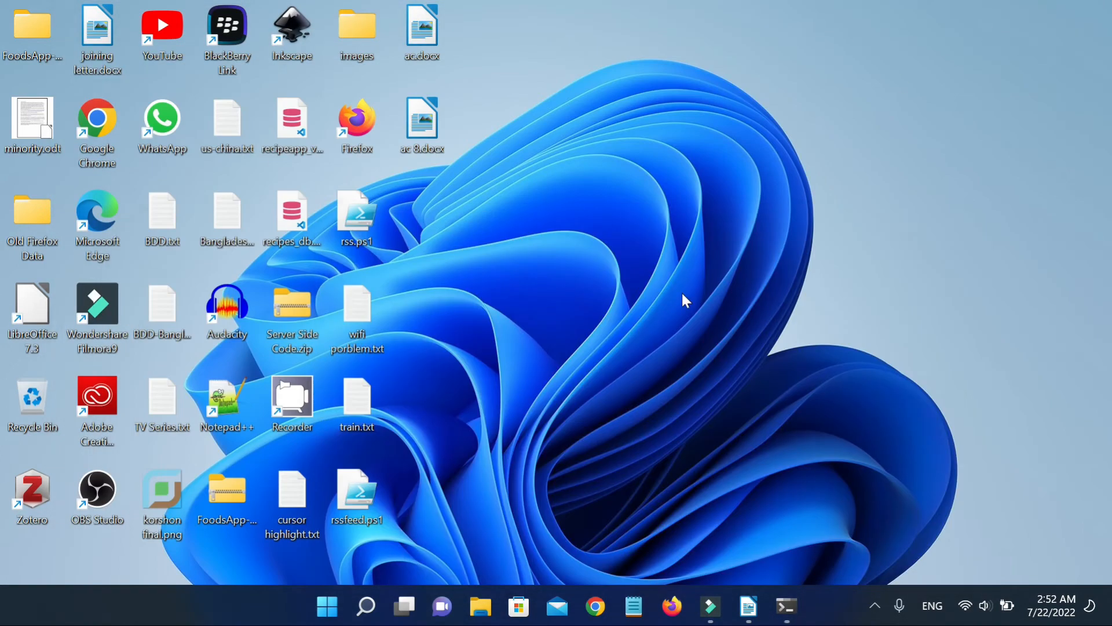
- Launch dxdiag from the Run dialog
key(Win+r)
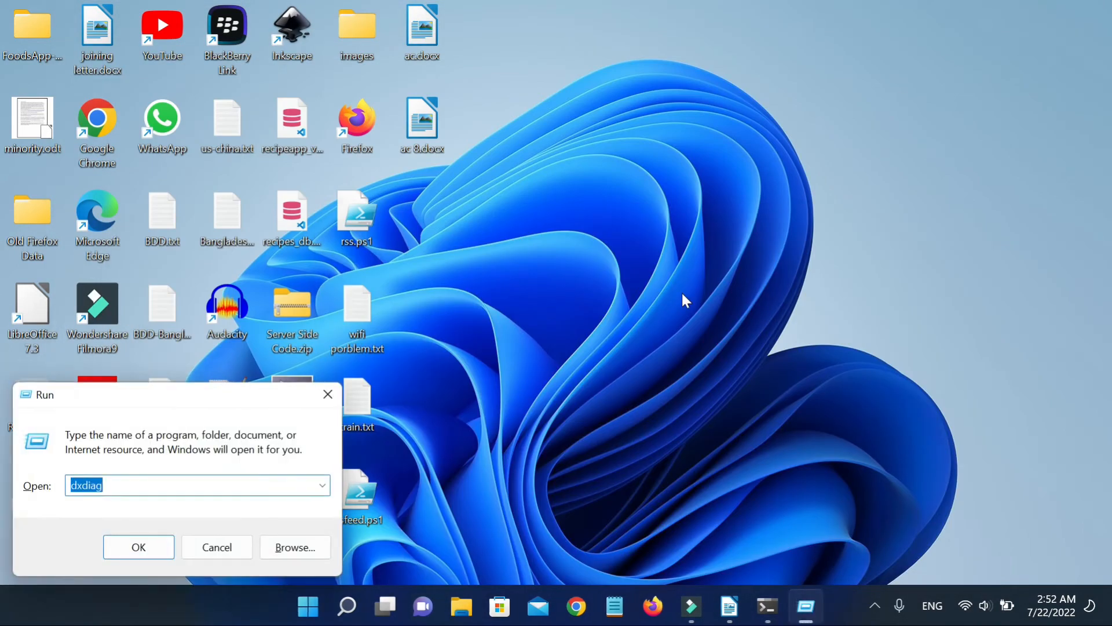
text(dxd)
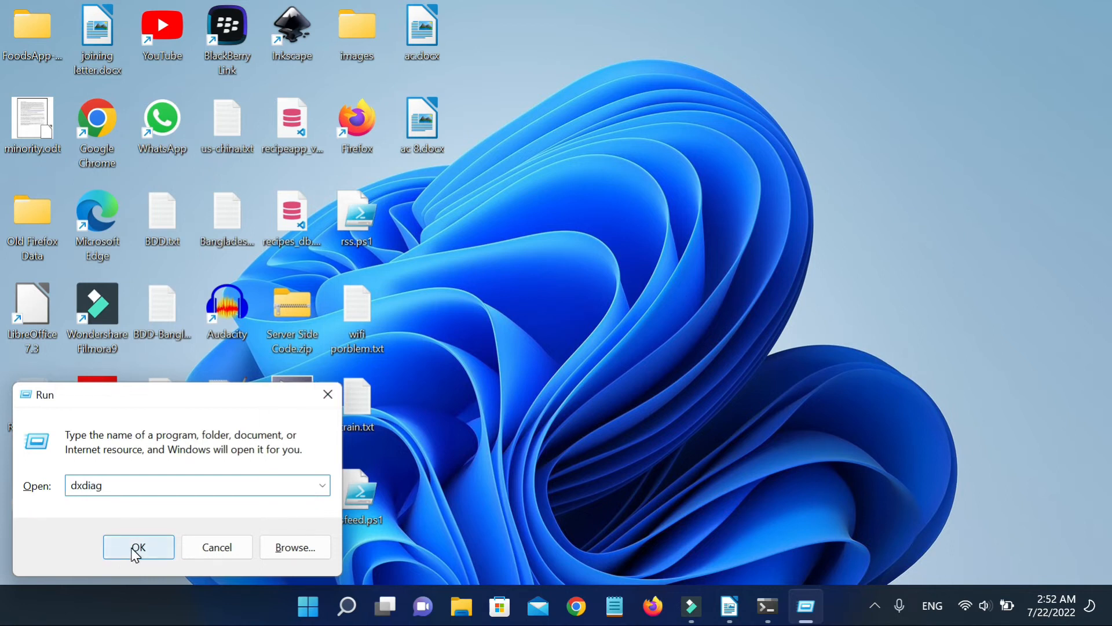
click(138, 547)
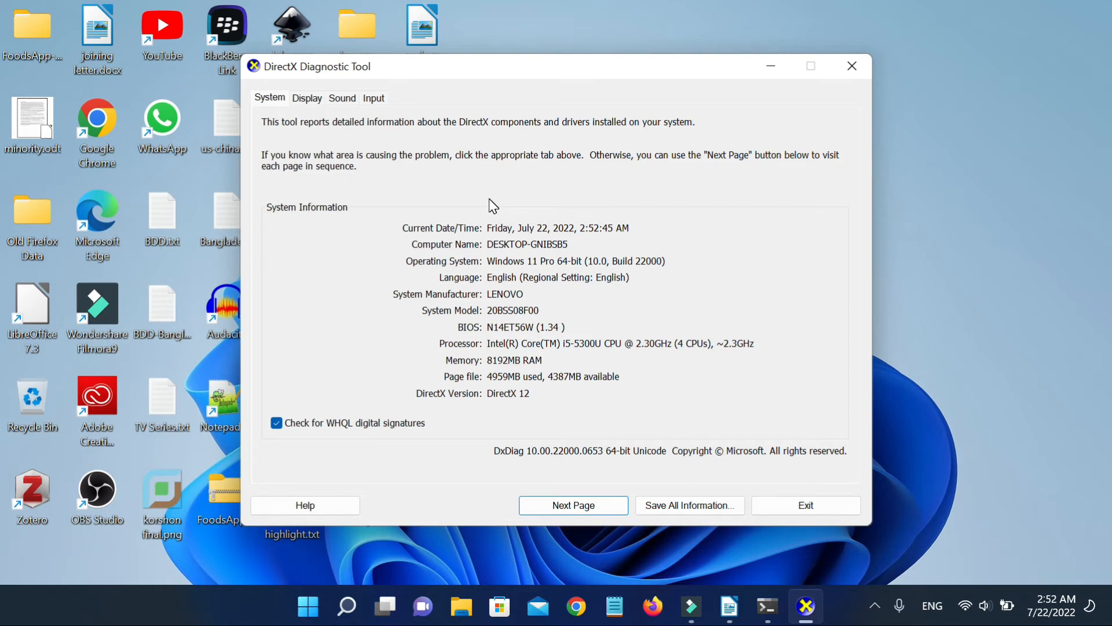
mouse_move(307, 98)
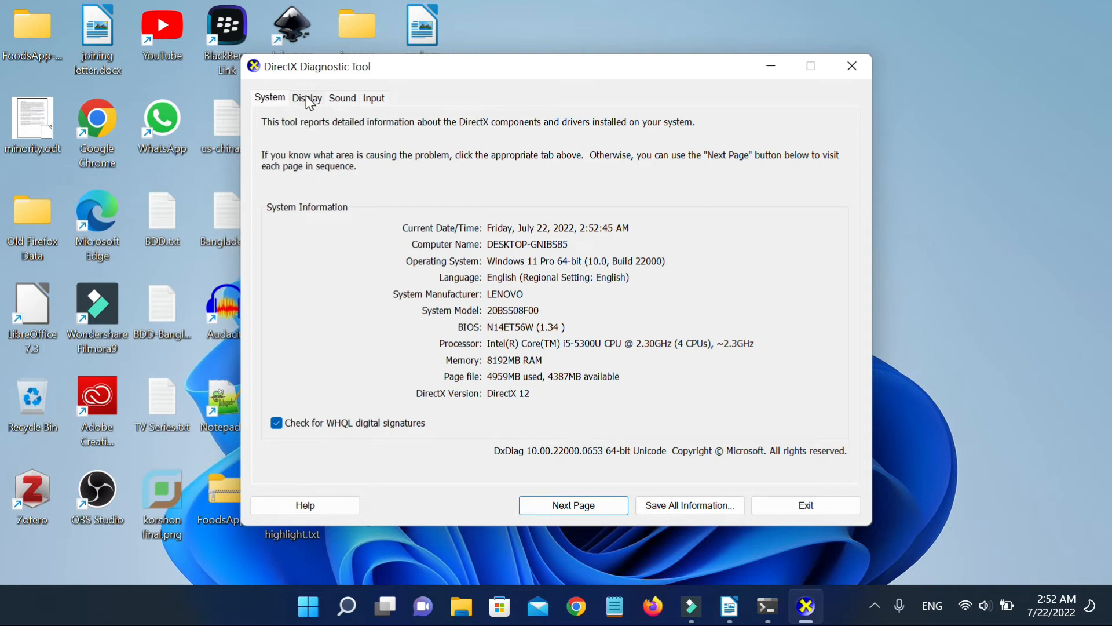
- Check the Display, Sound and Input pages in dxdiag, then exit the tool
click(307, 98)
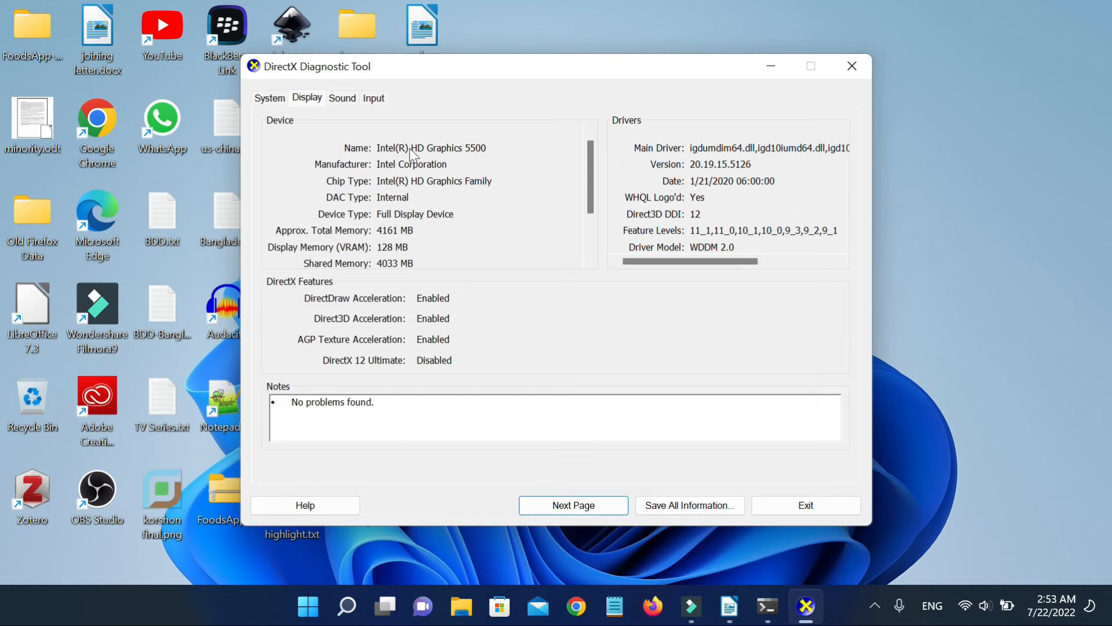
mouse_move(408, 220)
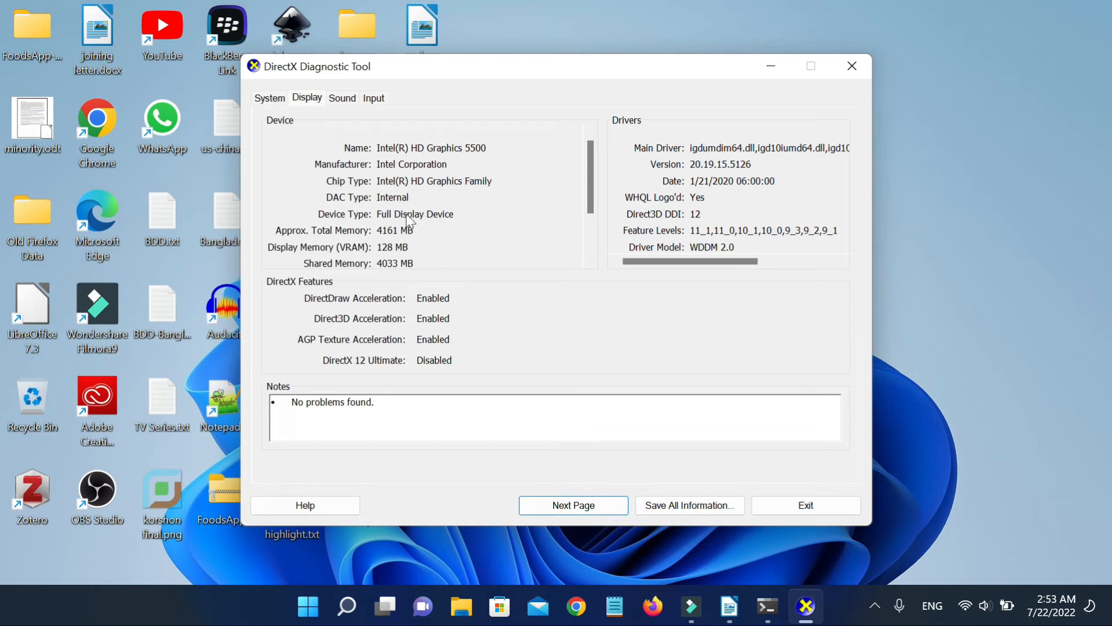
mouse_move(390, 270)
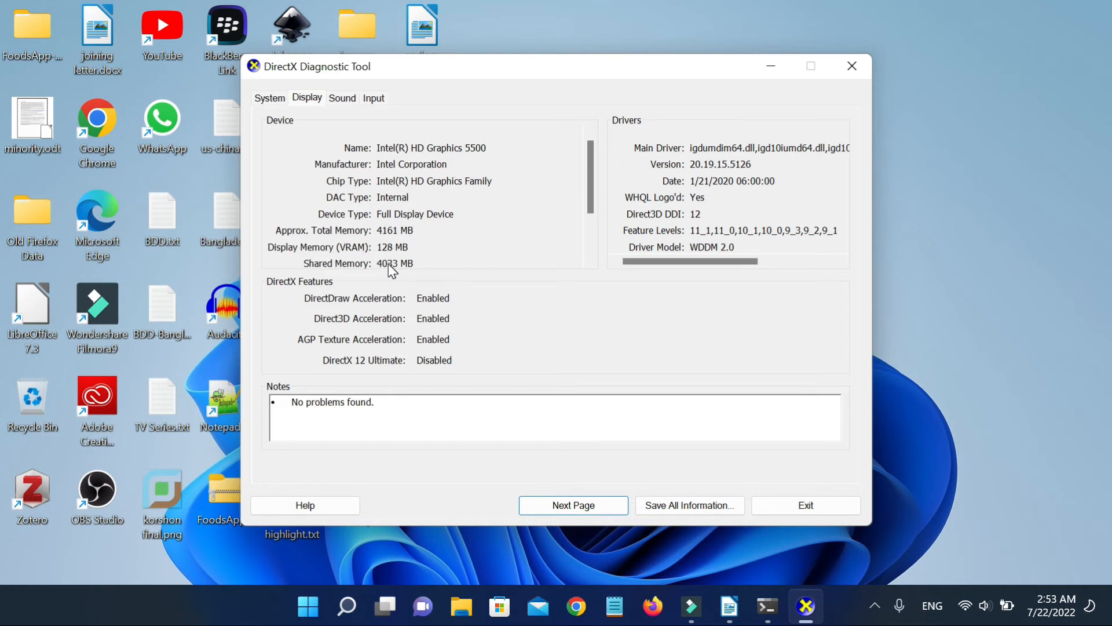
click(340, 98)
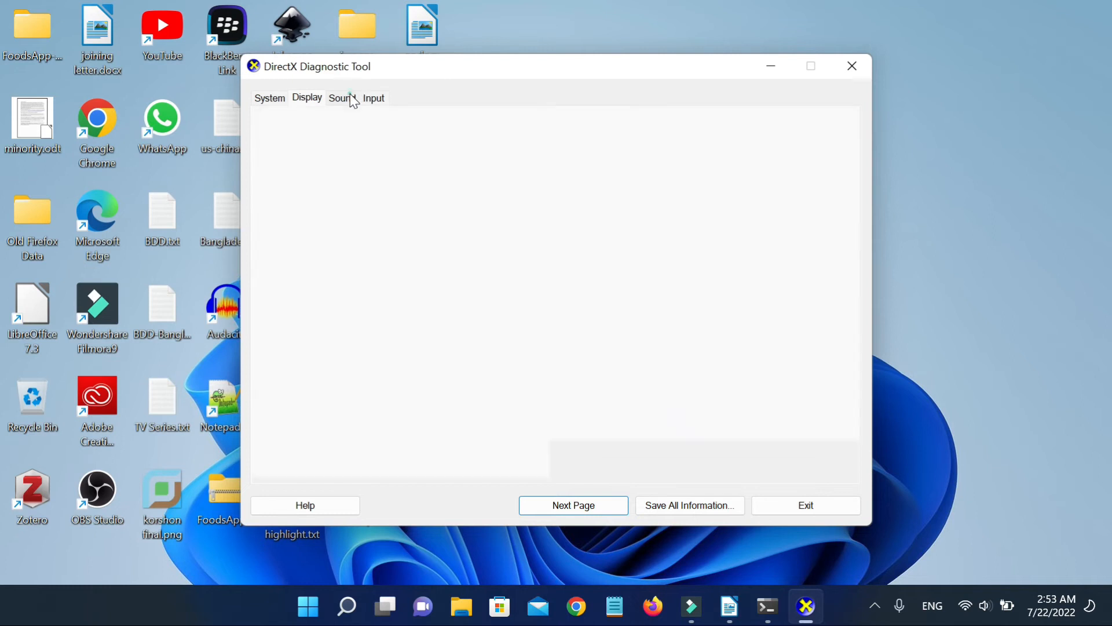
click(342, 98)
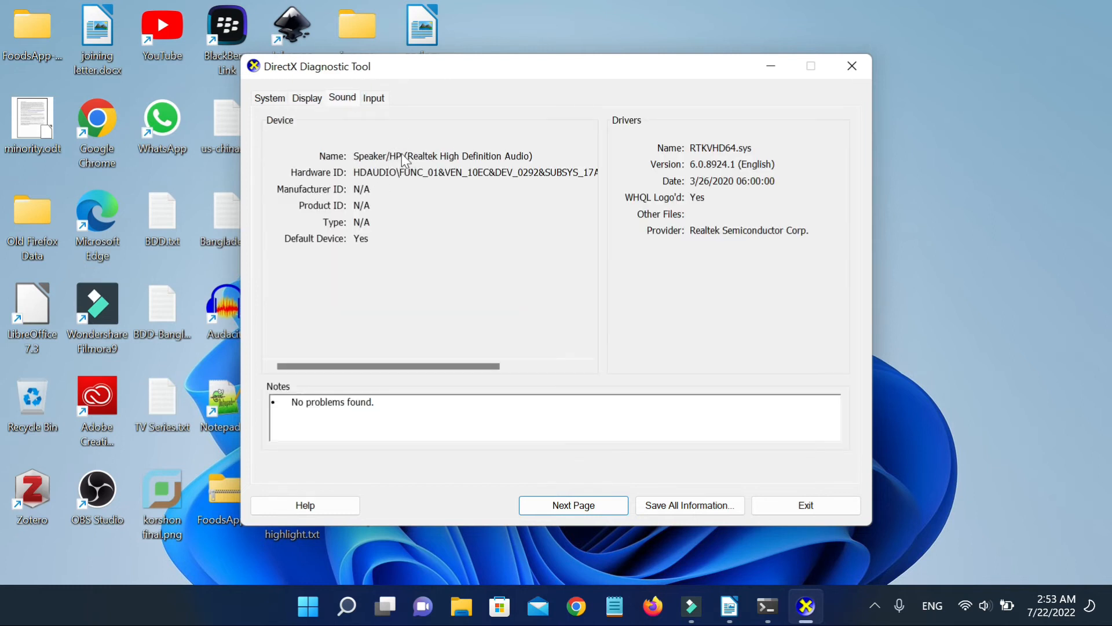
click(373, 98)
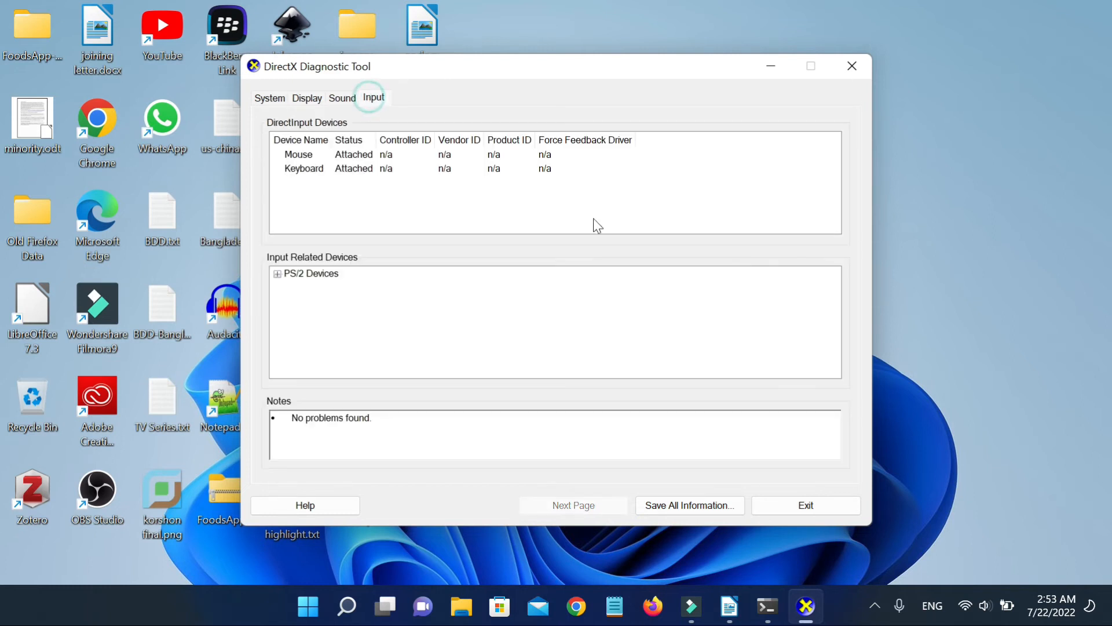
click(805, 505)
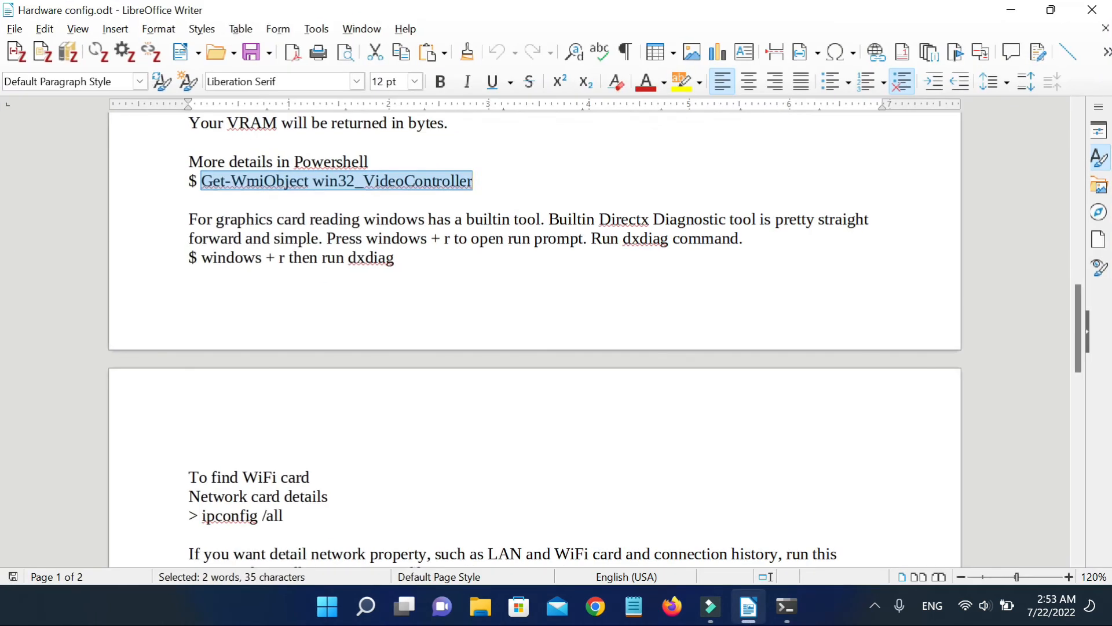
- Copy the 'ipconfig /all' command from page 2 of the notes and switch to the terminal
scroll(down, 3)
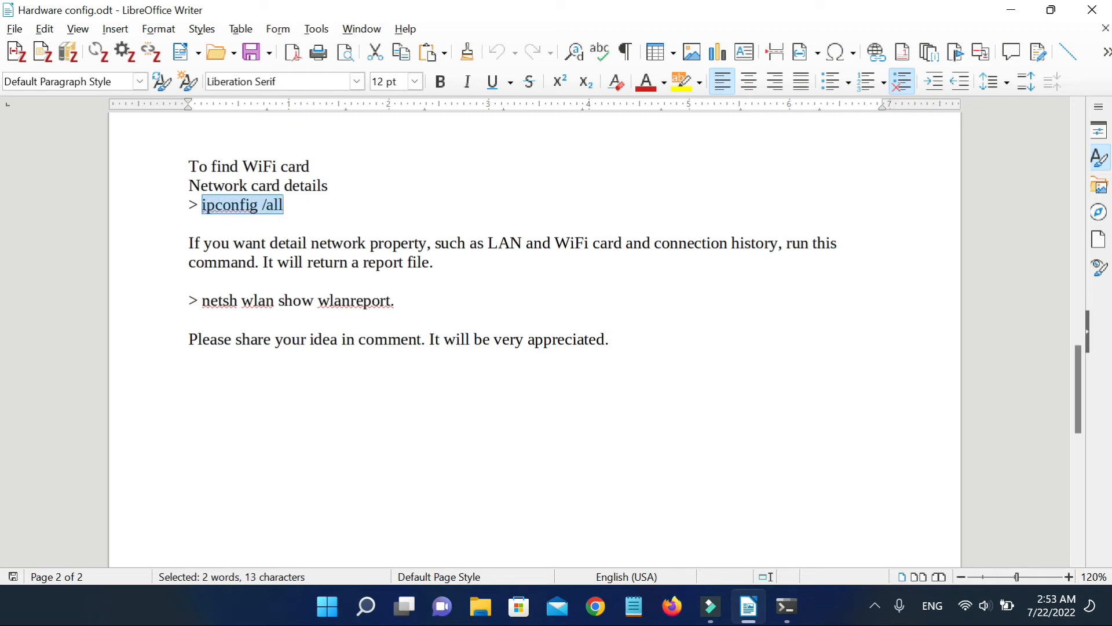
right_click(241, 205)
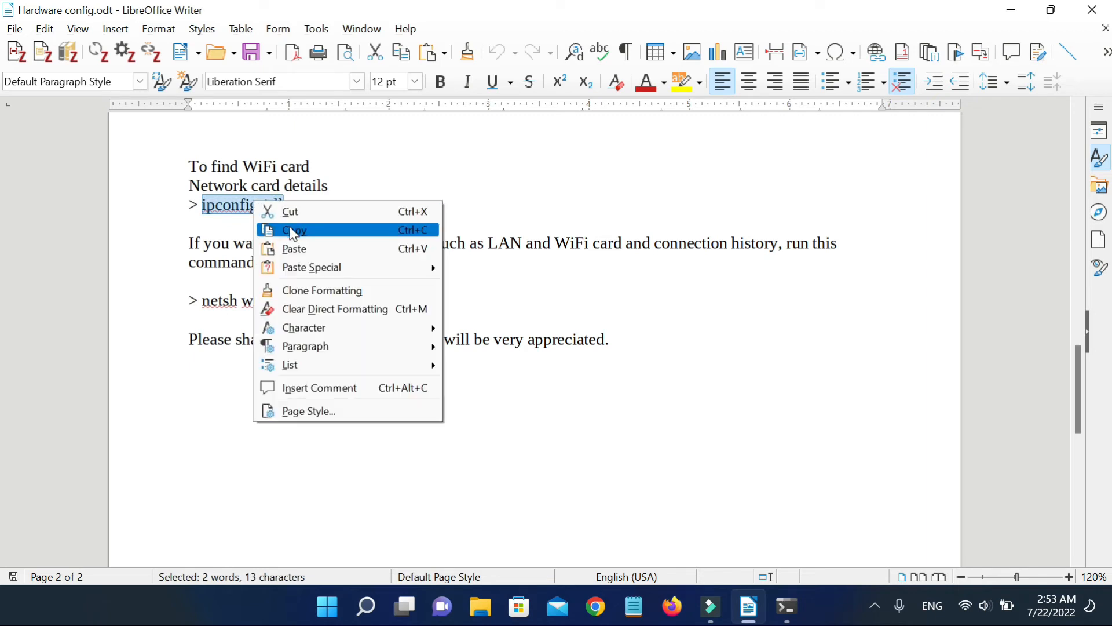
click(294, 230)
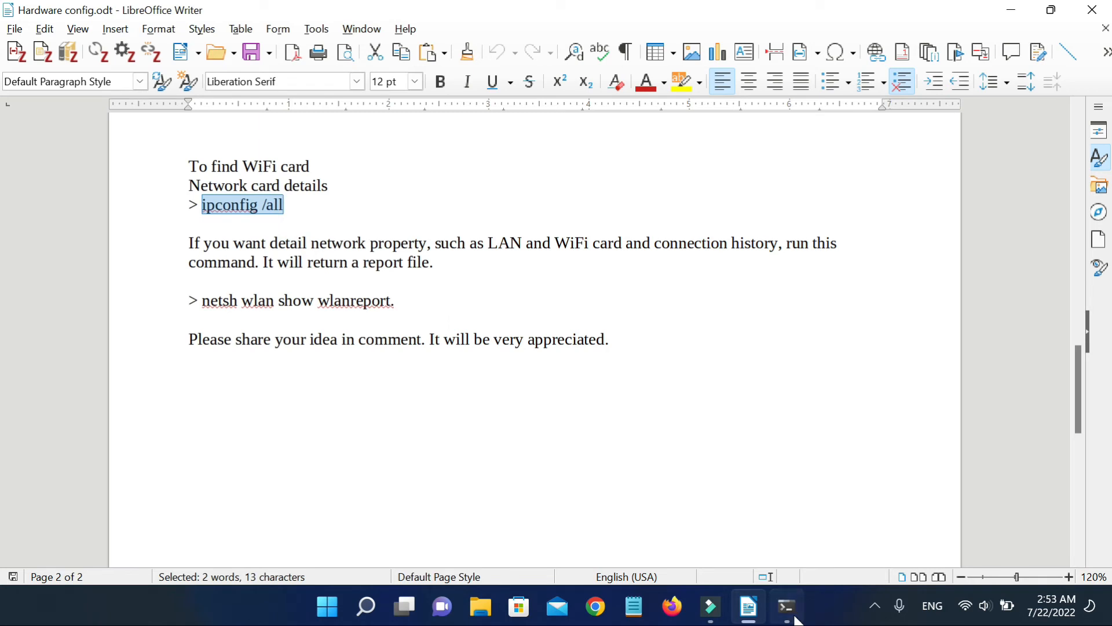
click(786, 606)
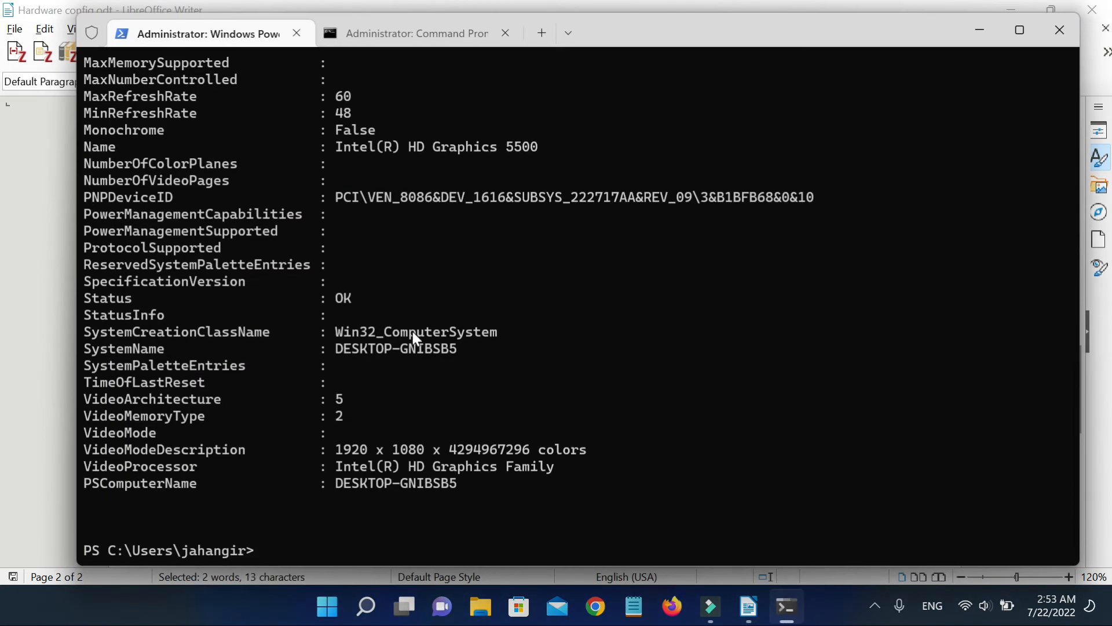
- Run ipconfig /all, review the Ethernet, Wi-Fi and broadband adapter details, then return to Writer
key(Return)
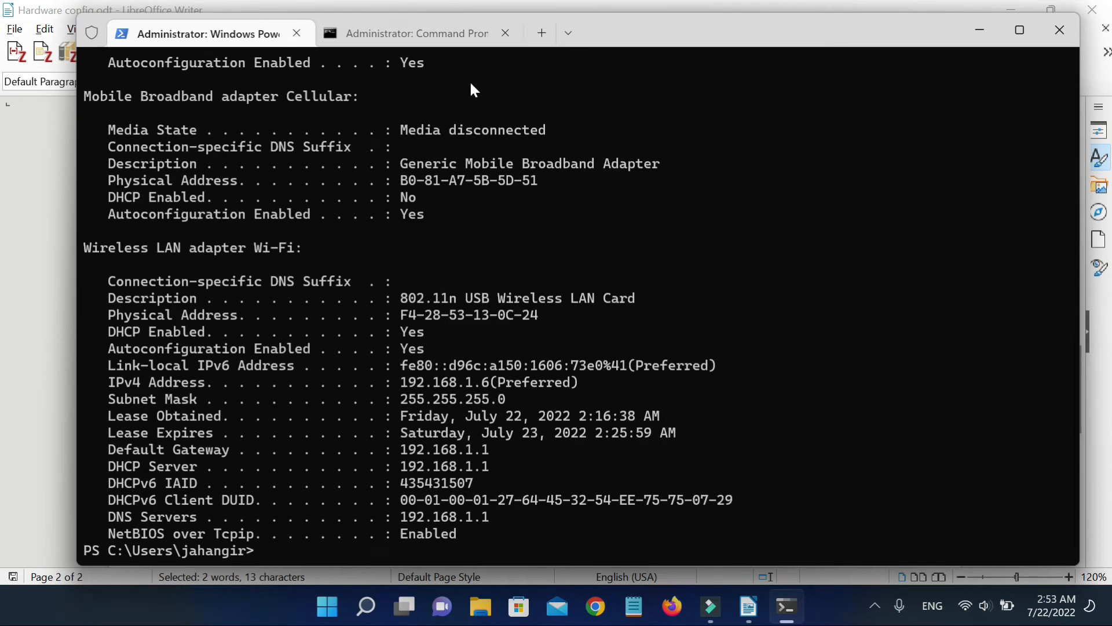
mouse_move(443, 326)
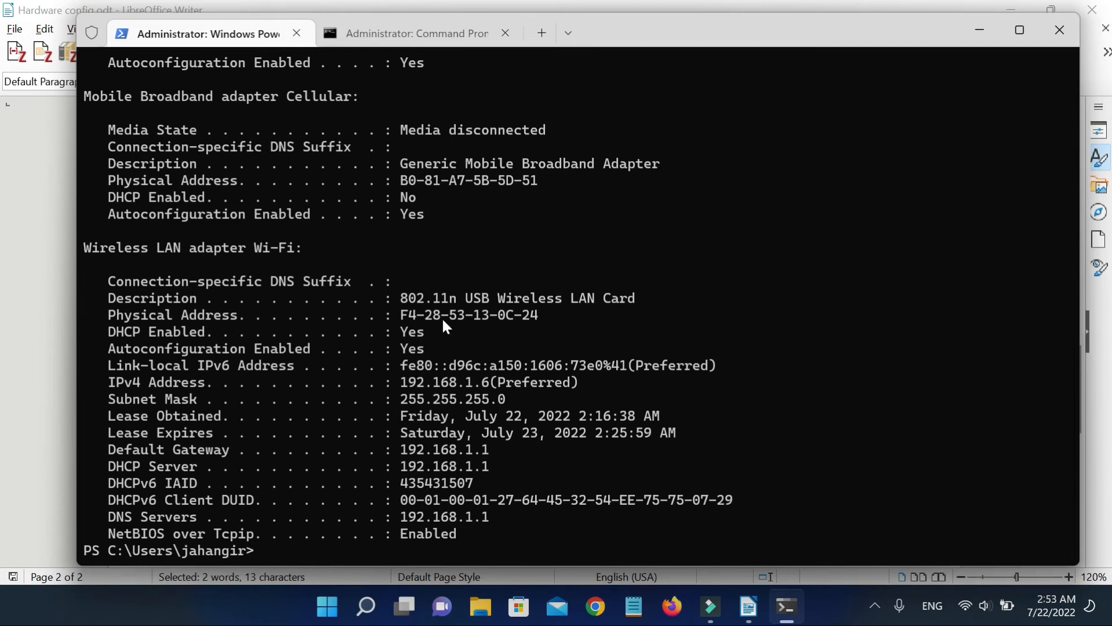
scroll(up, 3)
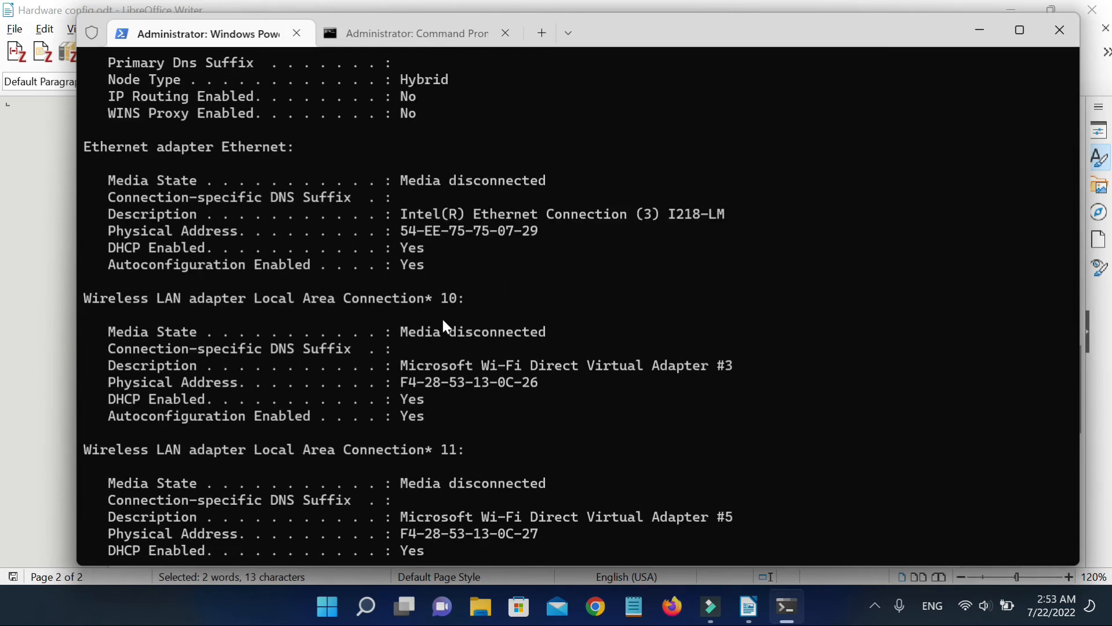
scroll(up, 3)
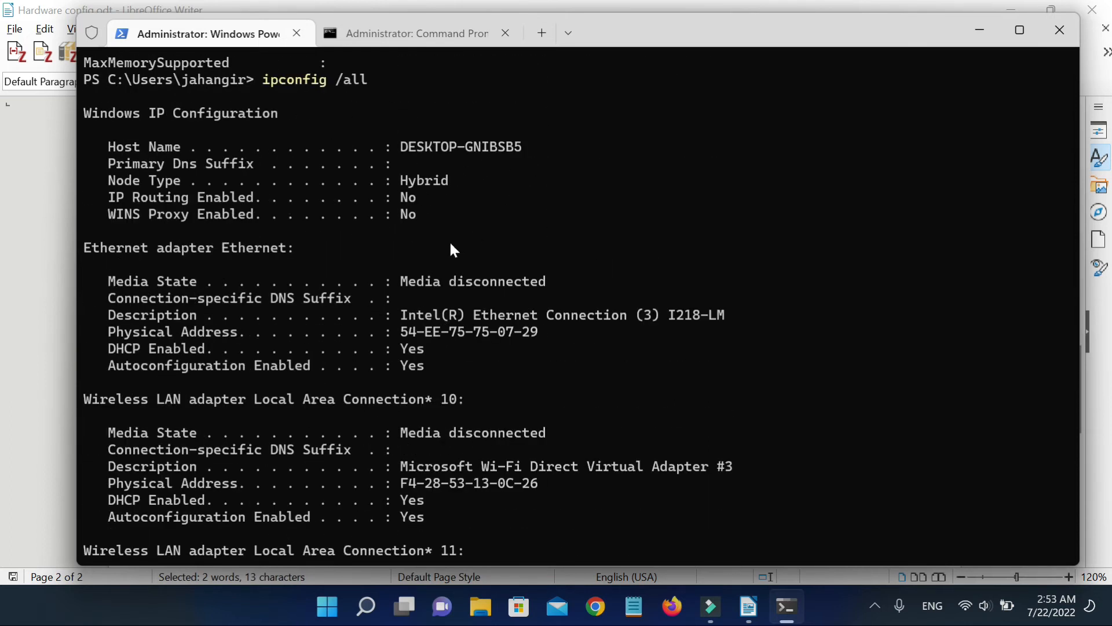
scroll(down, 3)
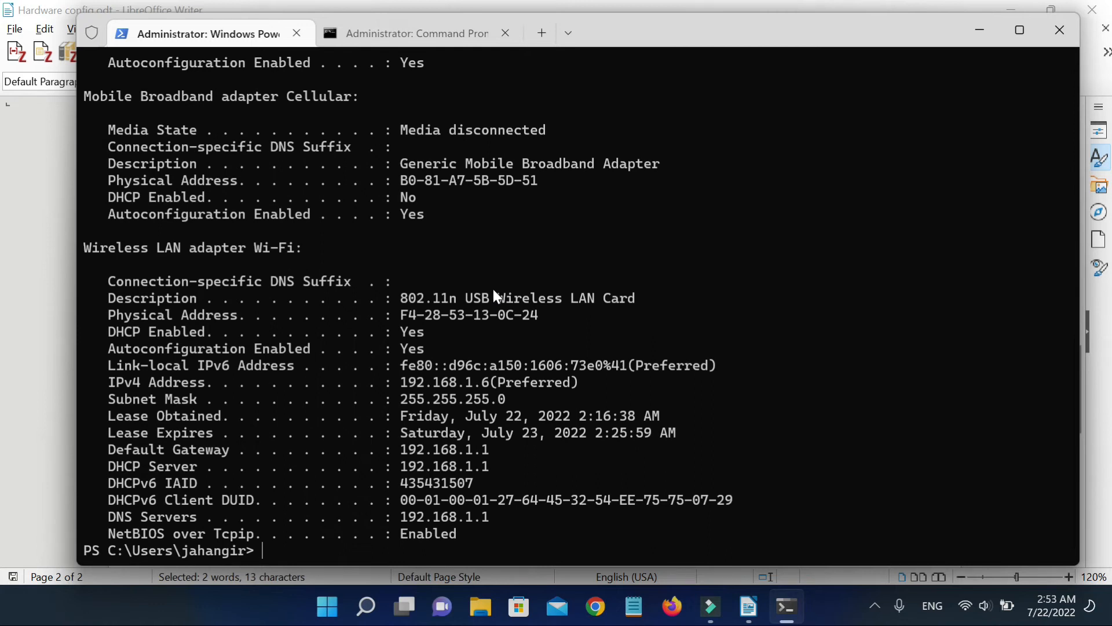
click(746, 607)
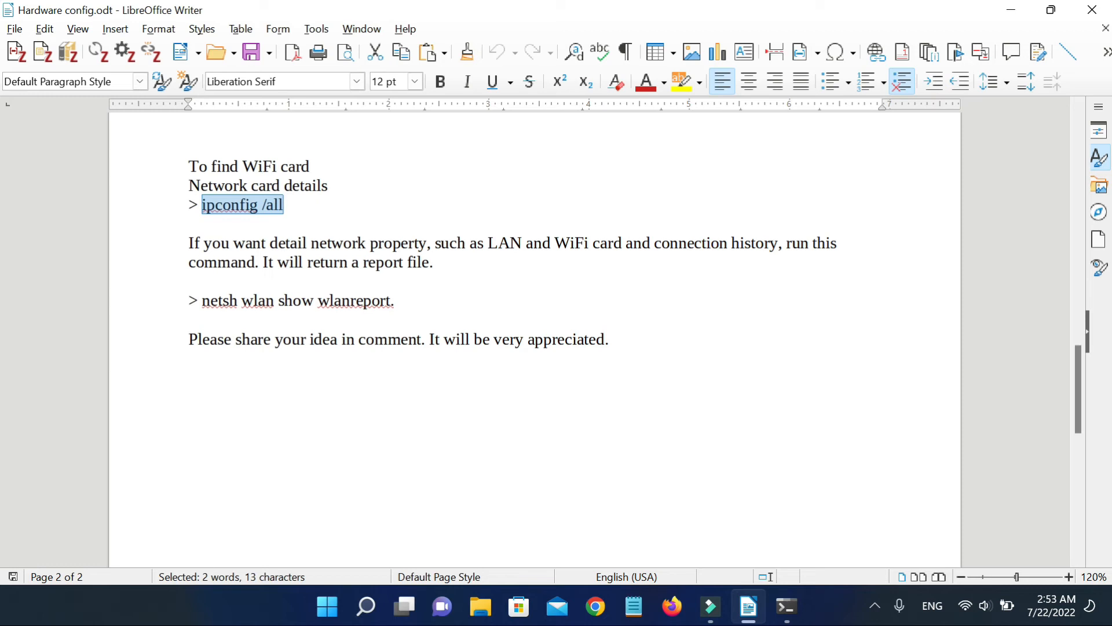
- Copy the 'netsh wlan show wlanreport' line from the notes and switch to the terminal
click(203, 301)
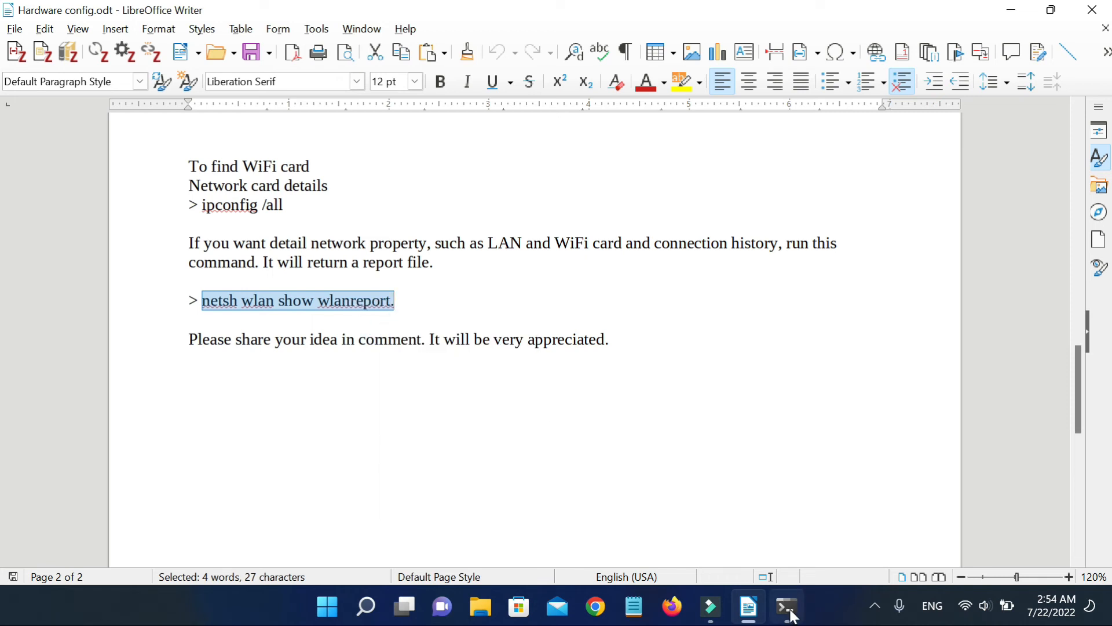
click(786, 606)
text(netsh wlan show wlanreport)
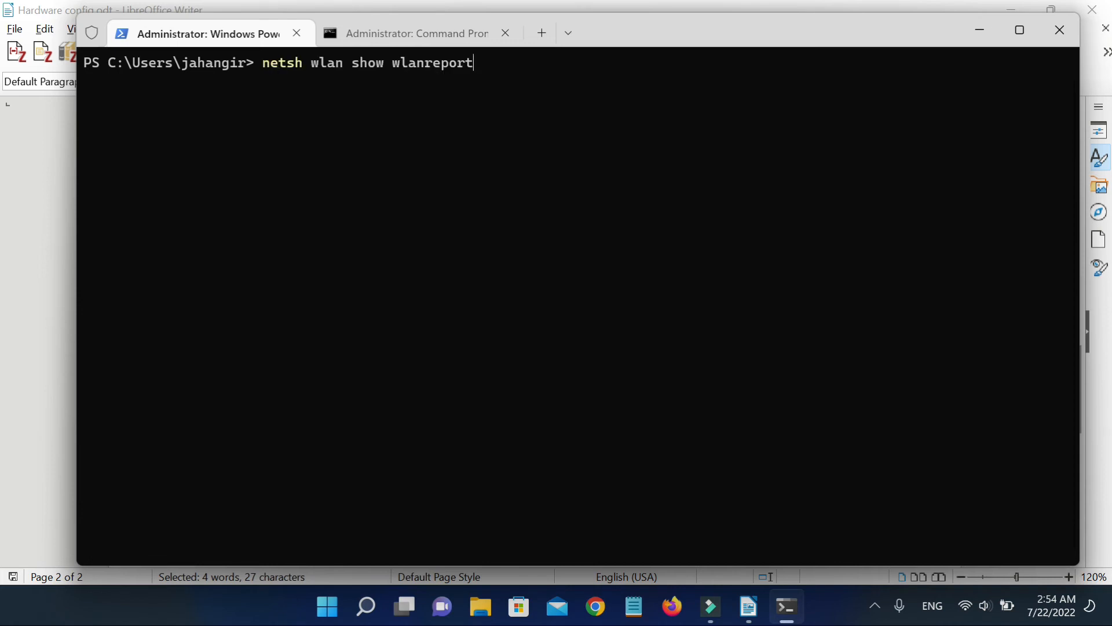
- Run netsh wlan show wlanreport to write wlan-report-latest.html under ProgramData
key(Return)
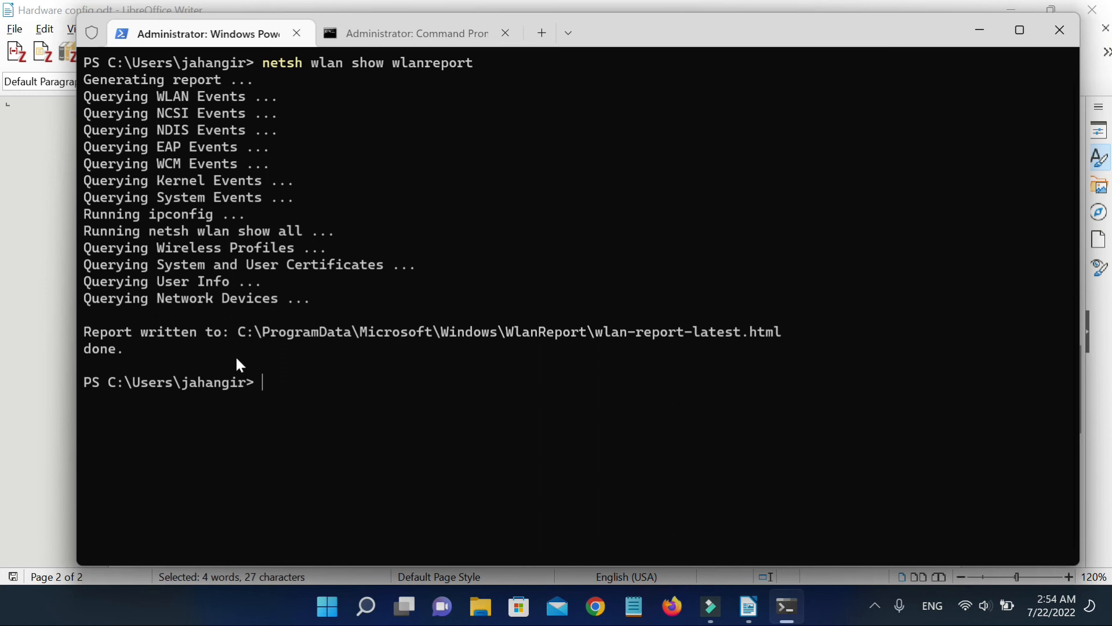
mouse_move(223, 339)
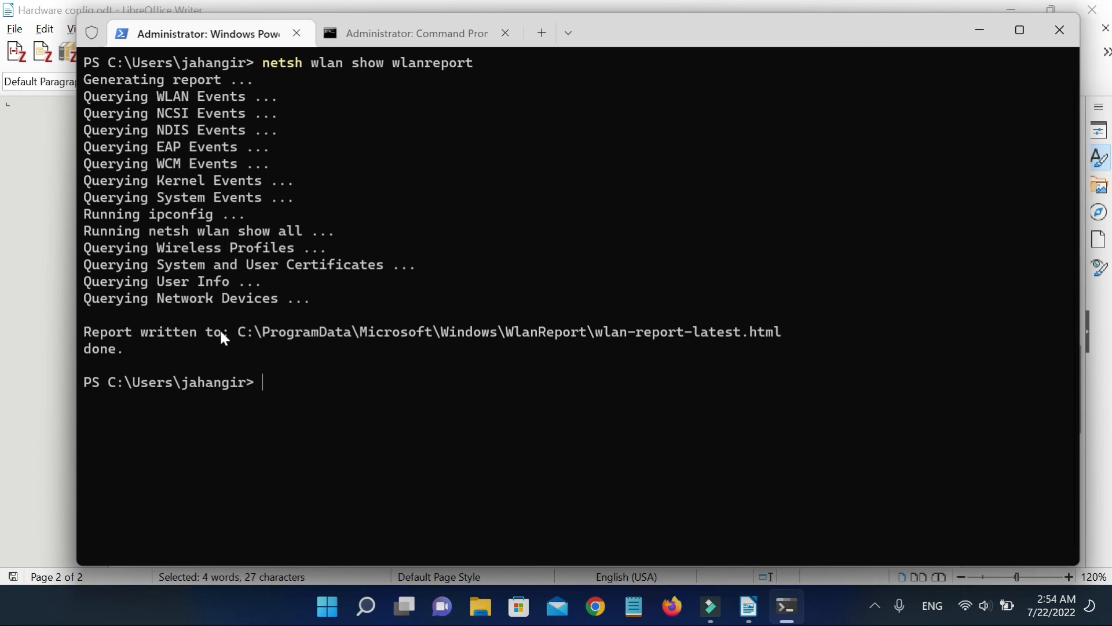
mouse_move(241, 334)
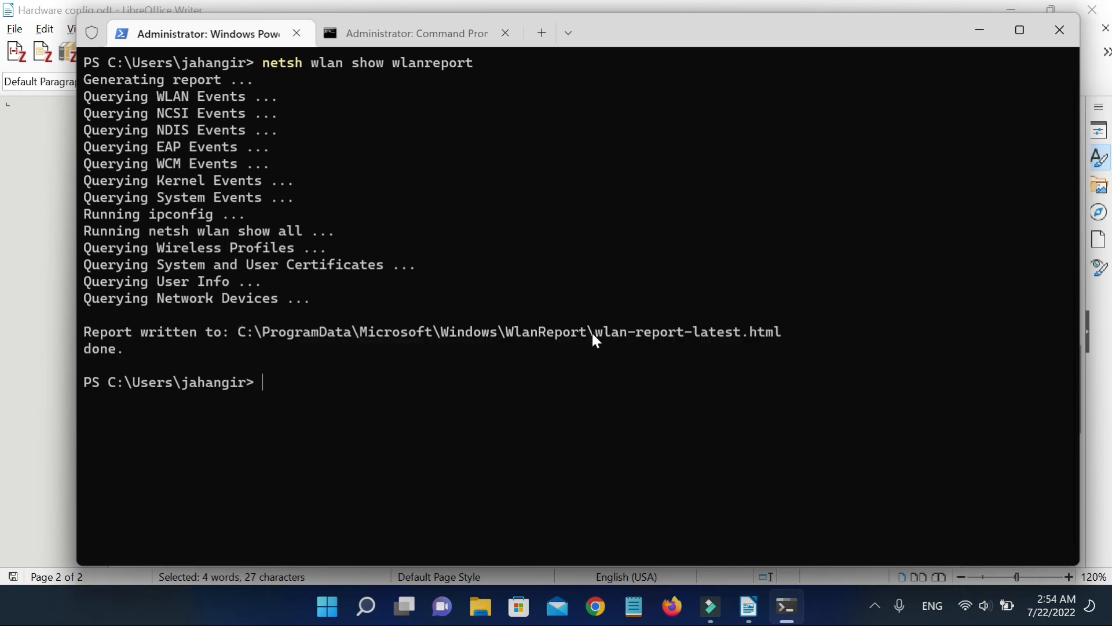
mouse_move(496, 604)
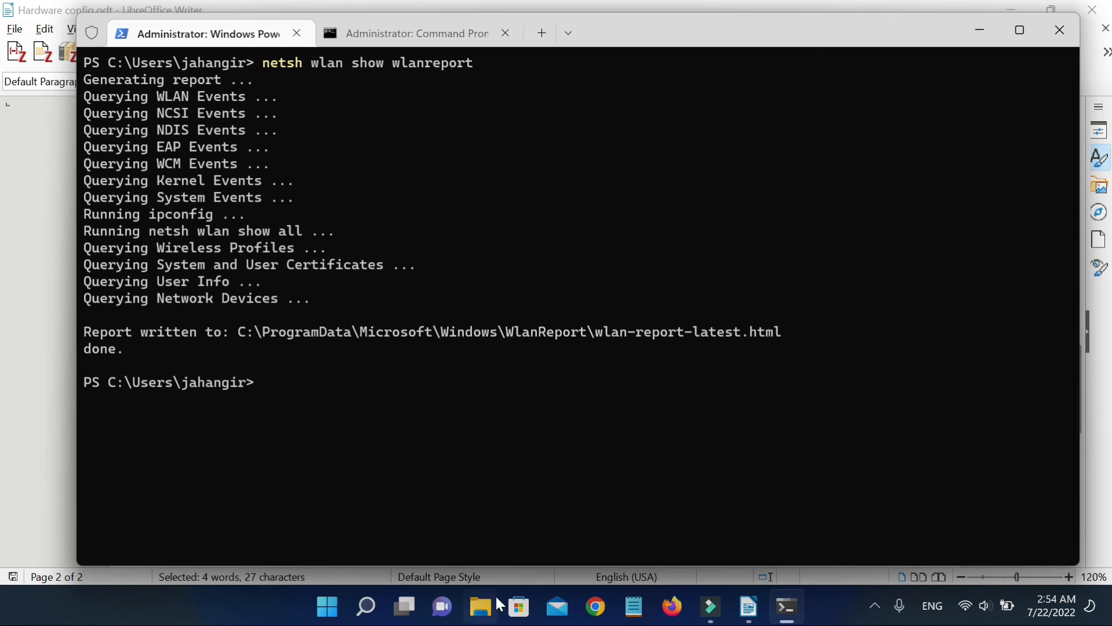
- Open wlan-report-latest.html from the WlanReport folder in File Explorer
click(480, 607)
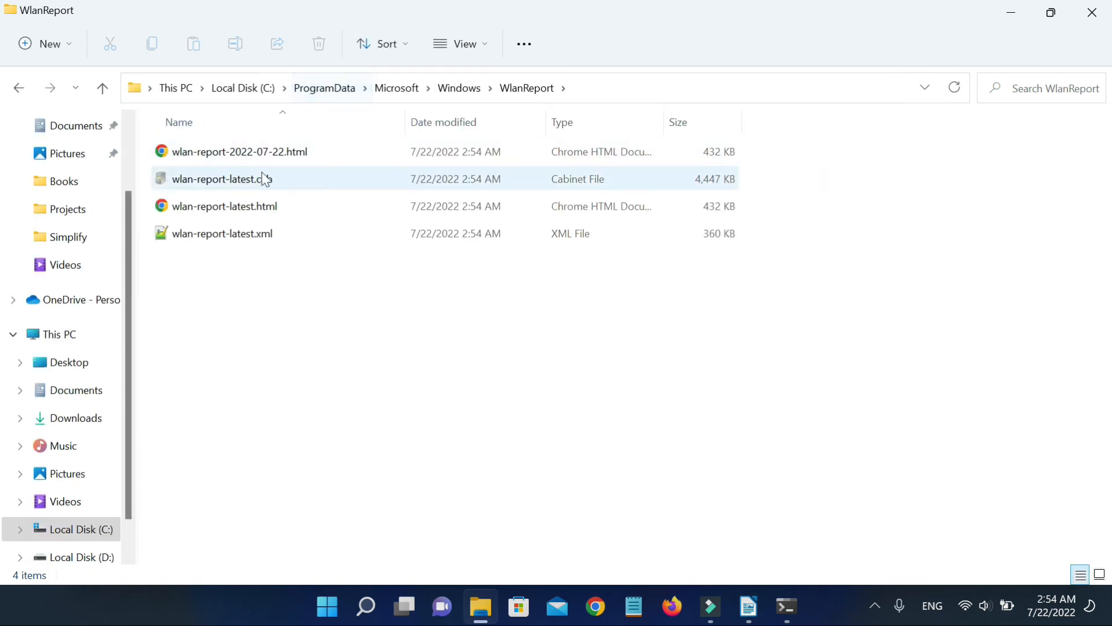
click(224, 206)
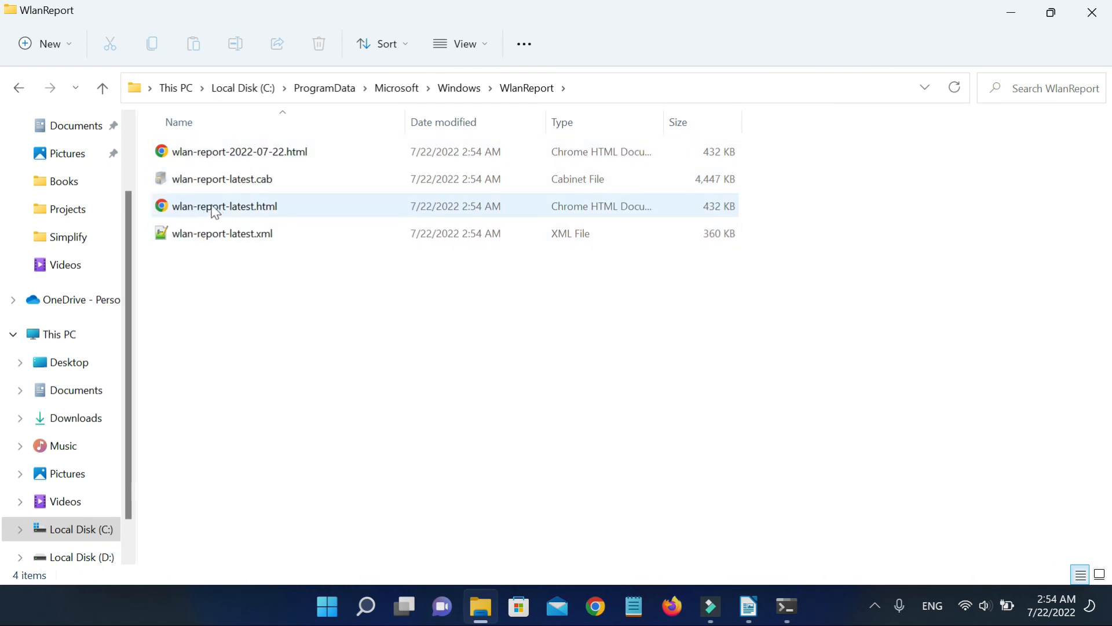
click(224, 206)
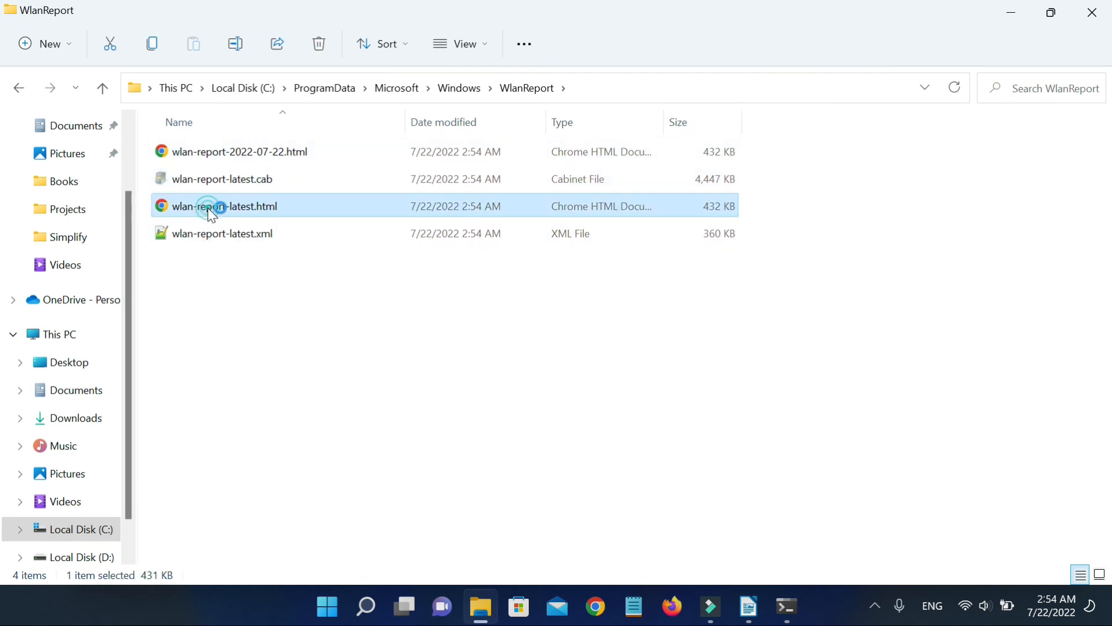
double_click(225, 205)
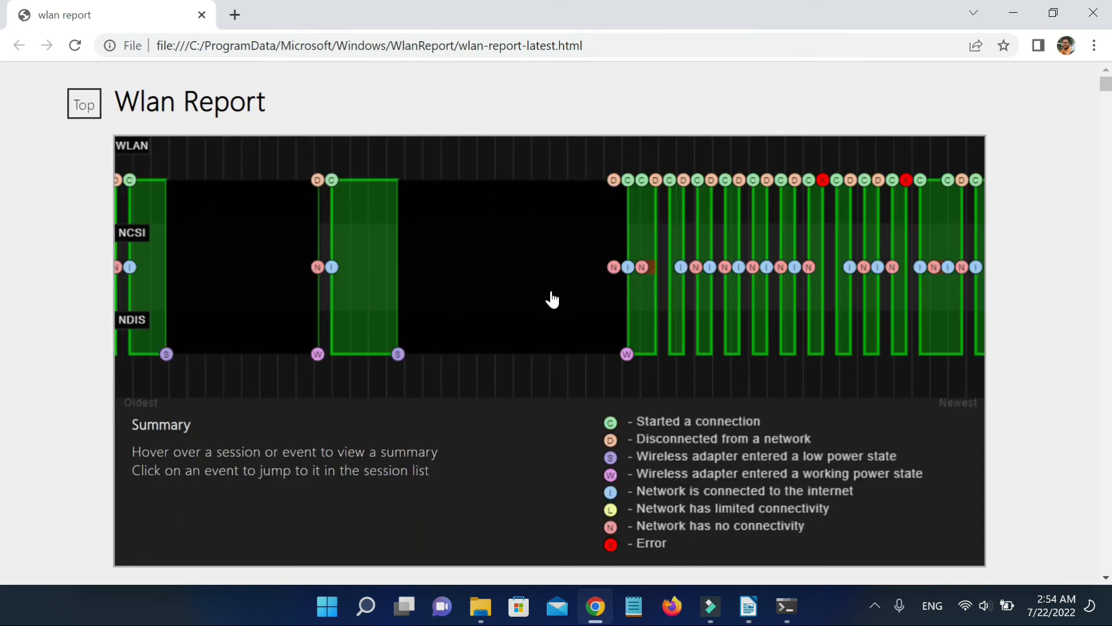
scroll(down, 3)
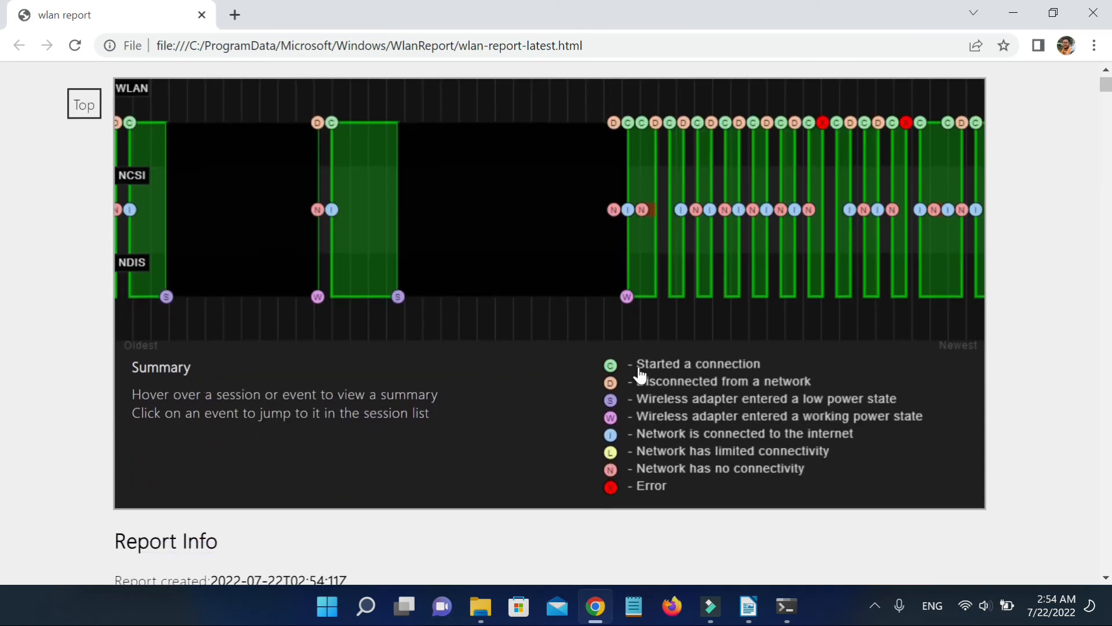
scroll(down, 3)
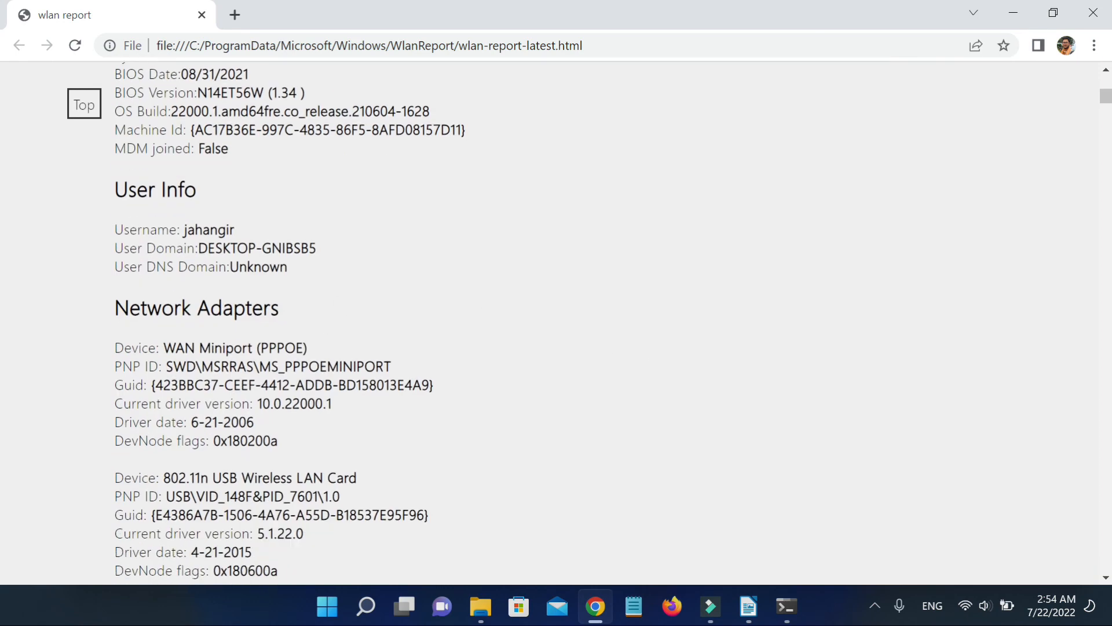
scroll(down, 3)
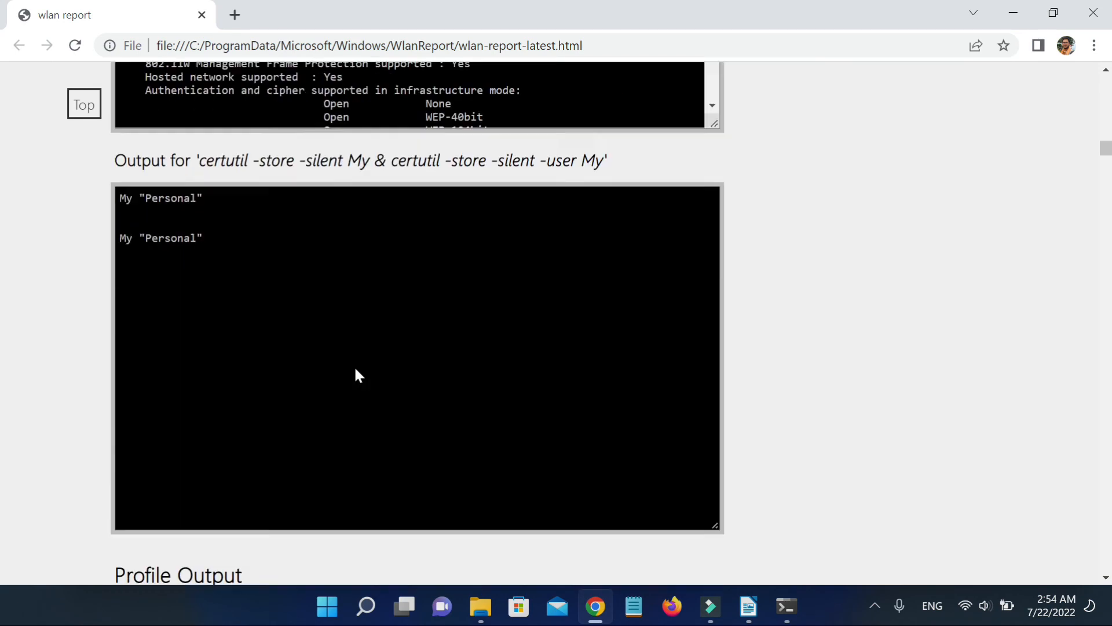
scroll(down, 3)
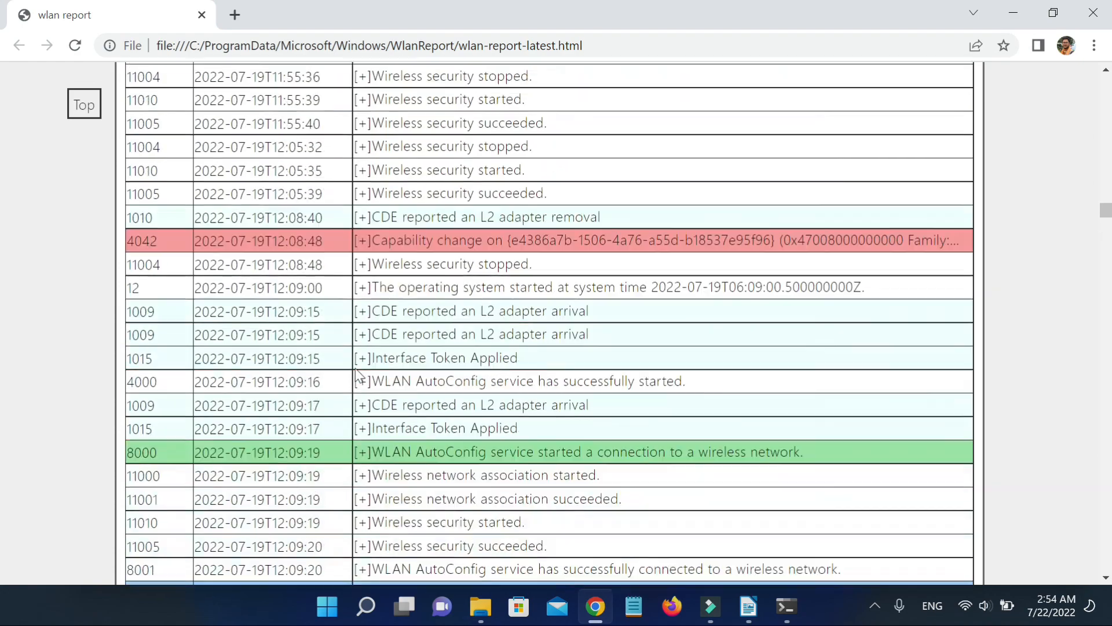
scroll(down, 3)
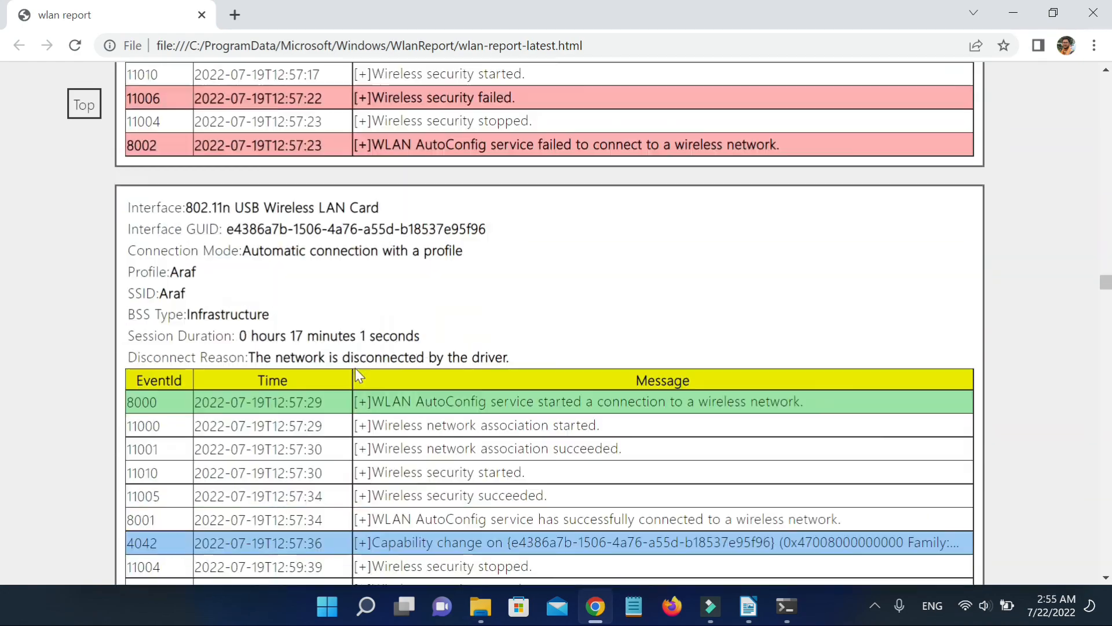
scroll(down, 3)
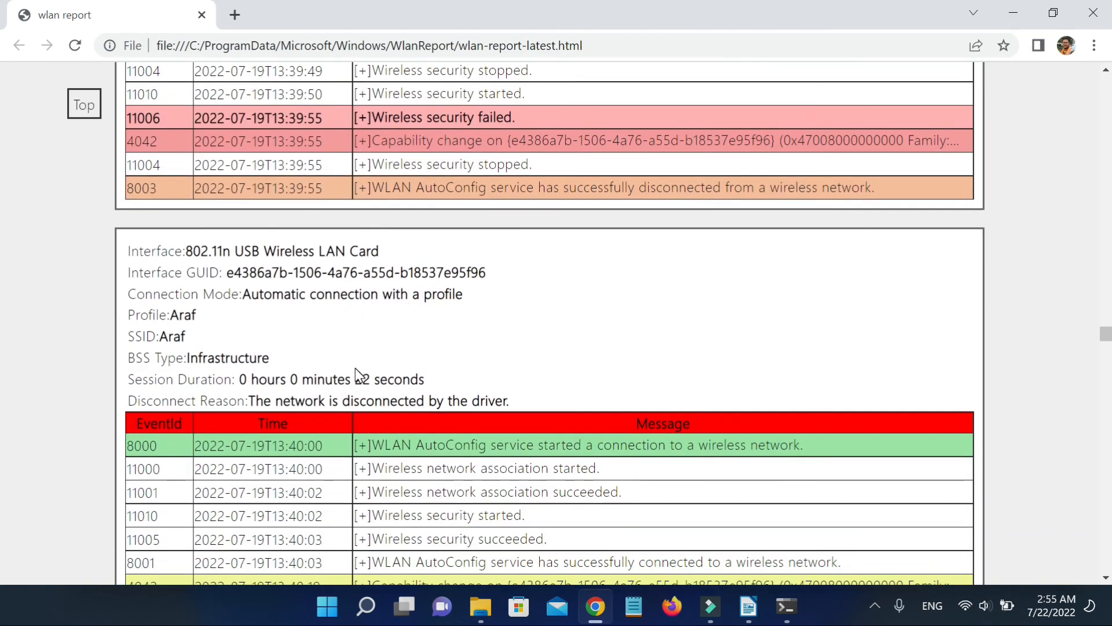